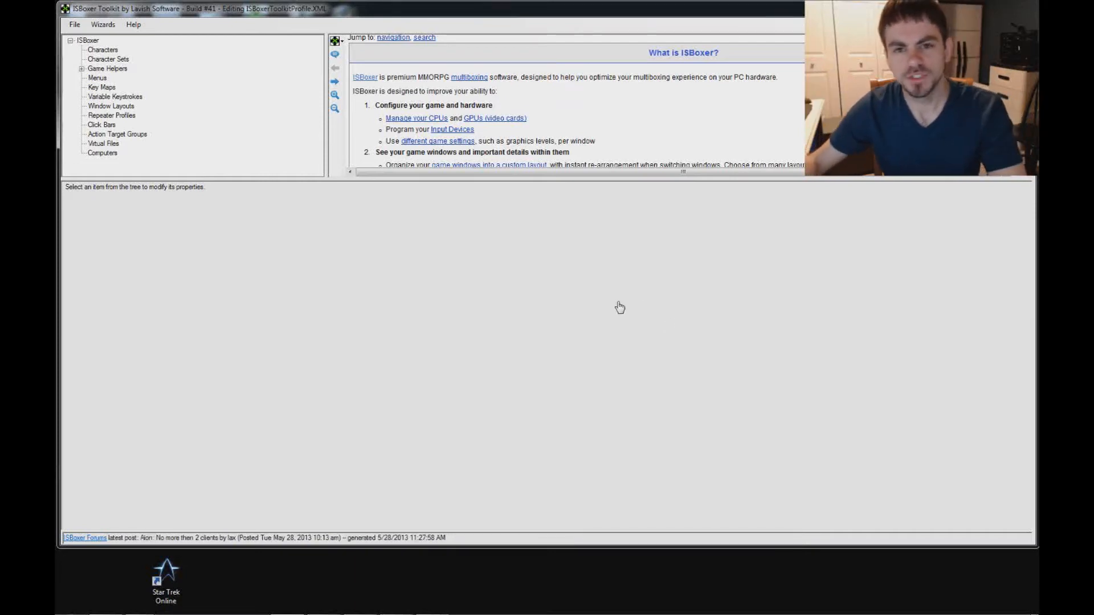
mouse_move(596, 286)
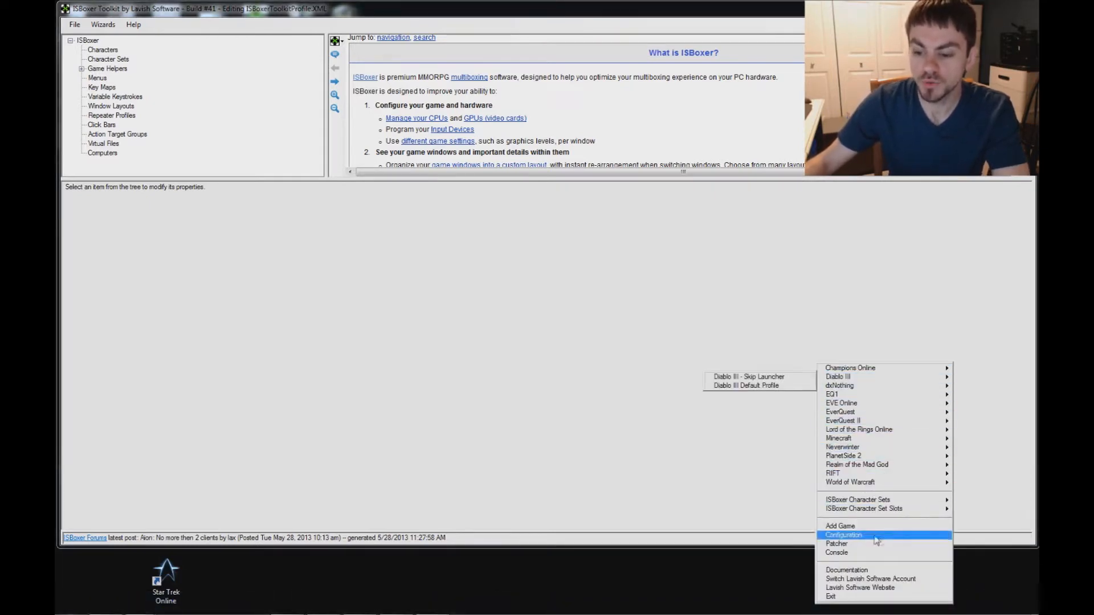
Step: Add Star Trek Online as an Inner Space game pointing at its installed executable
left_click(840, 525)
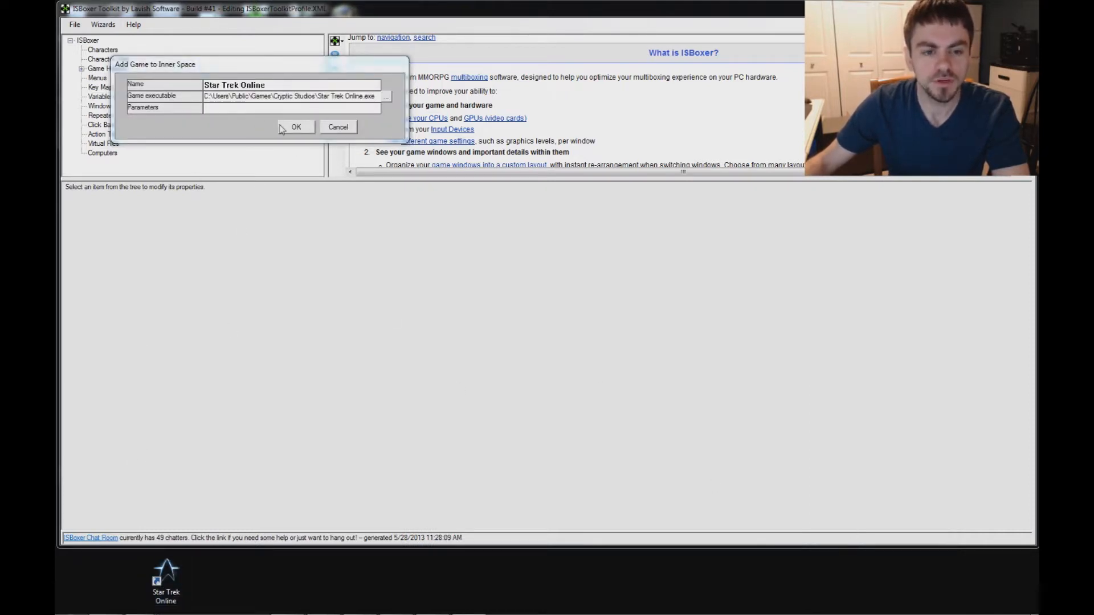
left_click(296, 127)
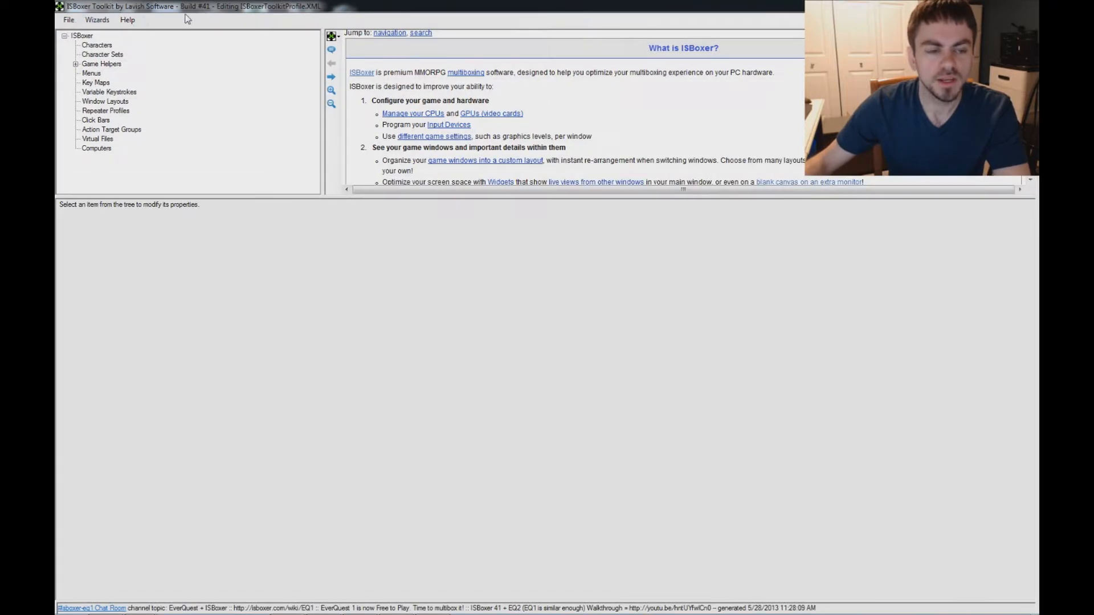
Step: Start the Quick Setup Wizard with Star Trek Online as the game
left_click(97, 20)
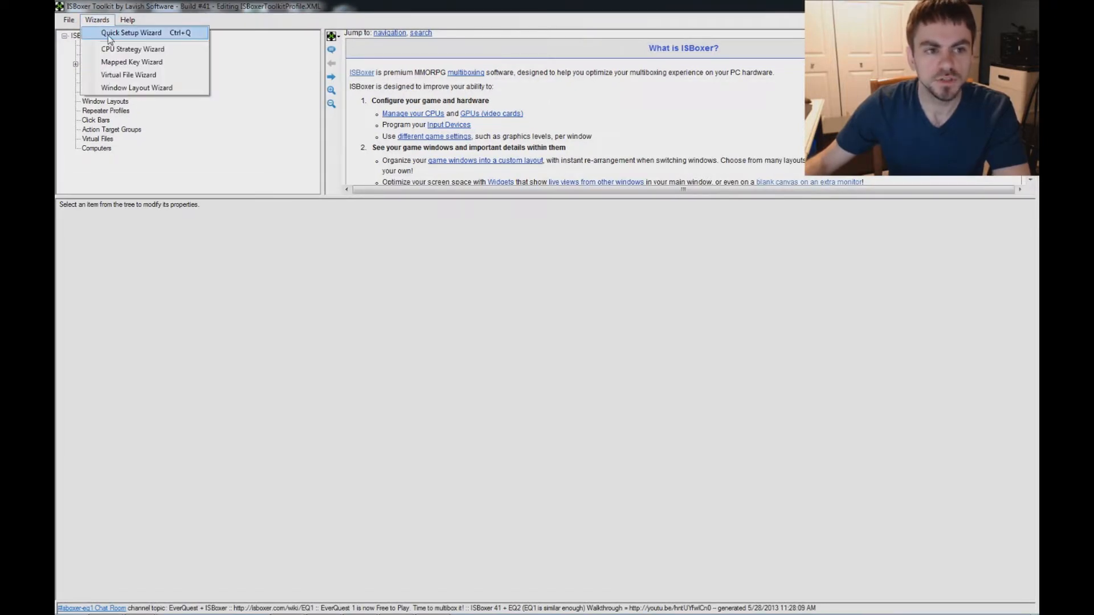
left_click(131, 33)
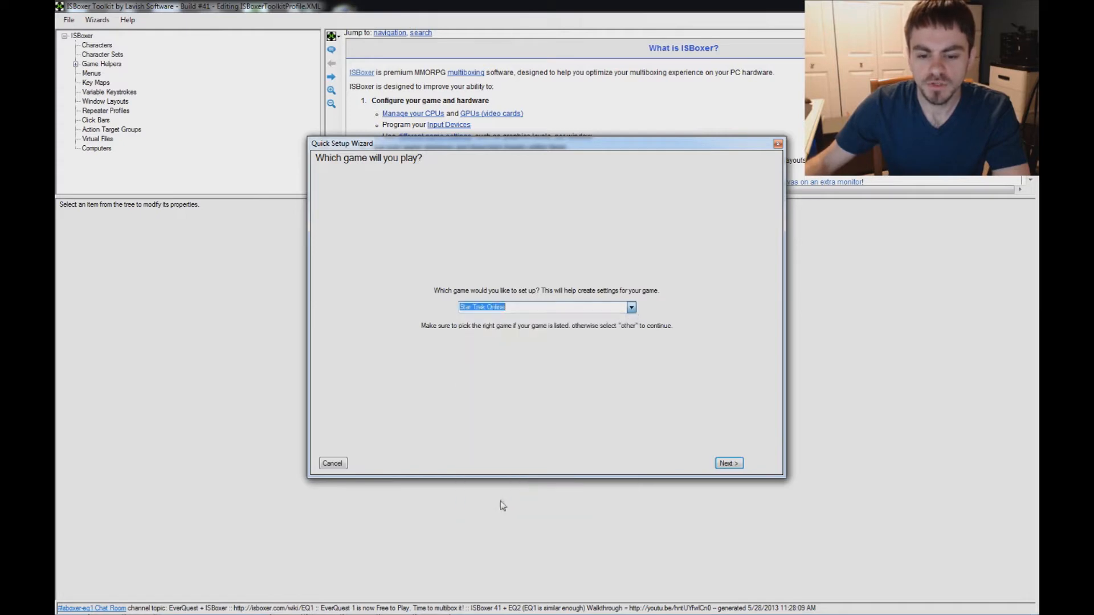
left_click(728, 463)
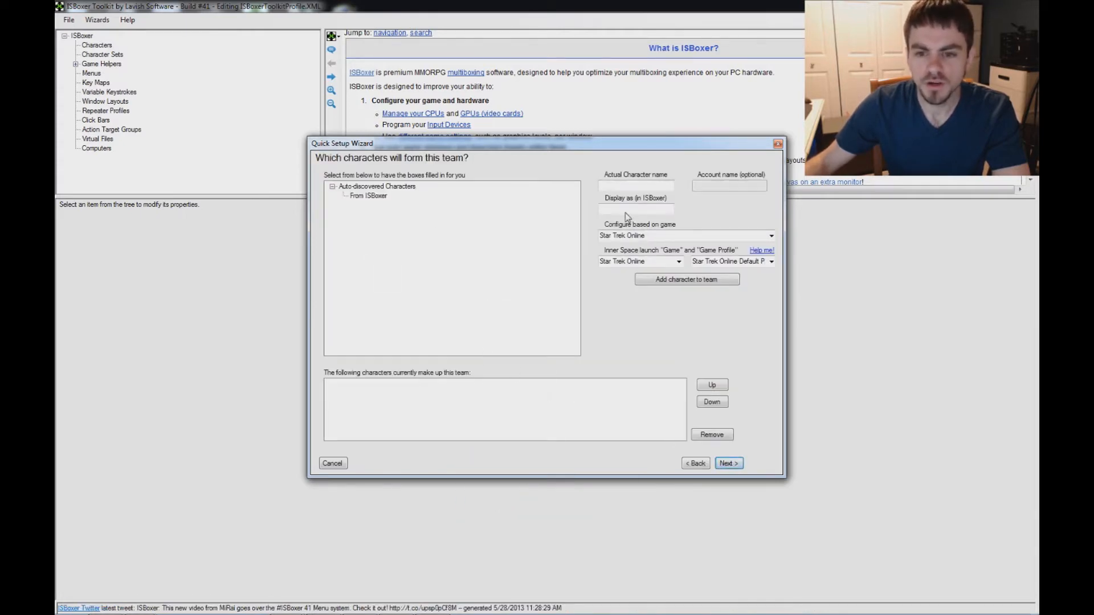
Step: Add the five characters joe1 through joe5 to the team and continue
left_click(686, 280)
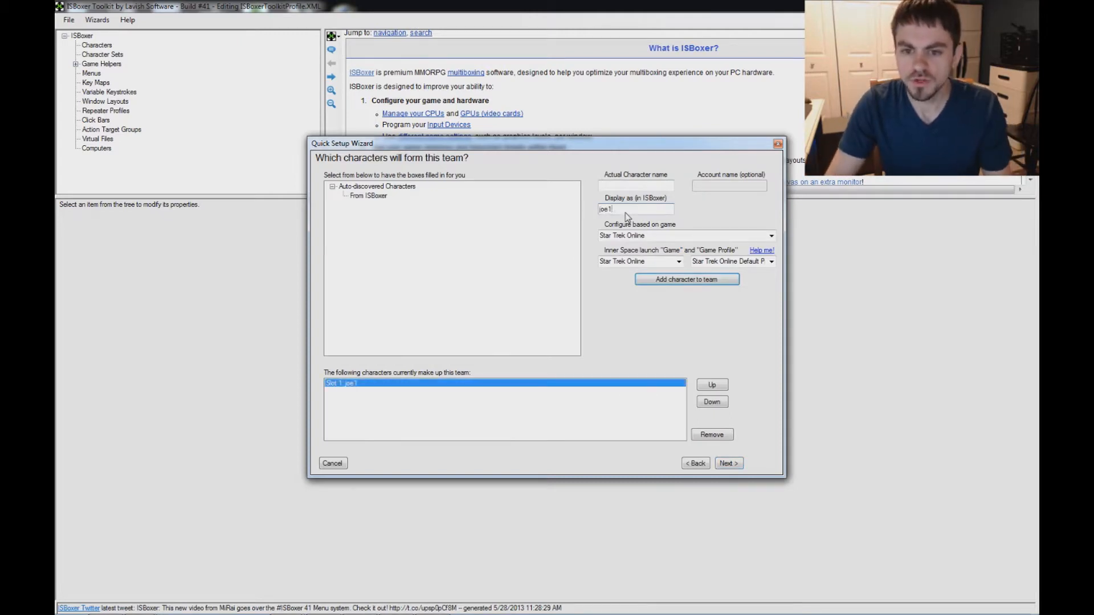
left_click(686, 279)
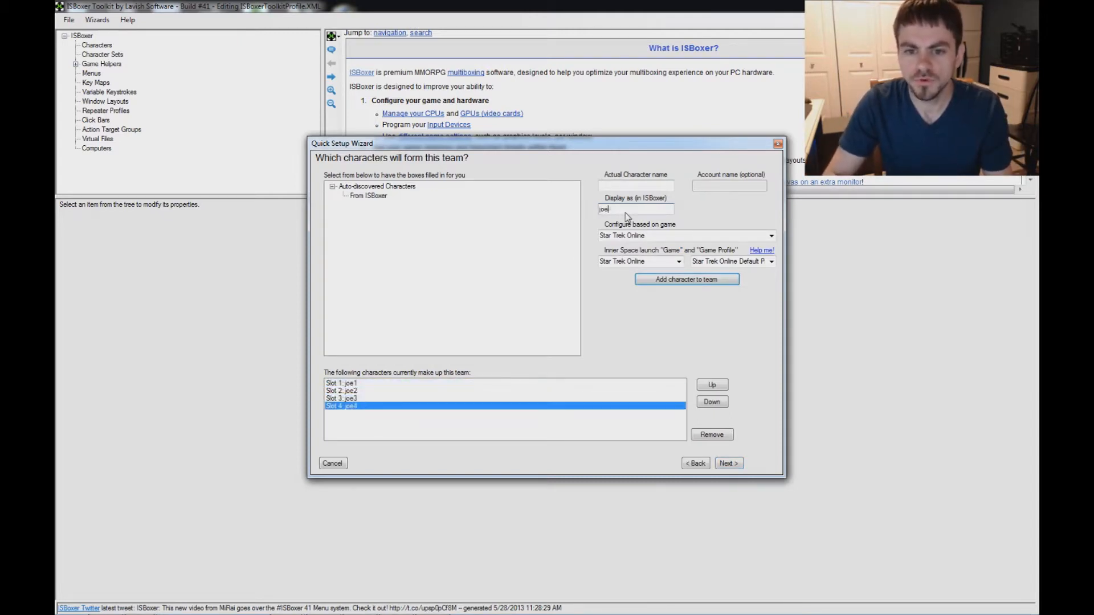
left_click(686, 279)
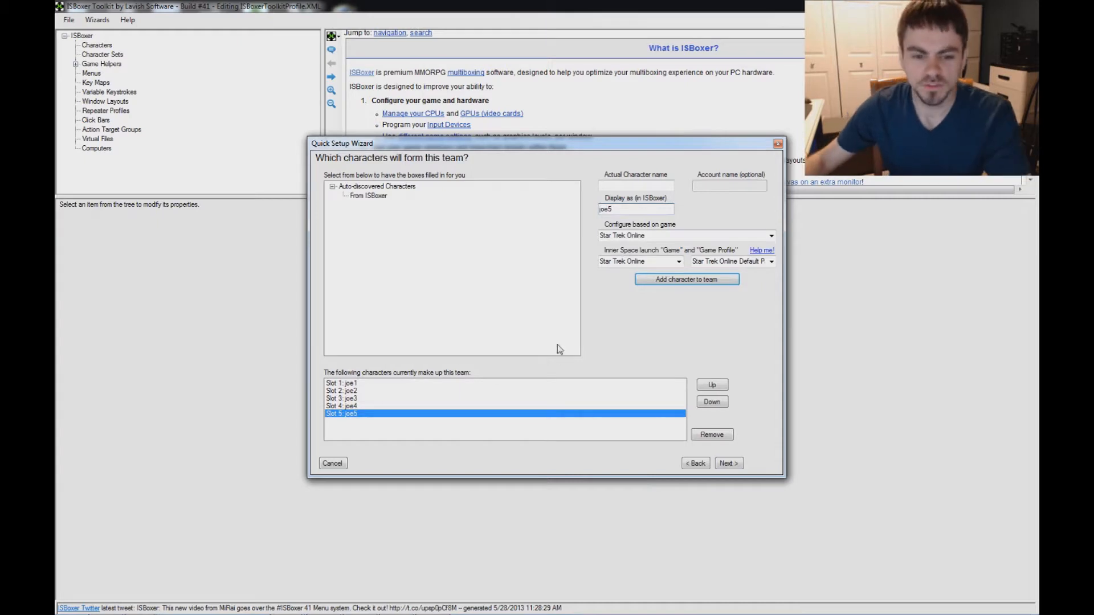
left_click(728, 463)
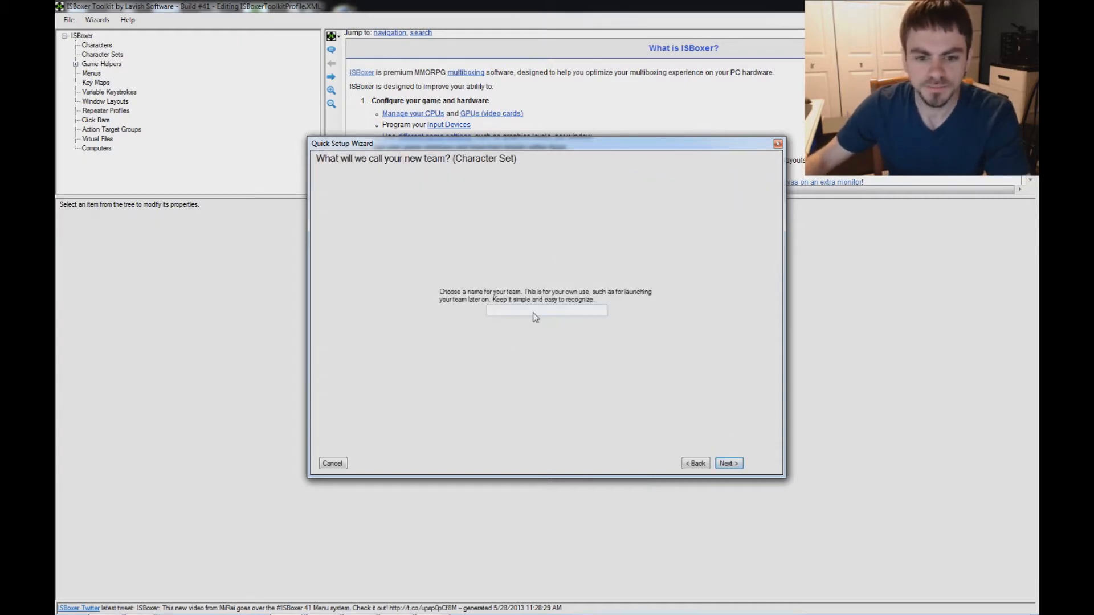
Step: Name the team 'sto five' and choose the single-monitor window layout on DISPLAY1
type("s")
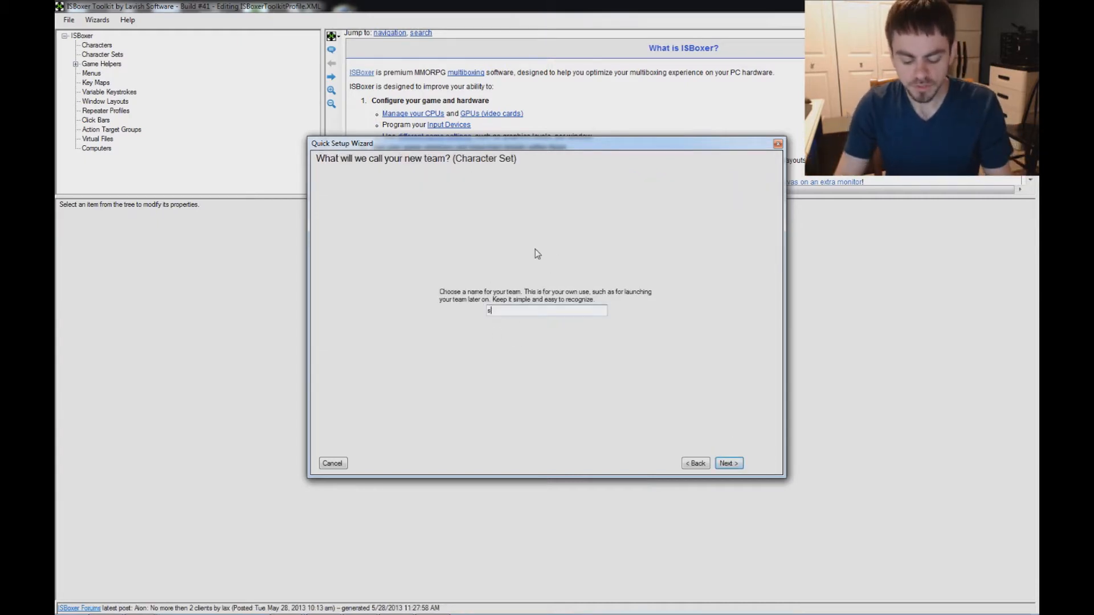
type("to five")
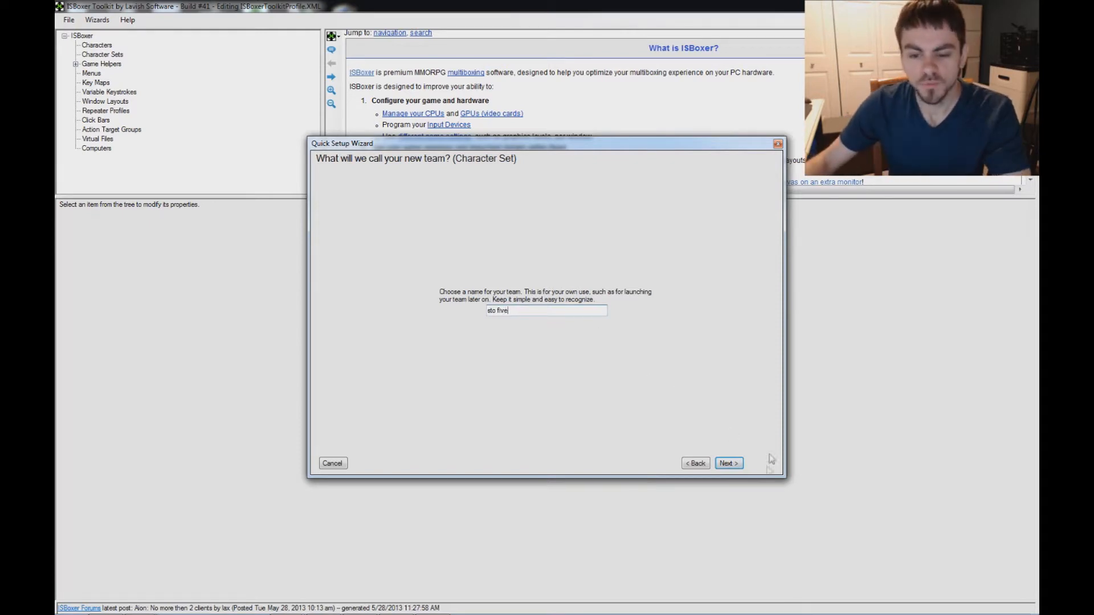
left_click(728, 463)
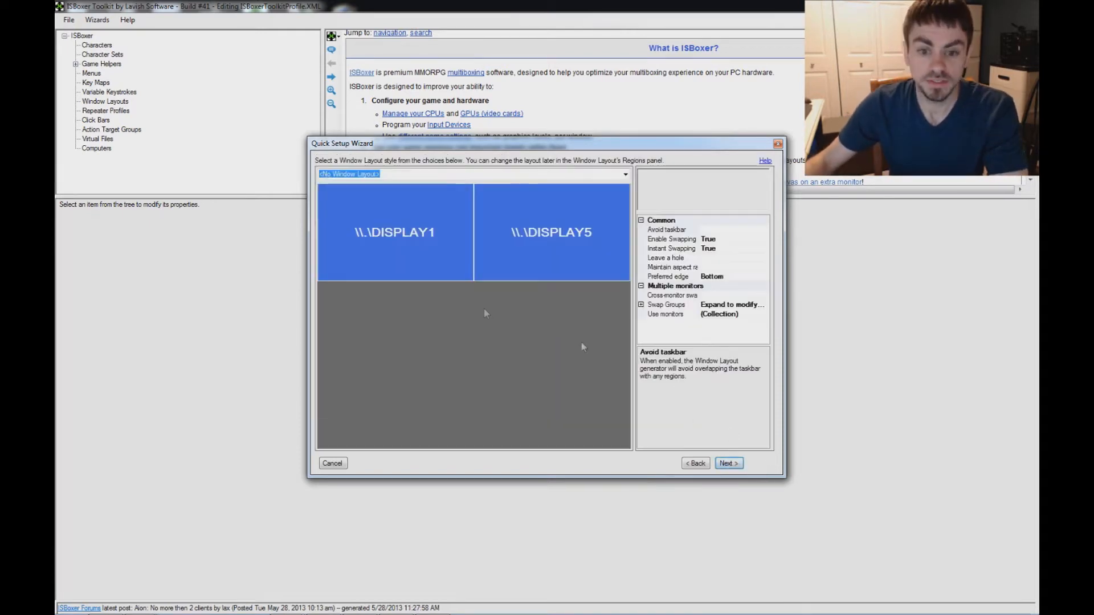
mouse_move(460, 197)
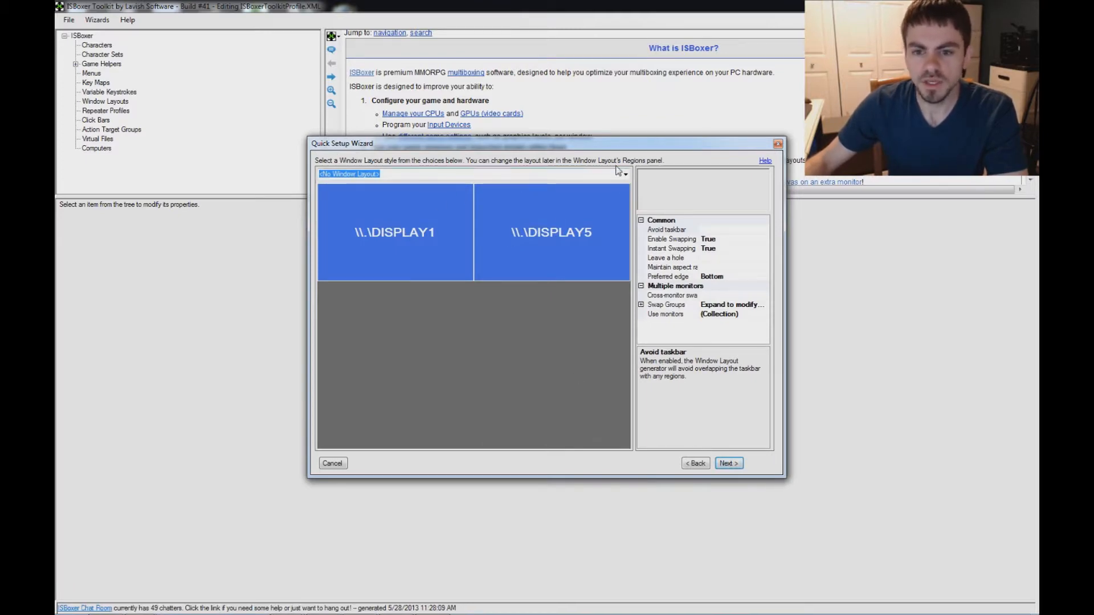
left_click(623, 174)
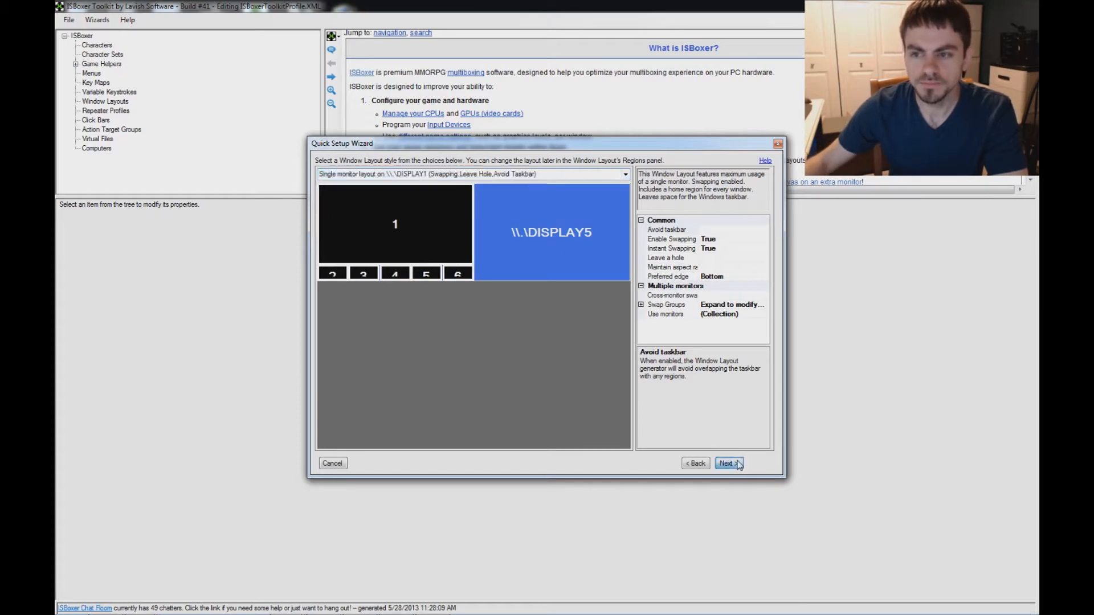
left_click(728, 463)
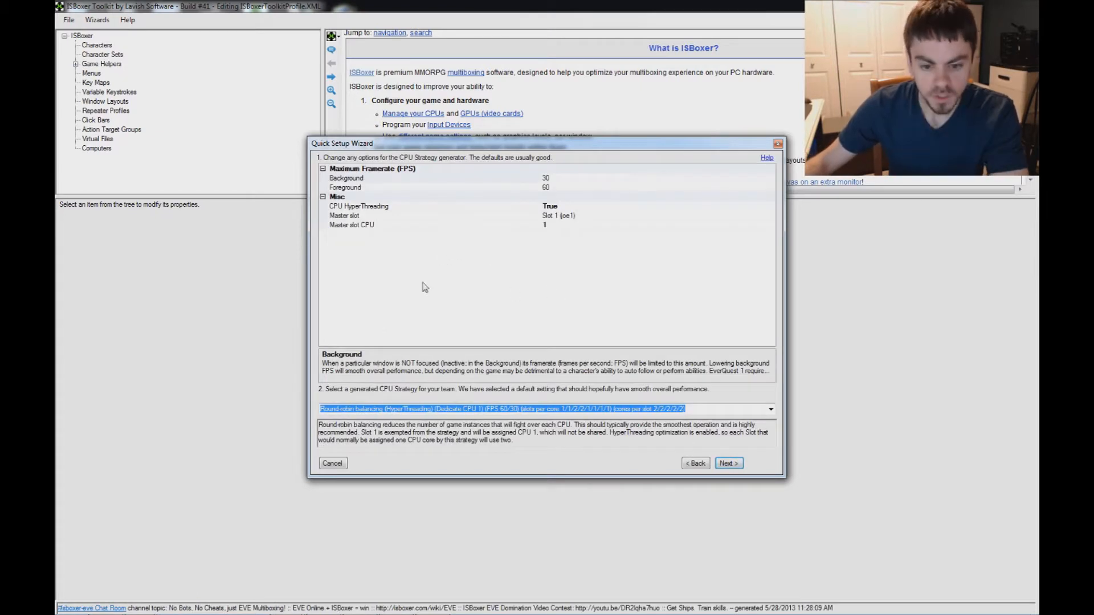
mouse_move(749, 411)
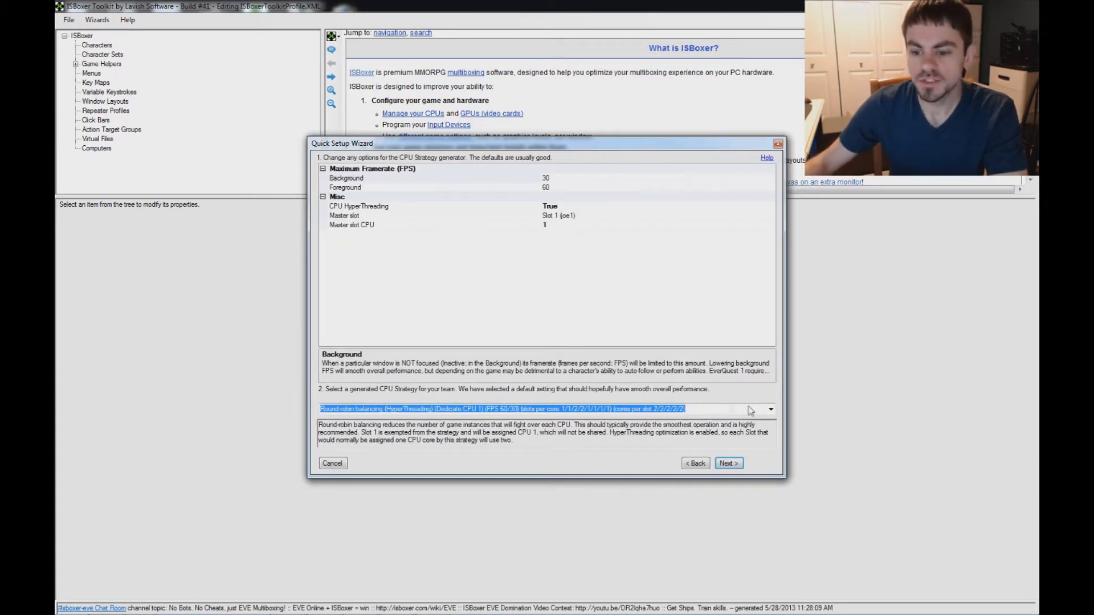
Step: Choose the 'Select all CPUs with every window (HyperThreading)' CPU strategy
left_click(770, 409)
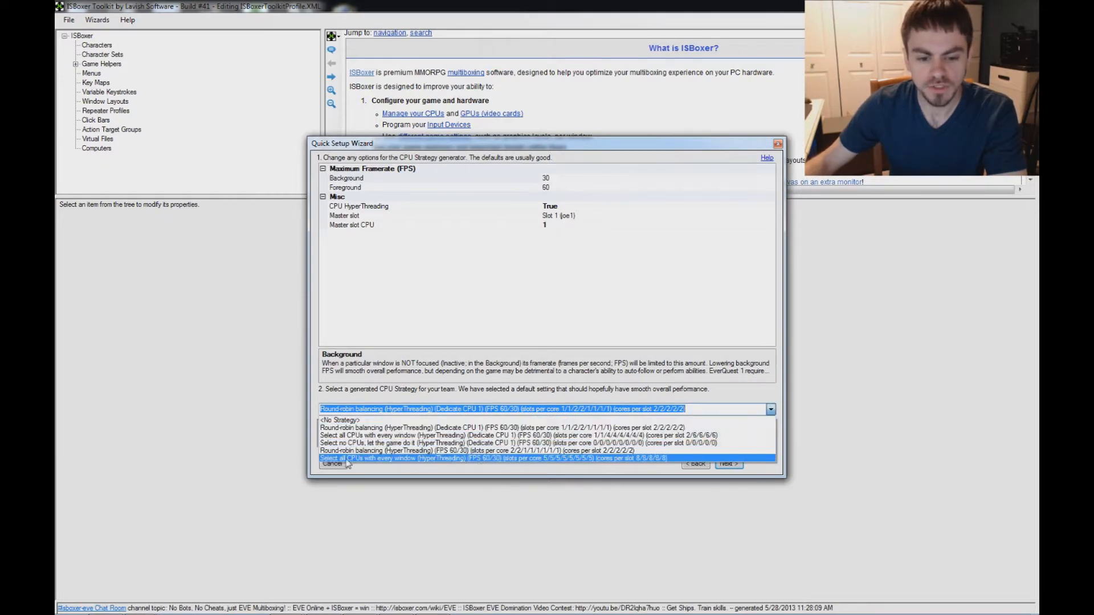
mouse_move(481, 463)
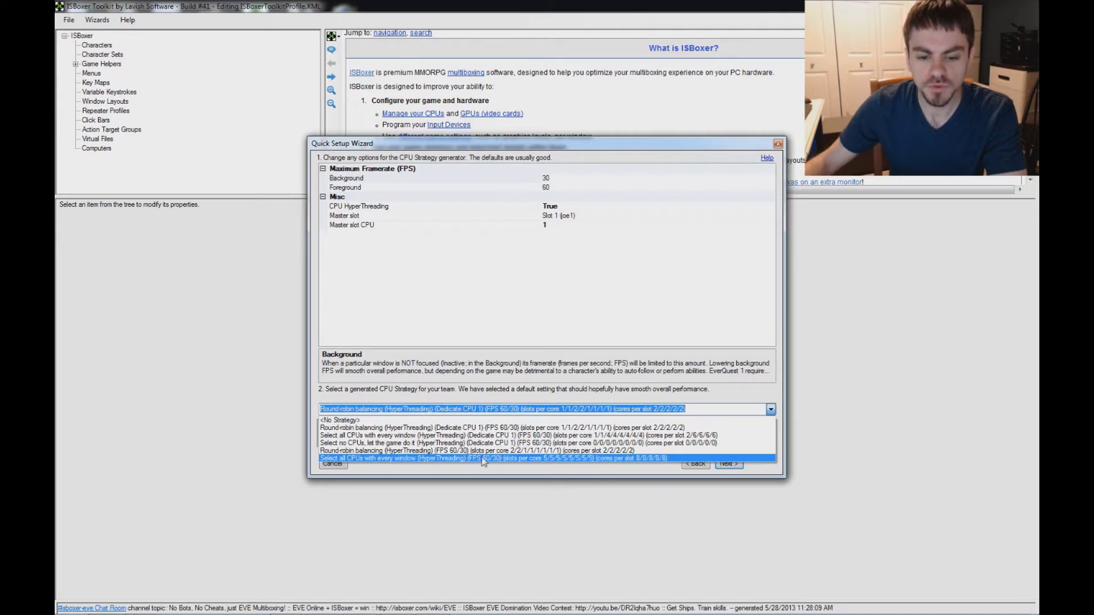
mouse_move(517, 466)
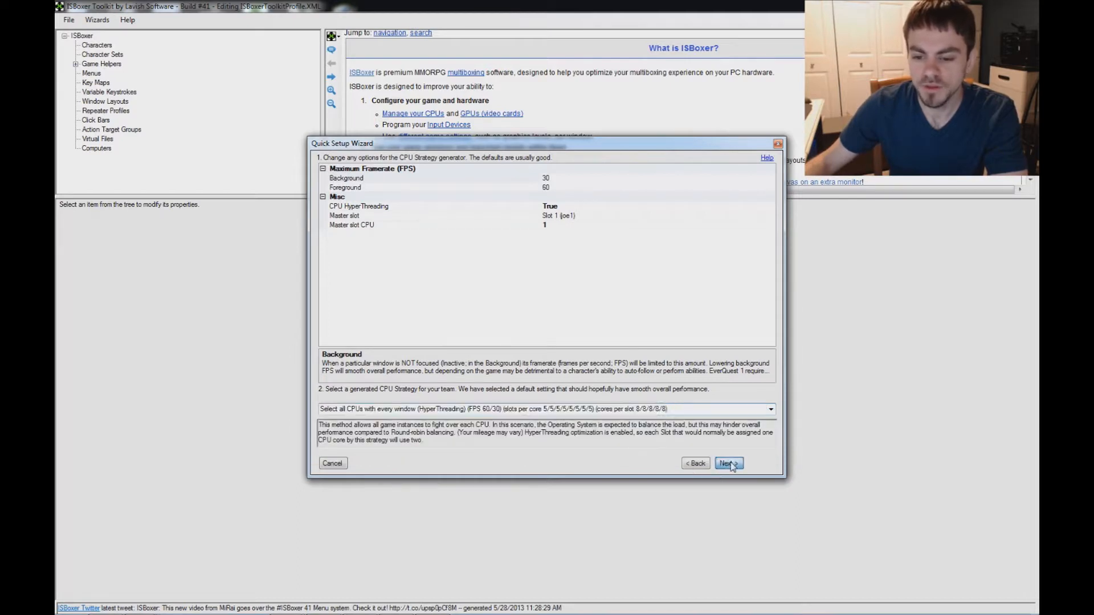
left_click(728, 464)
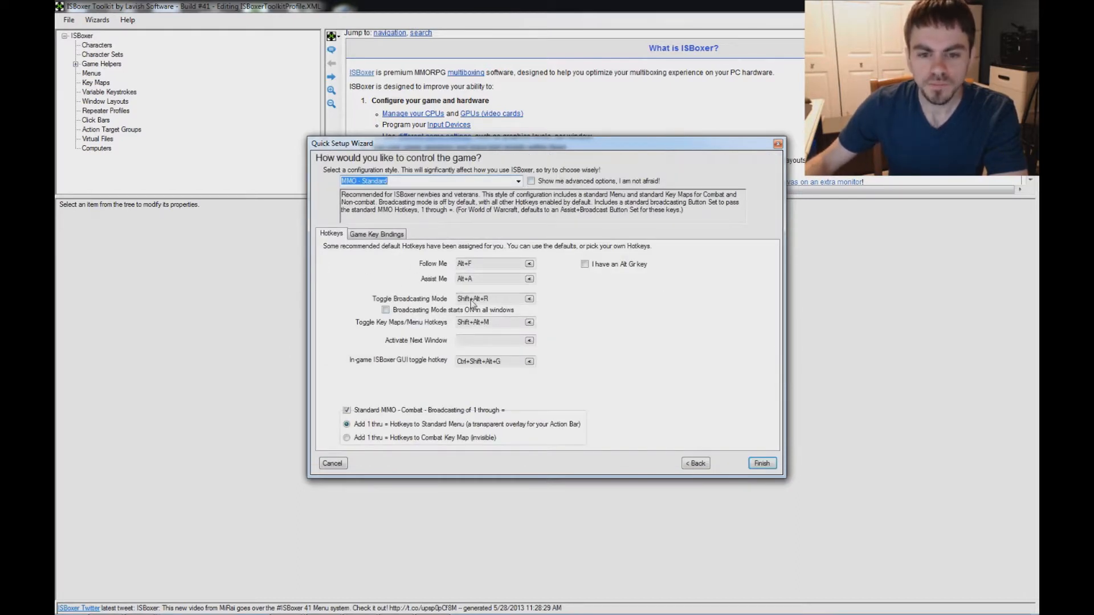
left_click(517, 182)
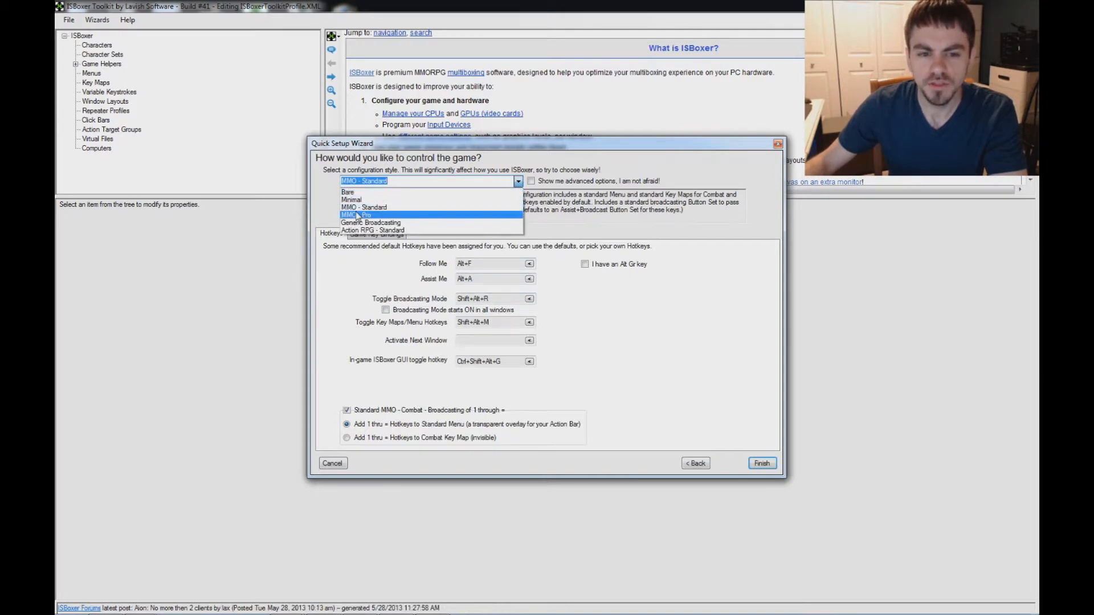
left_click(363, 208)
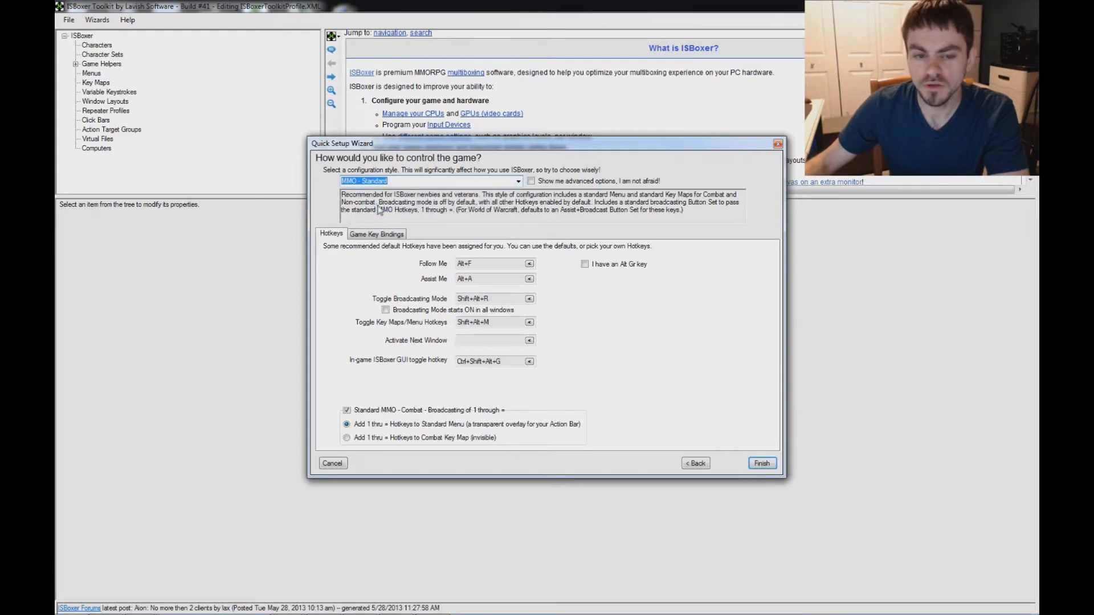
left_click(427, 182)
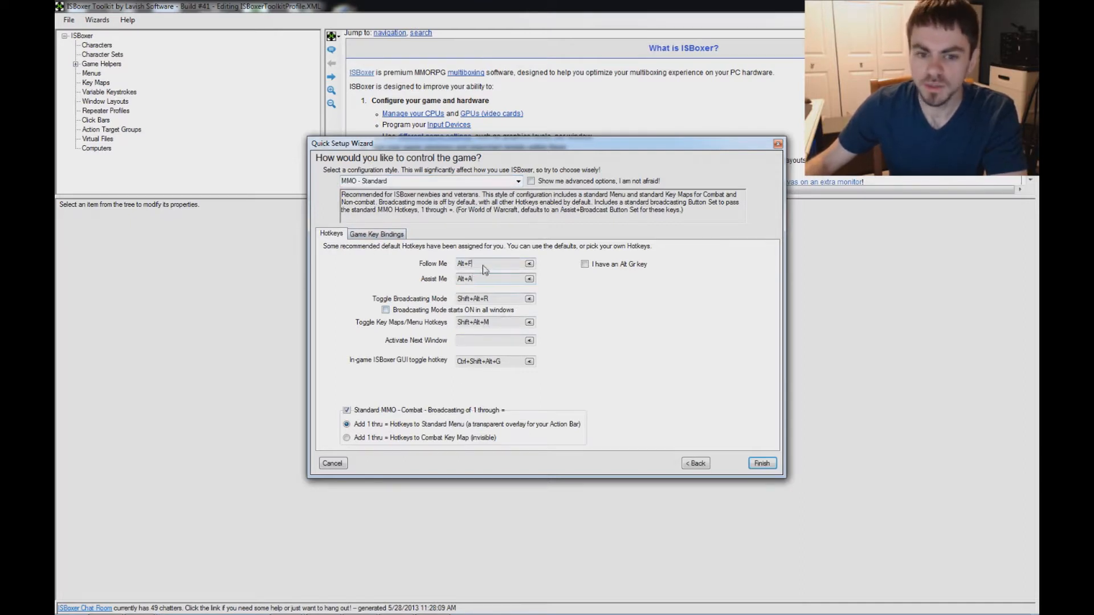
Step: Bind Toggle Broadcasting Mode to a G510 mouse button and Activate Next Window to Ctrl+X
left_click(493, 278)
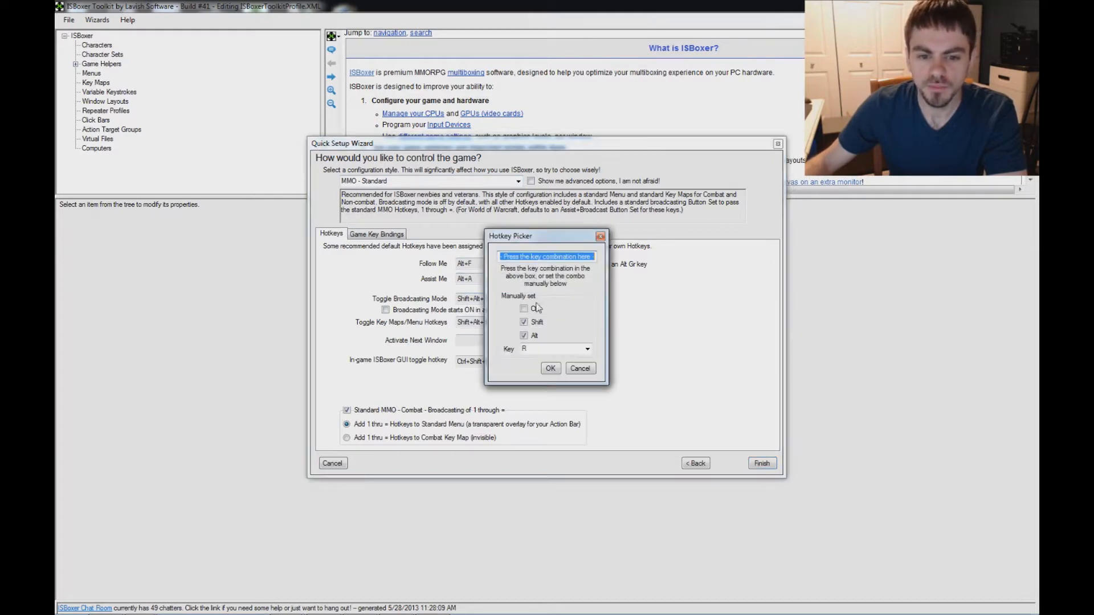
left_click(587, 349)
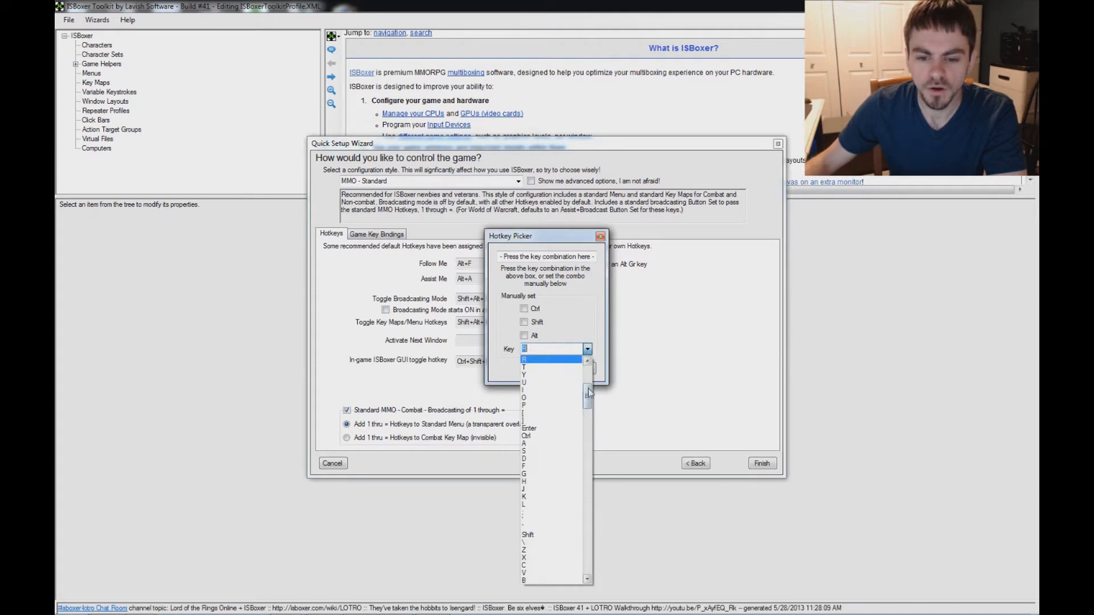
scroll("down", 3)
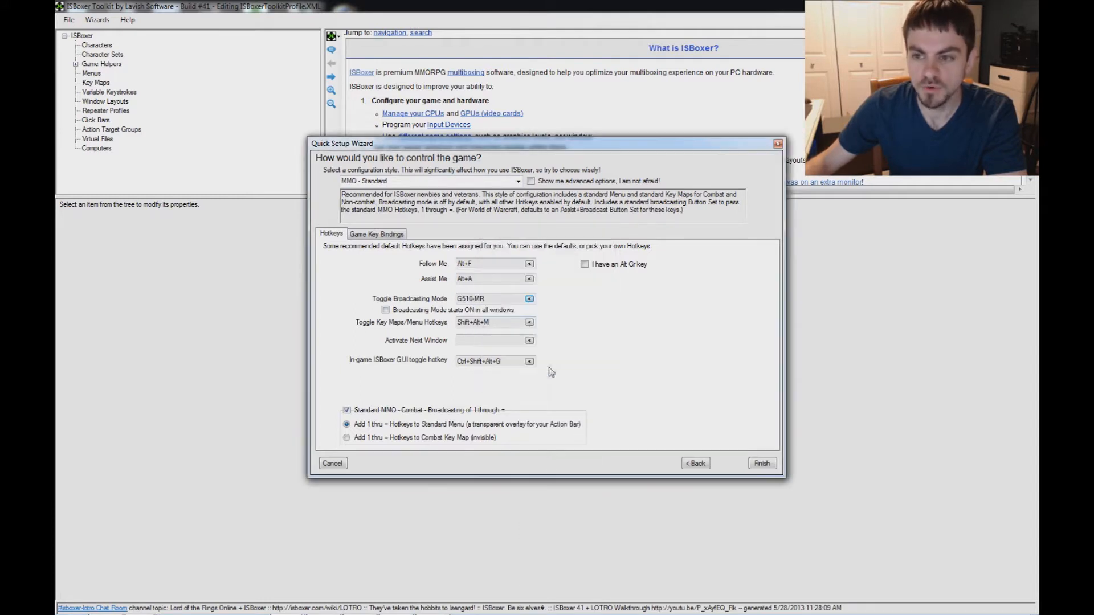
mouse_move(506, 344)
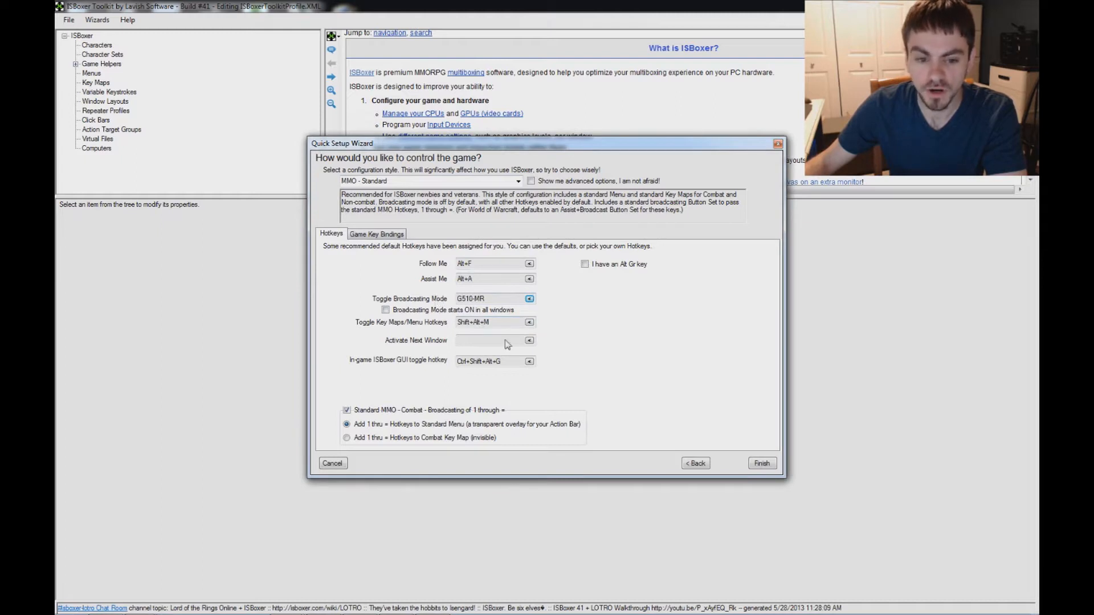
mouse_move(429, 349)
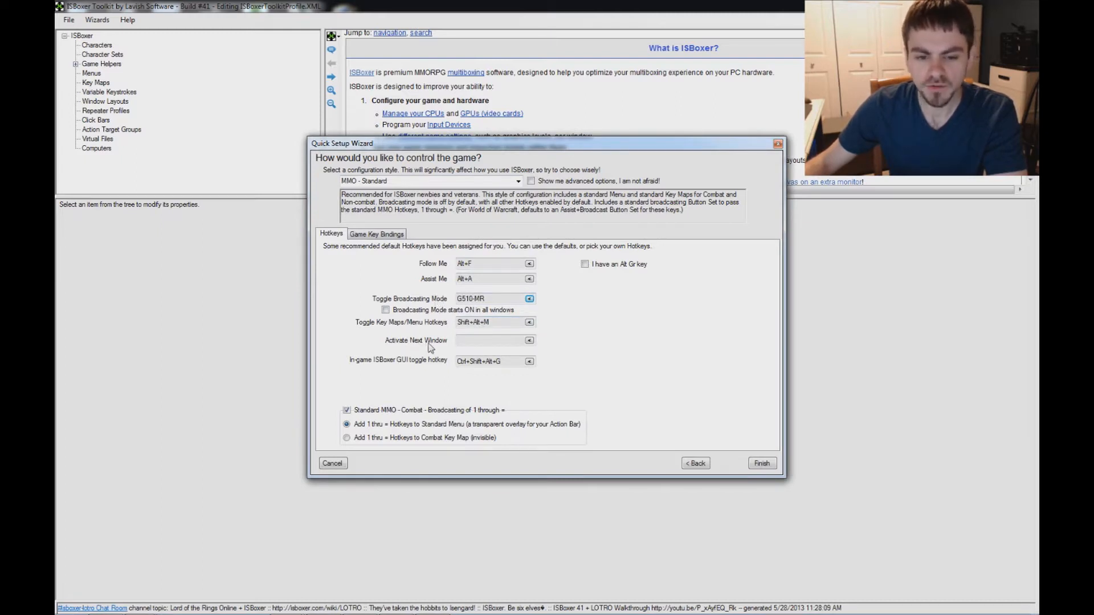
left_click(530, 340)
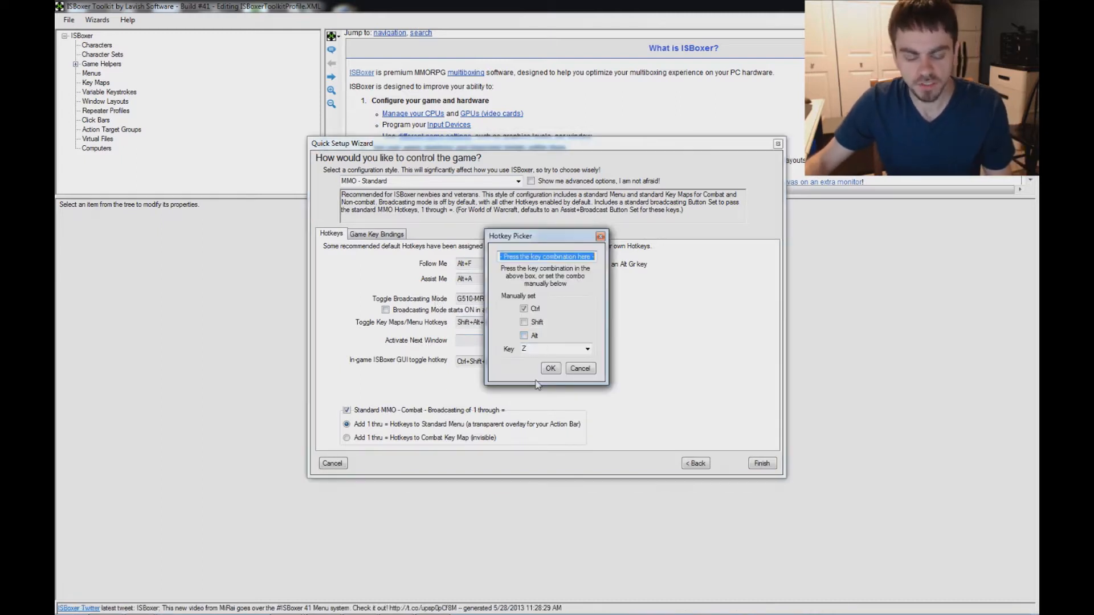
left_click(549, 368)
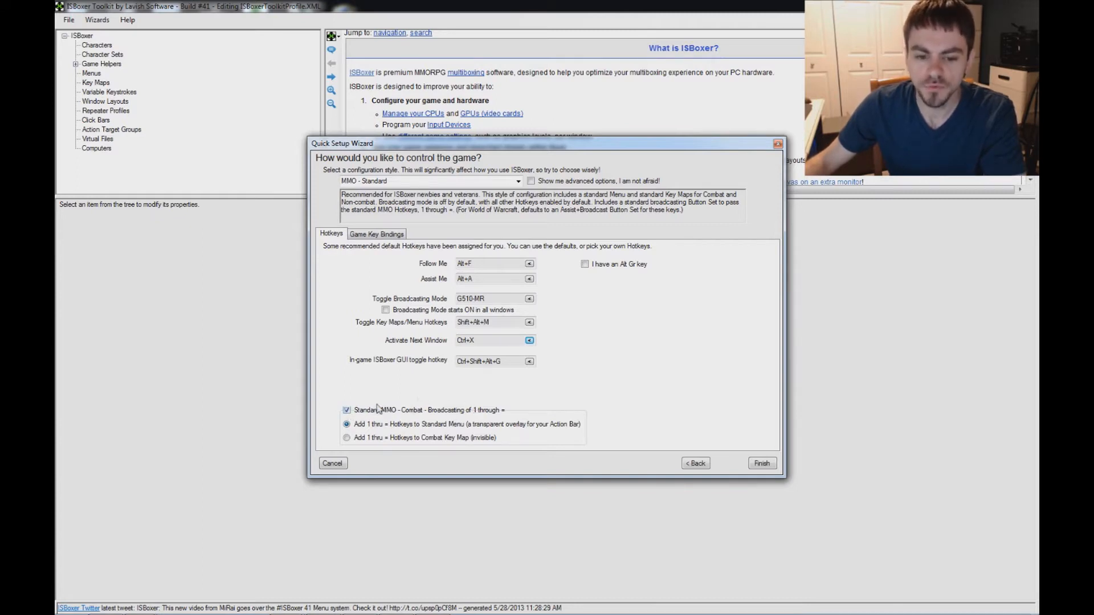
Step: Keep keys 1 through = broadcasting through the Standard MMO menu rather than the combat key map
left_click(347, 409)
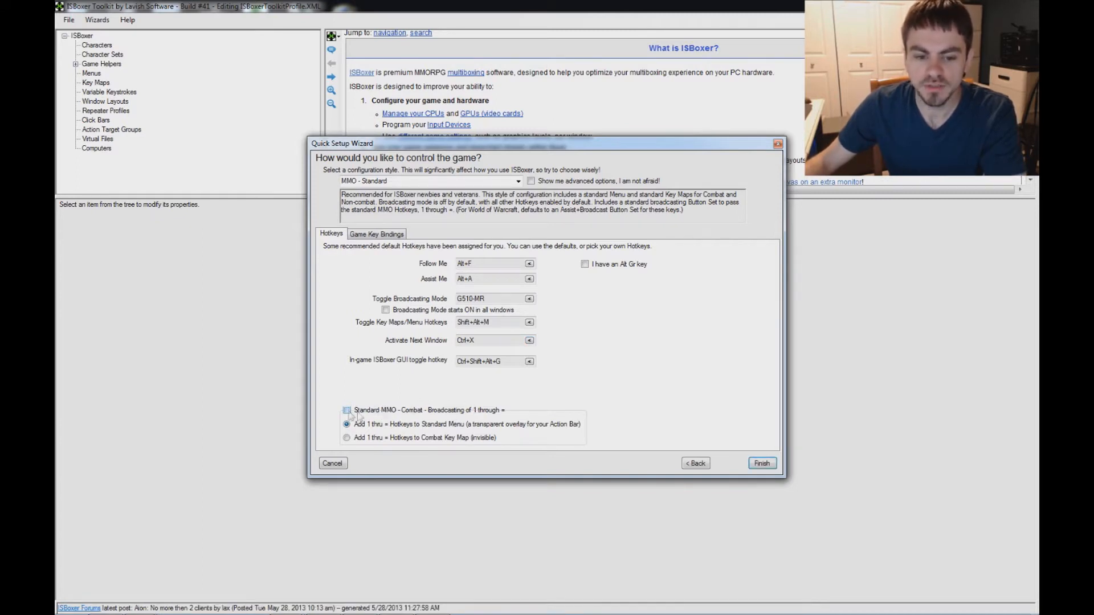
left_click(346, 410)
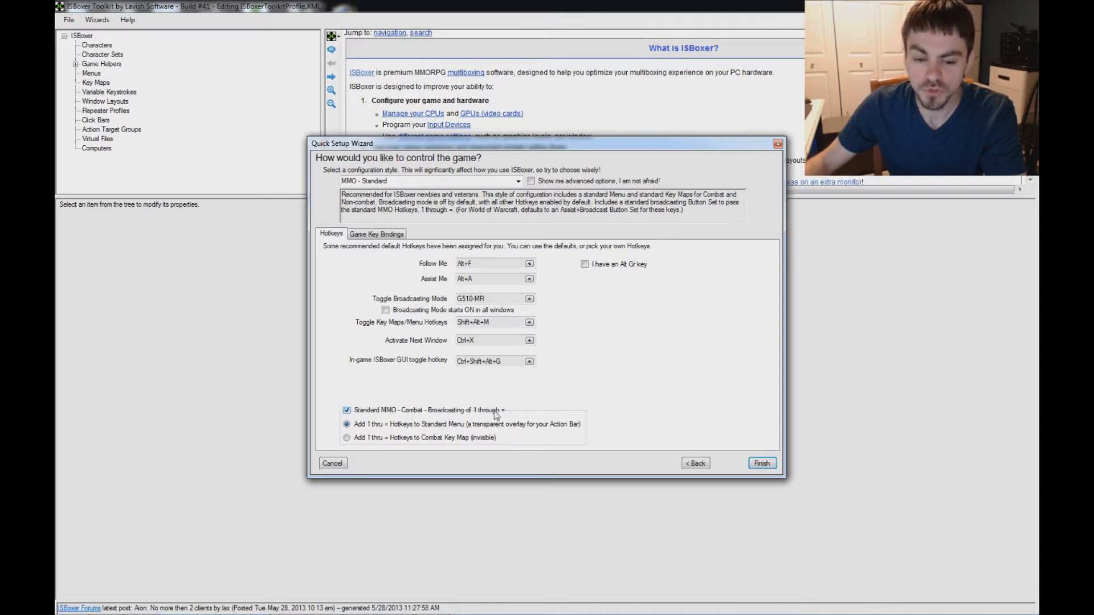
left_click(346, 438)
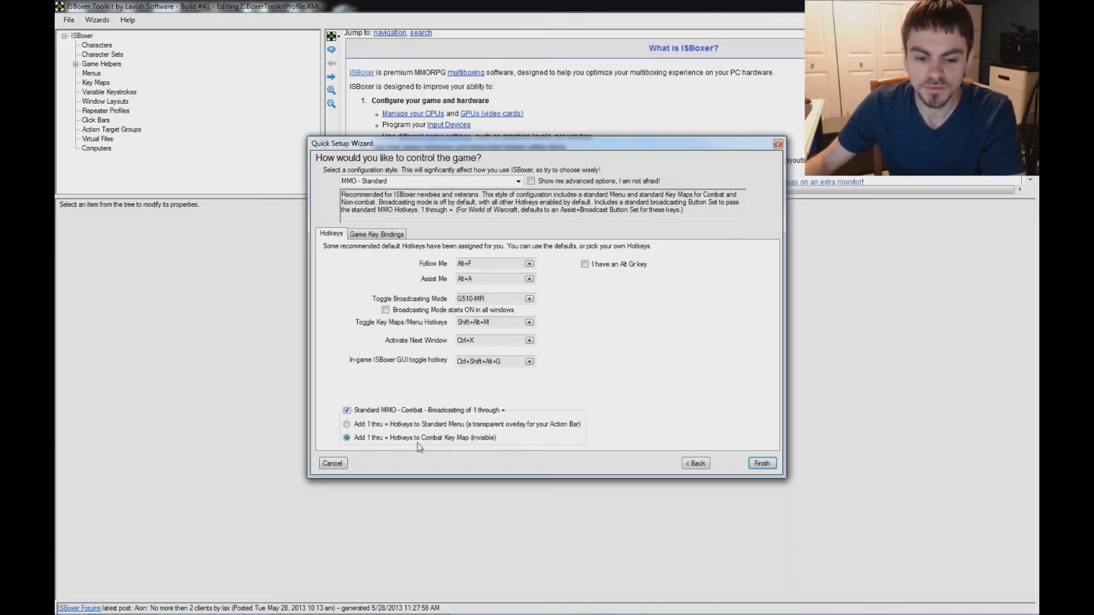
left_click(346, 424)
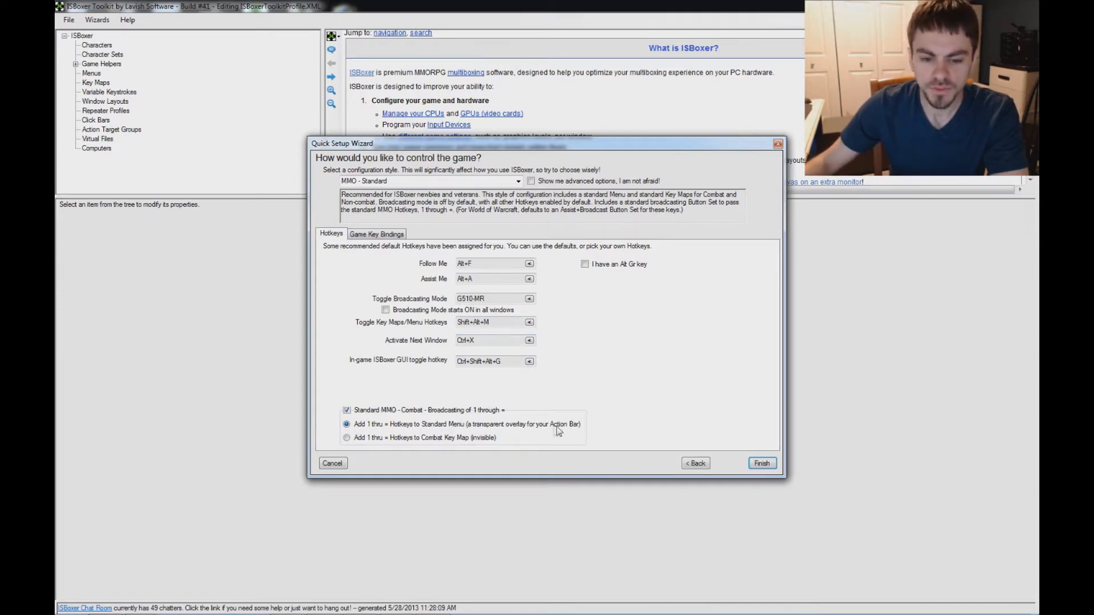
mouse_move(559, 431)
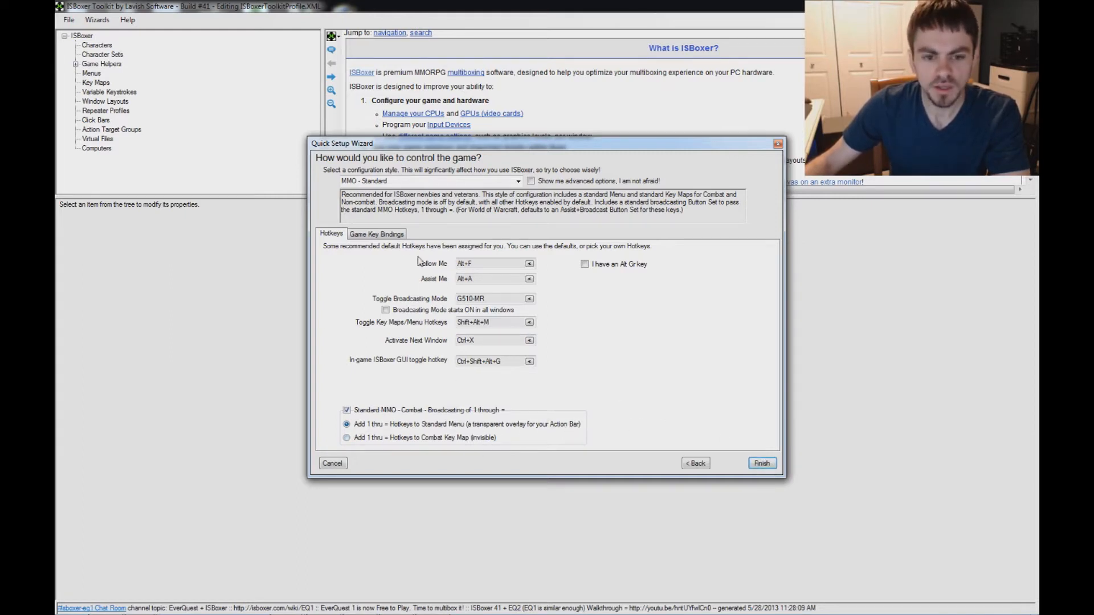
left_click(376, 232)
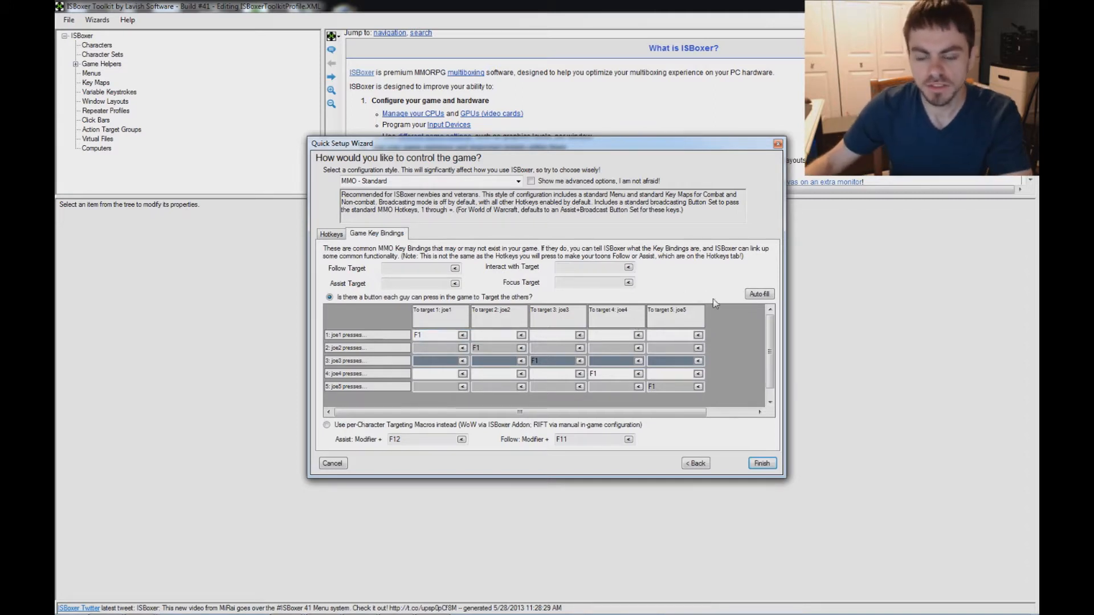
Step: Auto-fill the targeting grid so each character gets F1–F5 keys for the others
left_click(759, 294)
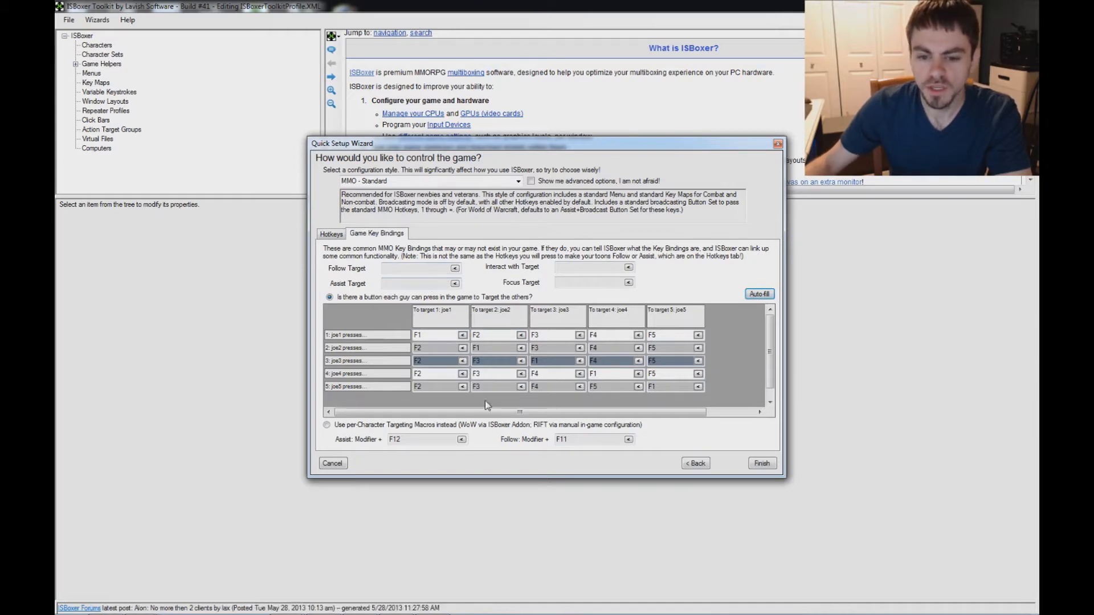
mouse_move(556, 394)
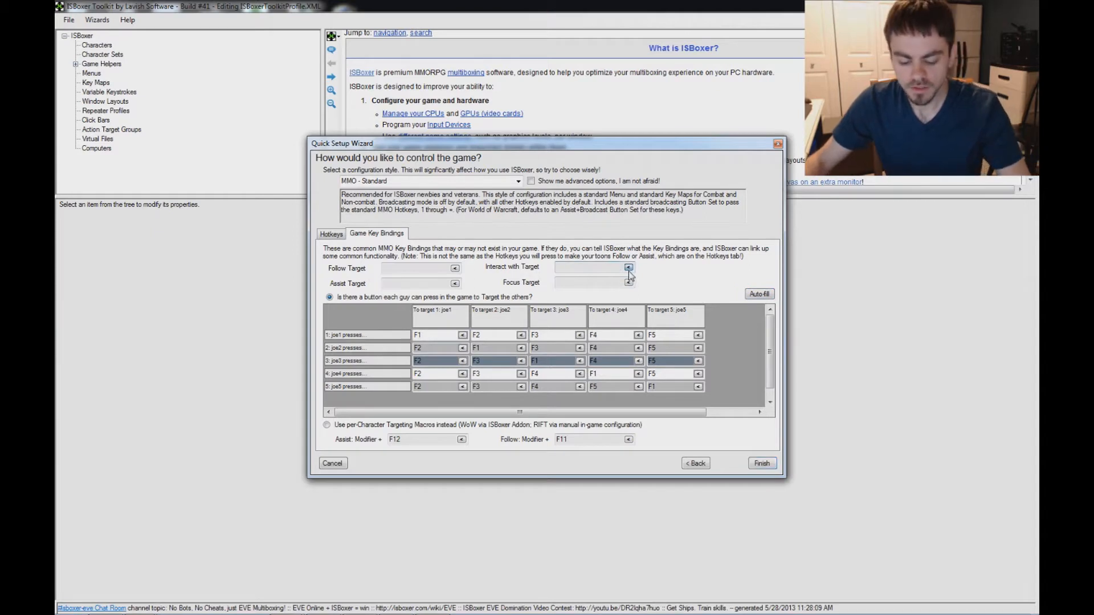
Step: Bind Interact with Target to U, Follow Target to F, Assist Target to F11, and finish the wizard
left_click(626, 268)
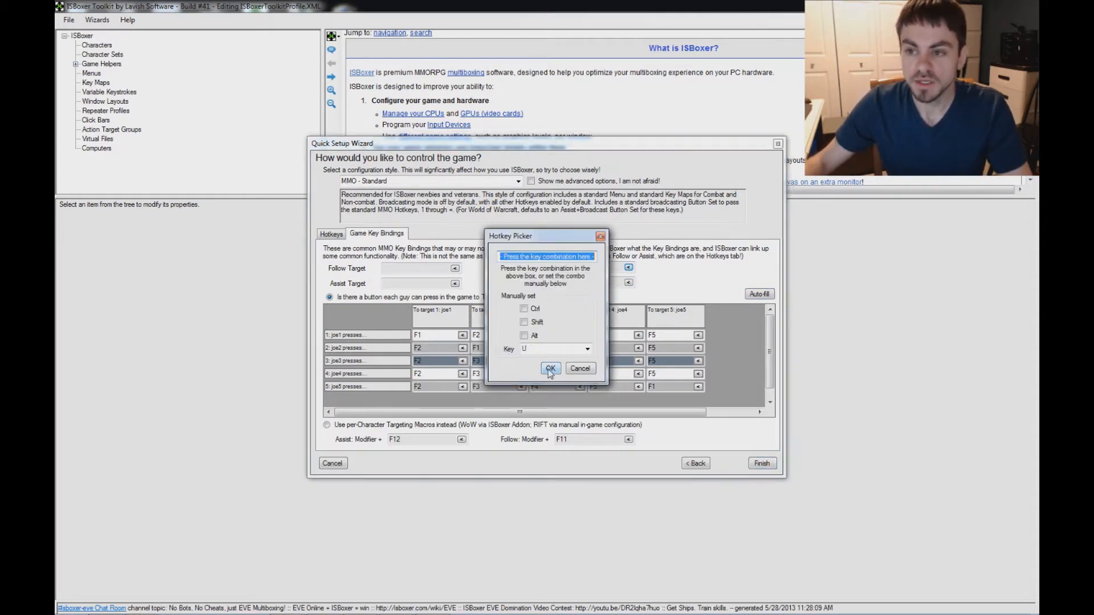
left_click(550, 368)
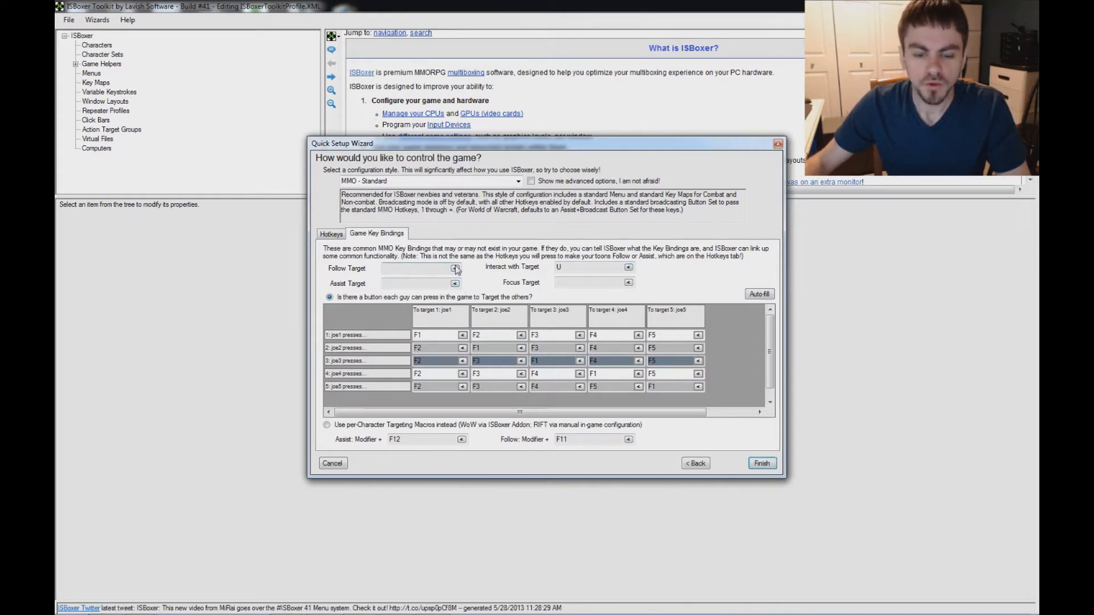
left_click(454, 269)
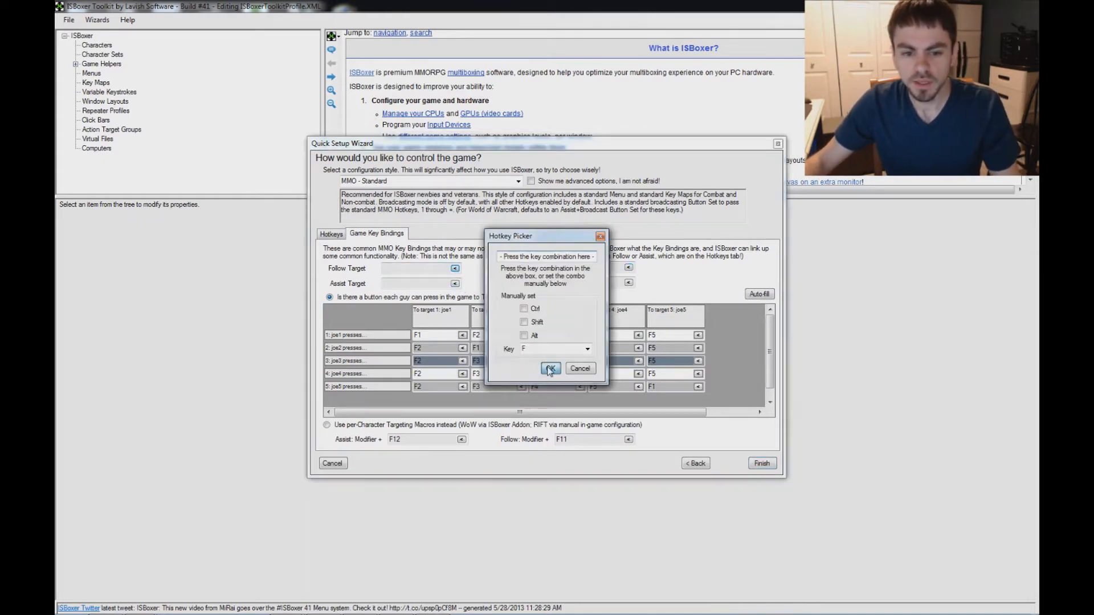
left_click(549, 368)
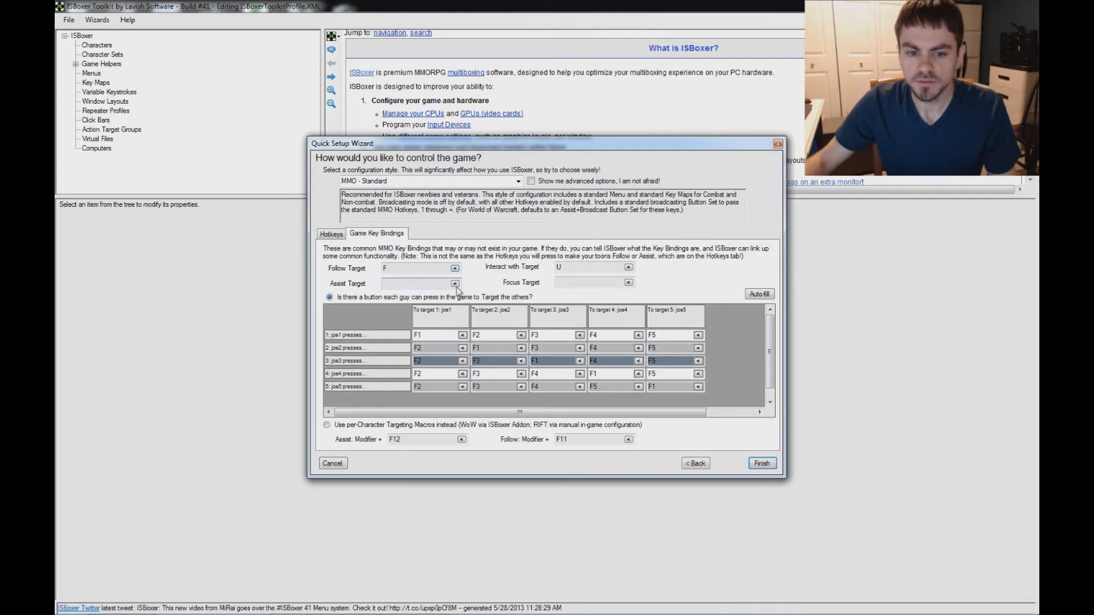
left_click(414, 283)
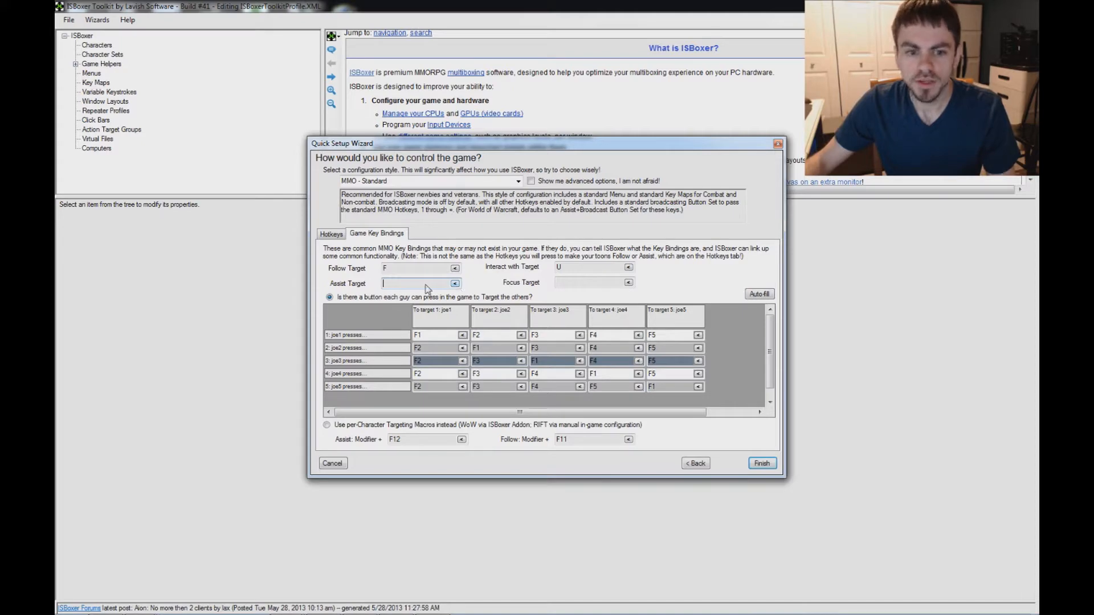
left_click(456, 284)
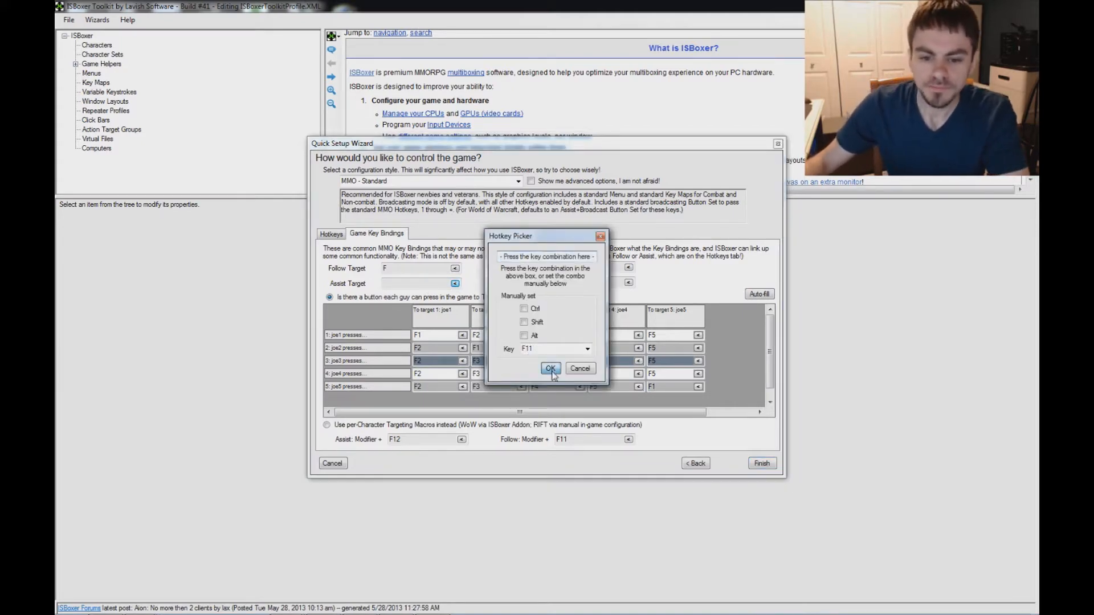
left_click(549, 368)
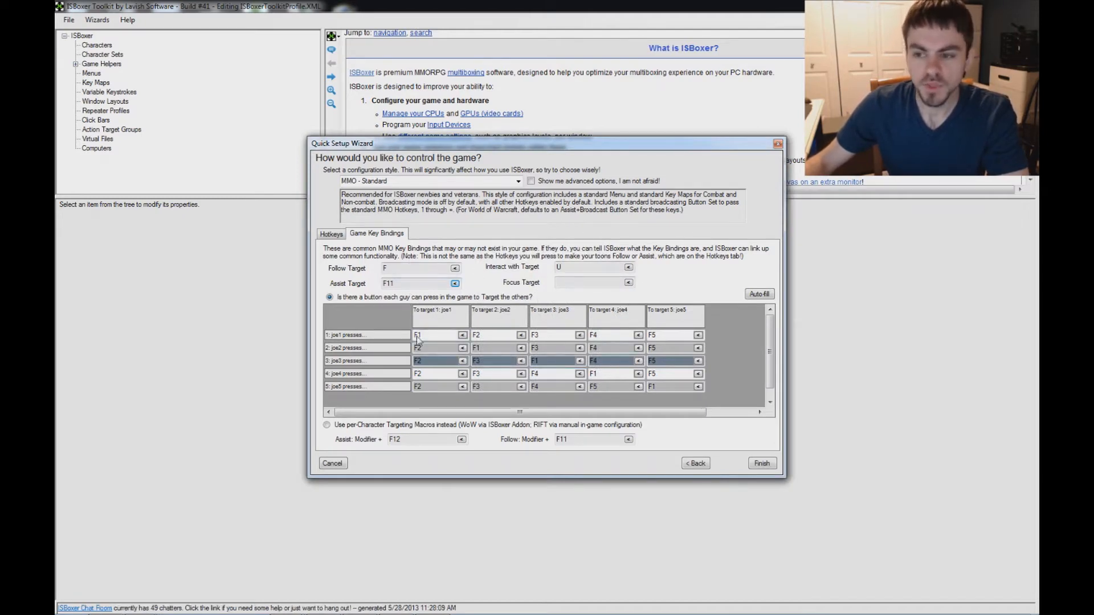
left_click(761, 463)
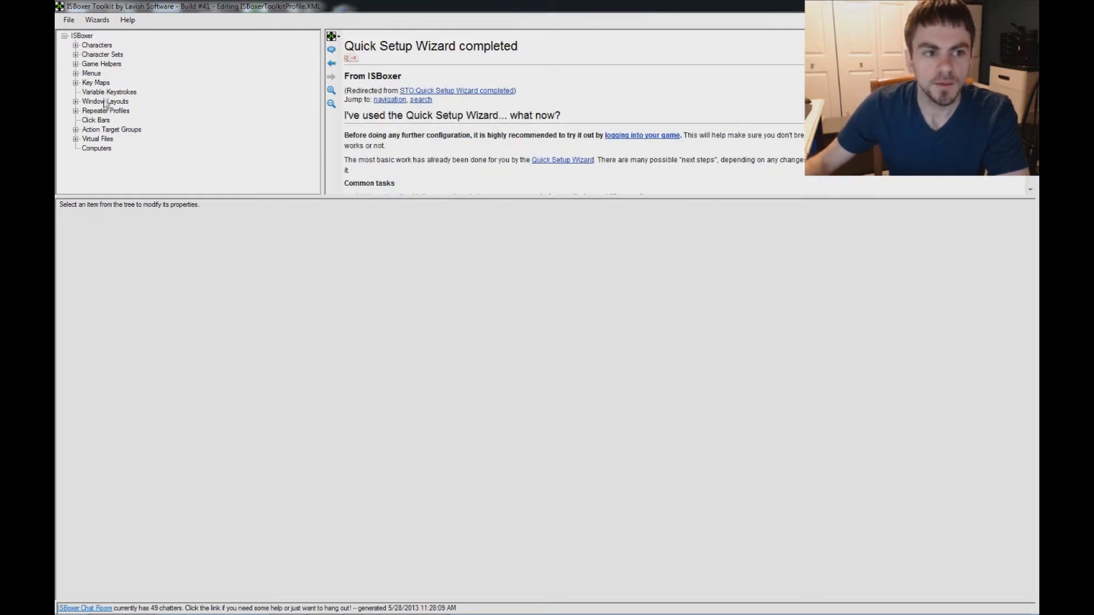
Step: Open the generated Non-combat key map and expand its Assist Me and Follow Me mapped keys
left_click(96, 82)
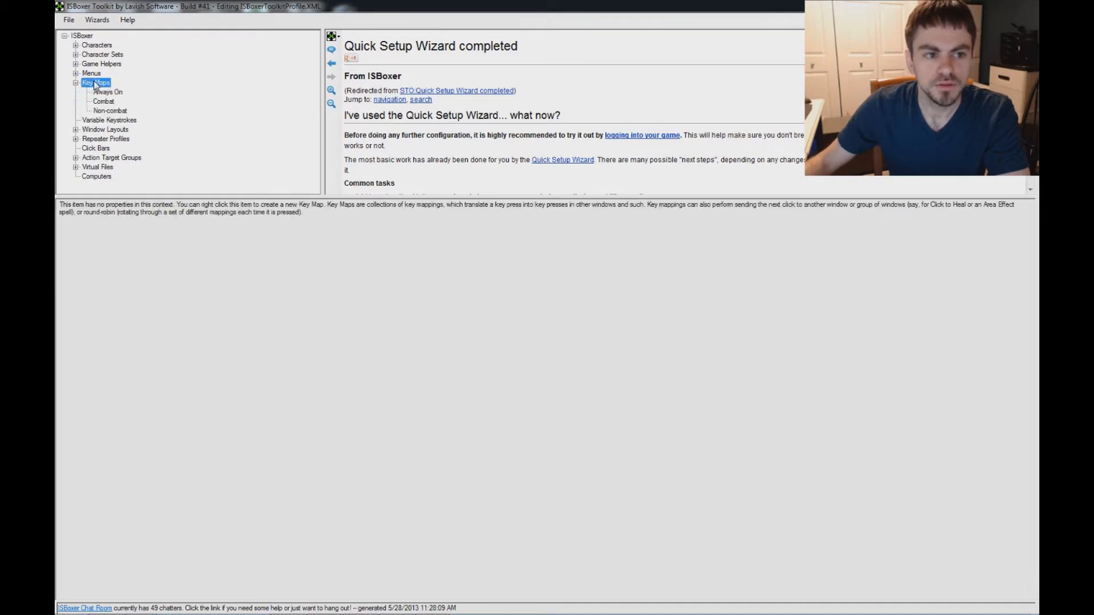
left_click(109, 110)
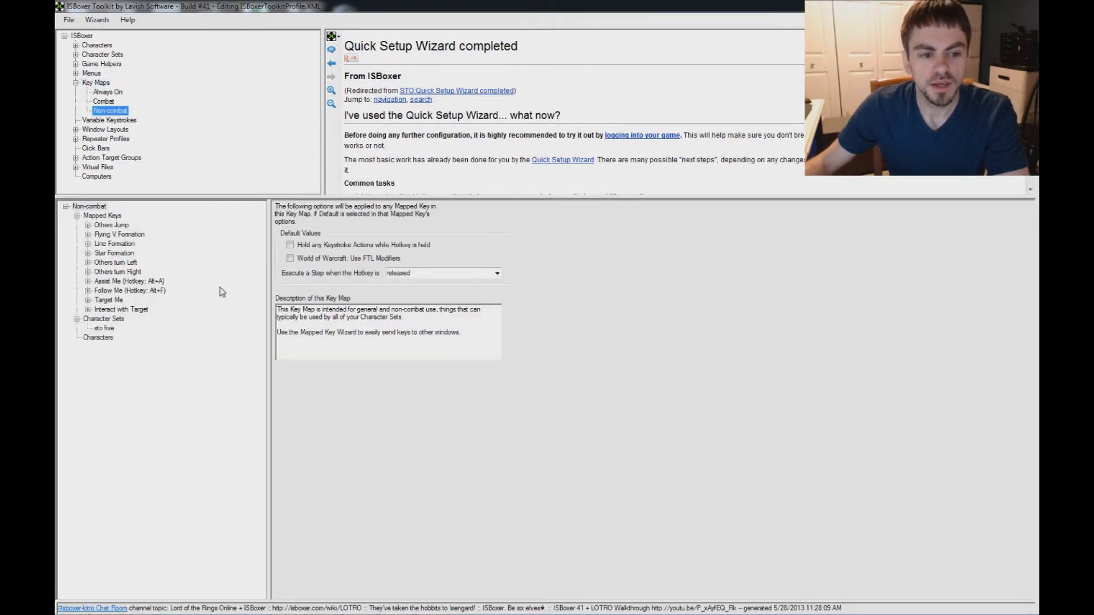
left_click(129, 281)
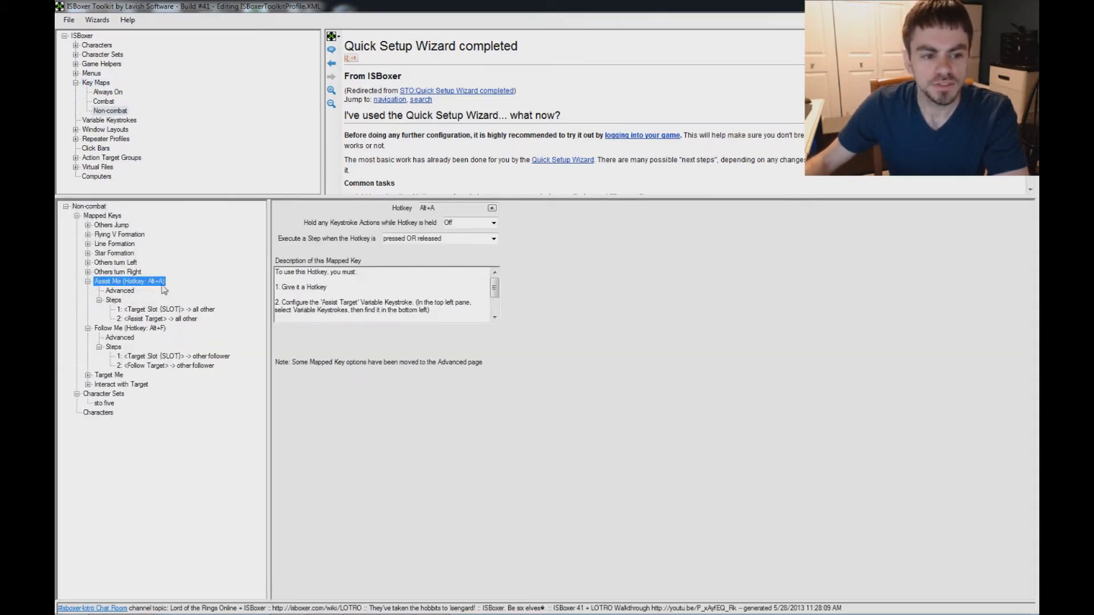
left_click(129, 328)
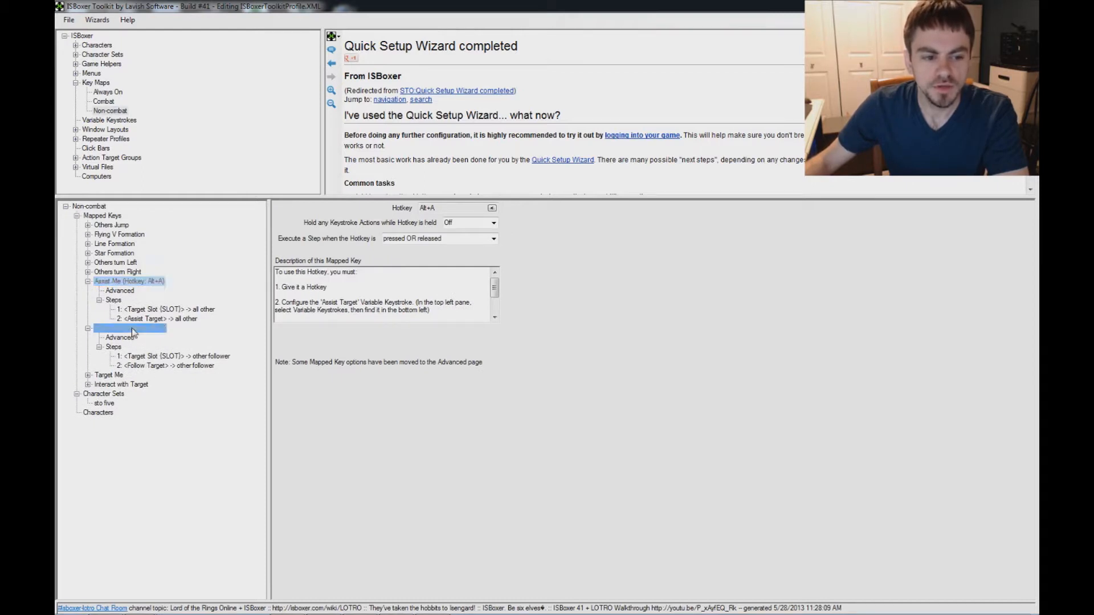
left_click(129, 328)
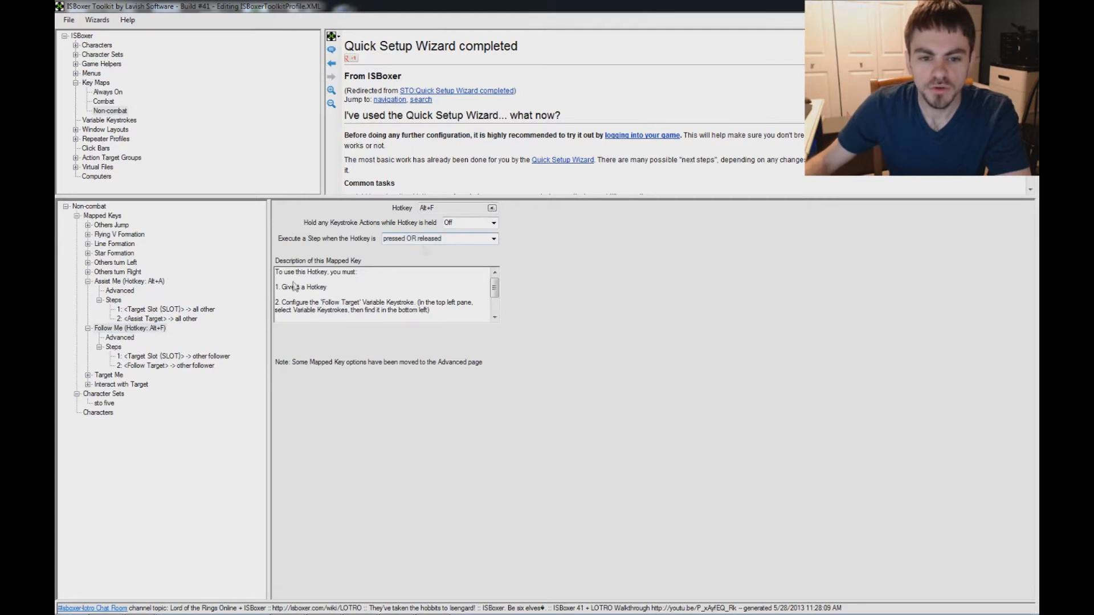
Step: Review Follow Me's two steps, then expand Assist Me's advanced options and Interact with Target's steps
left_click(168, 355)
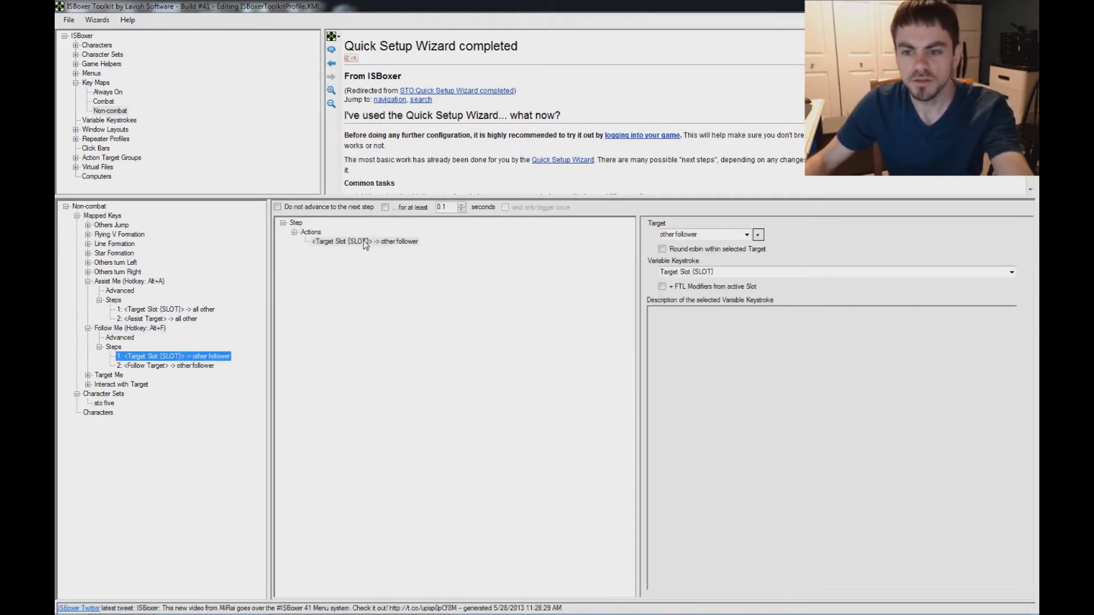
mouse_move(319, 248)
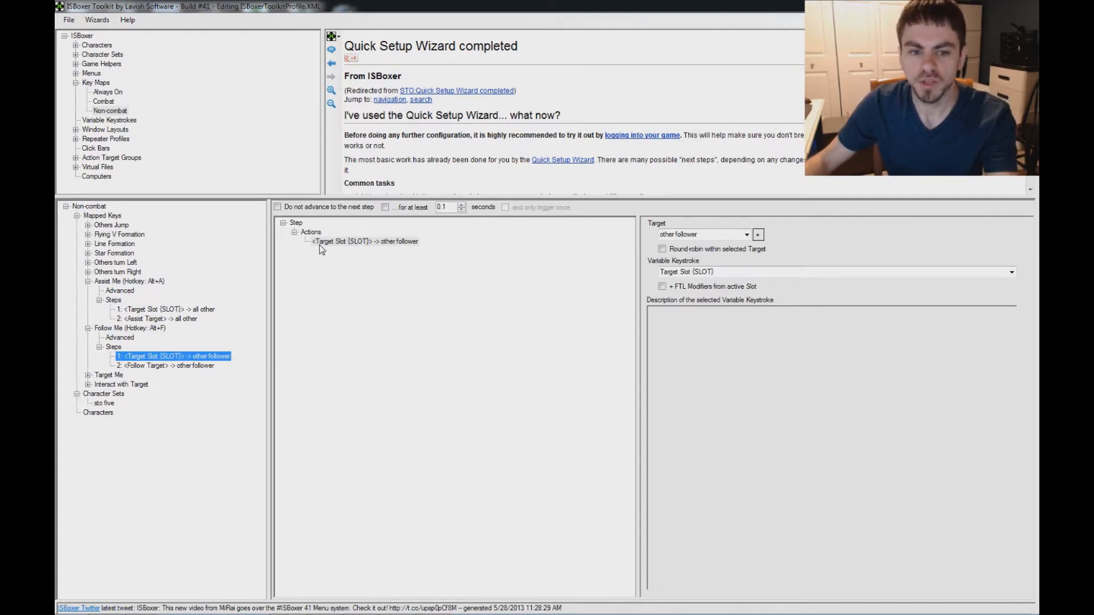
mouse_move(346, 249)
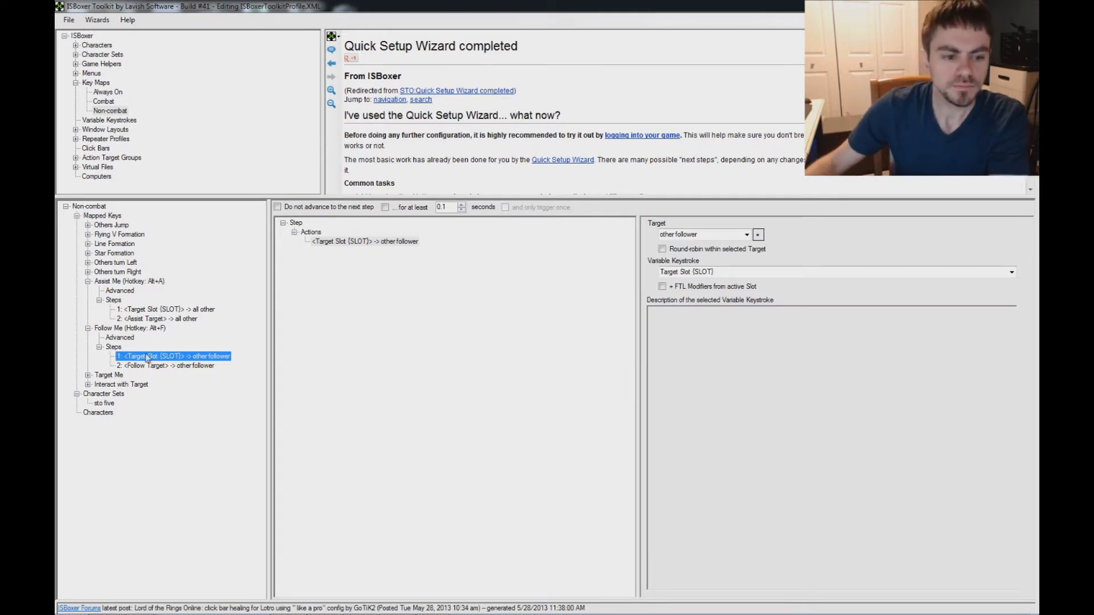
left_click(167, 364)
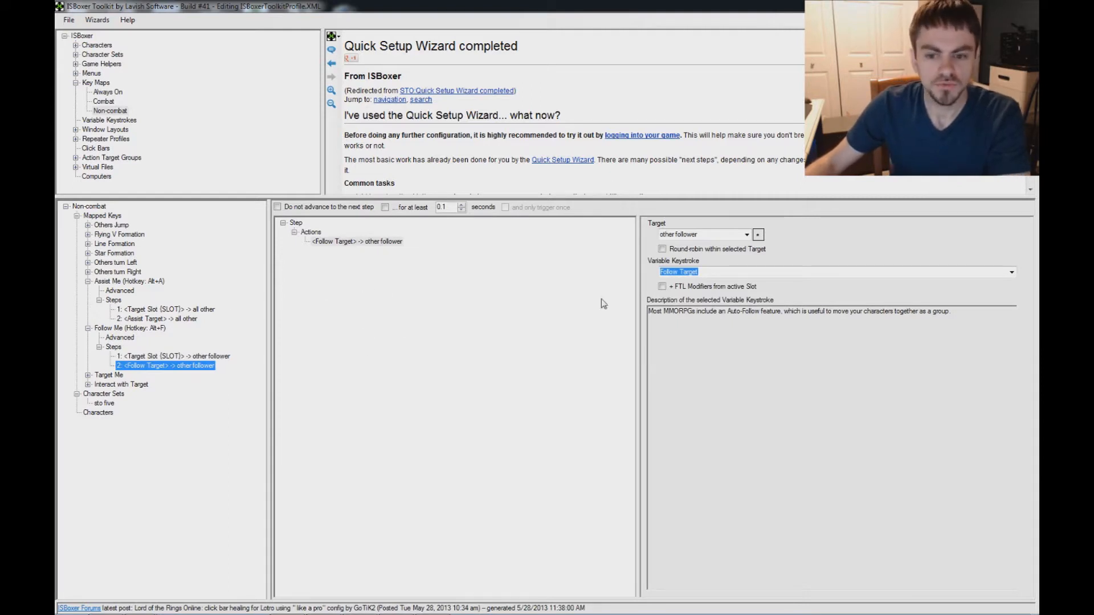
mouse_move(361, 247)
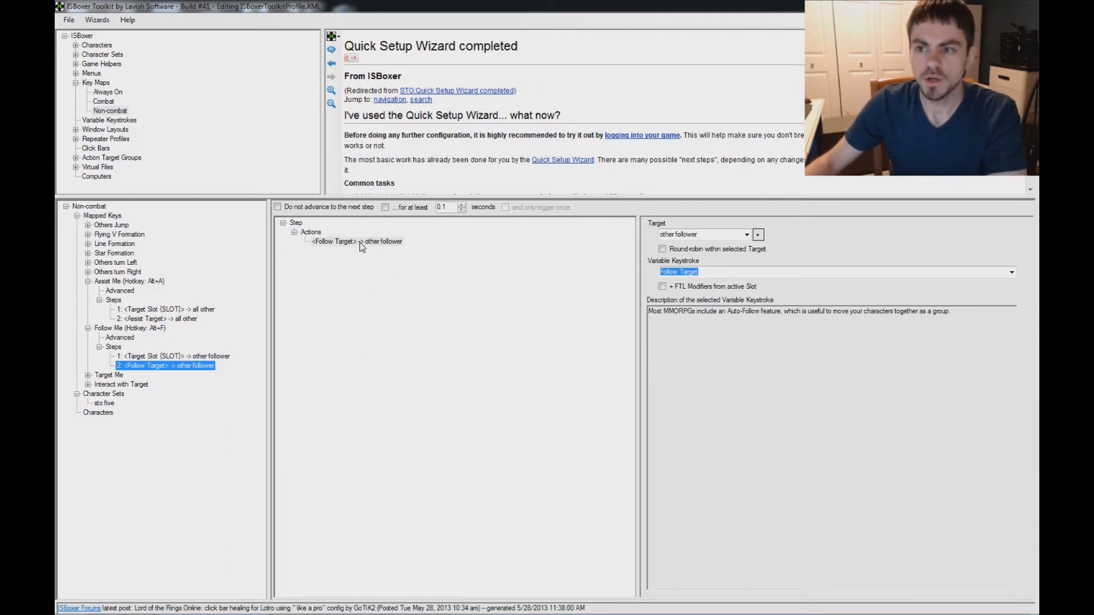
left_click(120, 289)
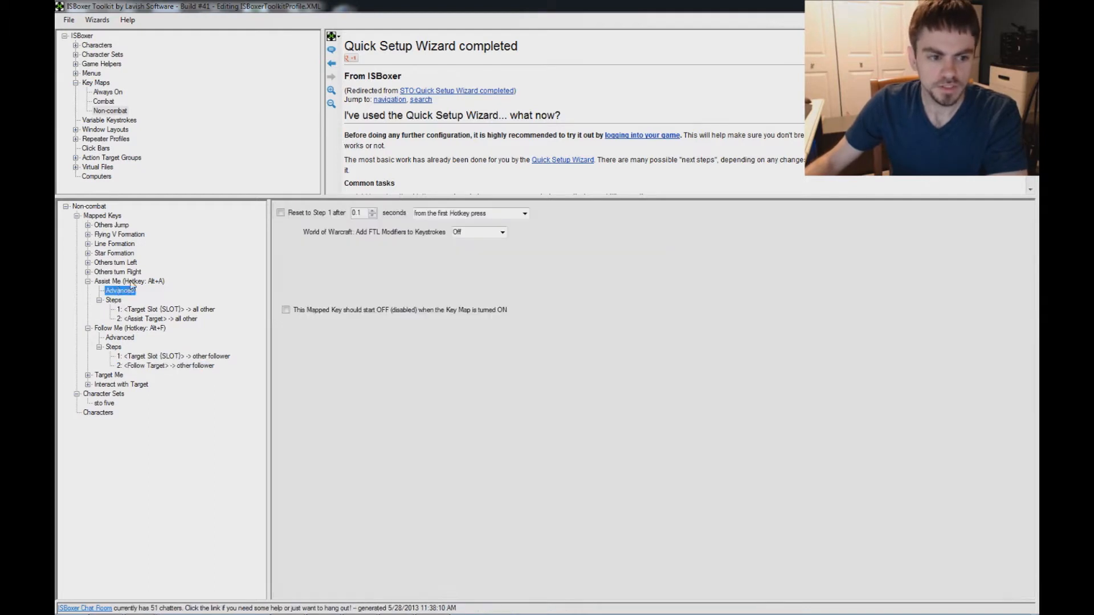
left_click(128, 280)
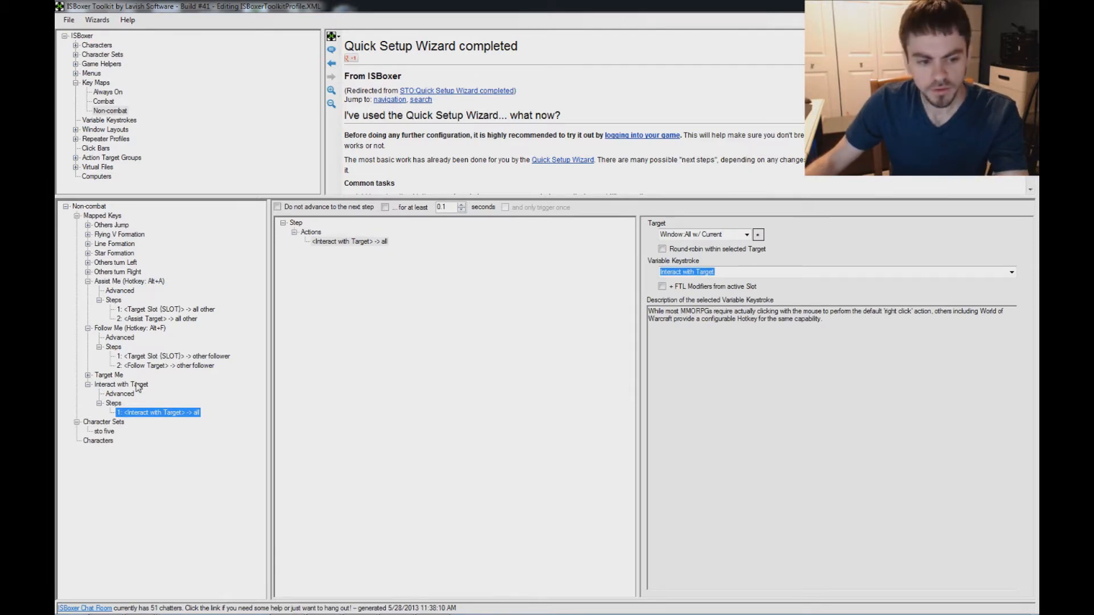
Step: Give the Interact with Target mapped key the hotkey Alt+U, then view the Combat key map
left_click(119, 384)
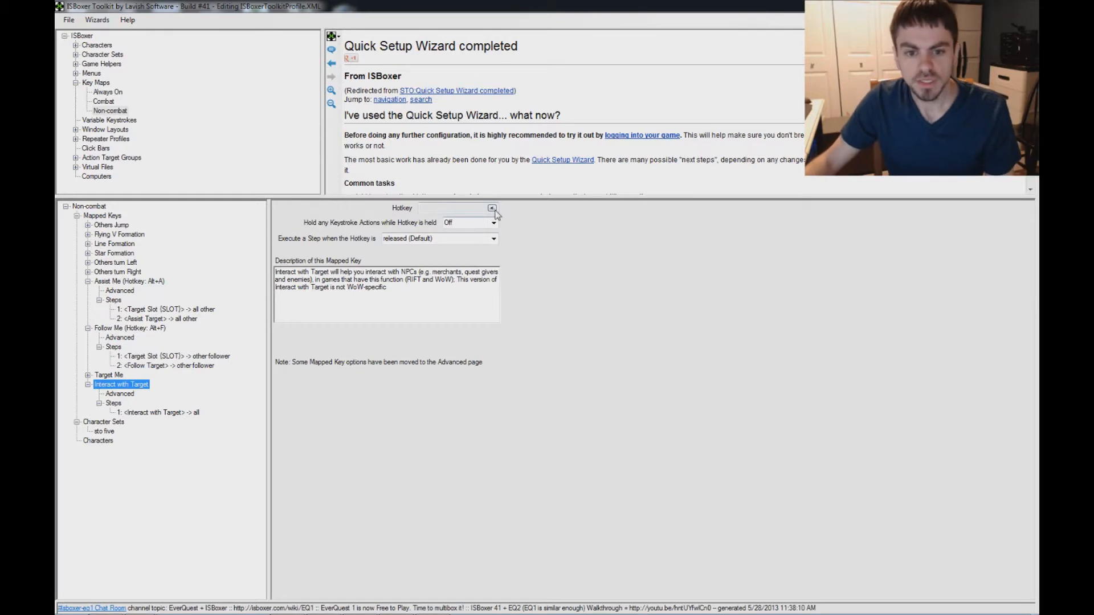
left_click(492, 207)
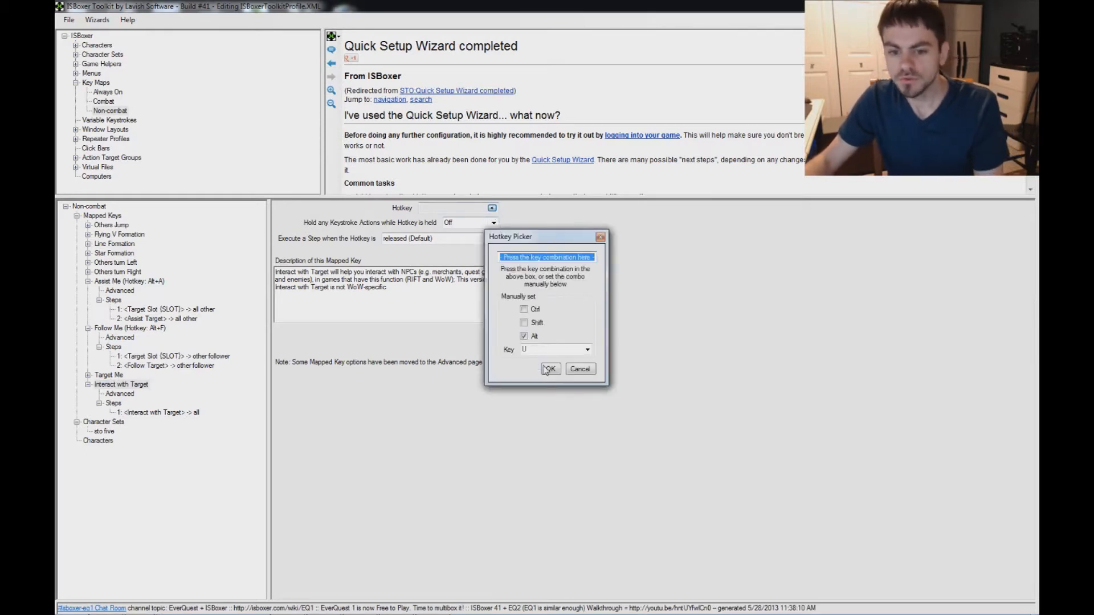
left_click(549, 368)
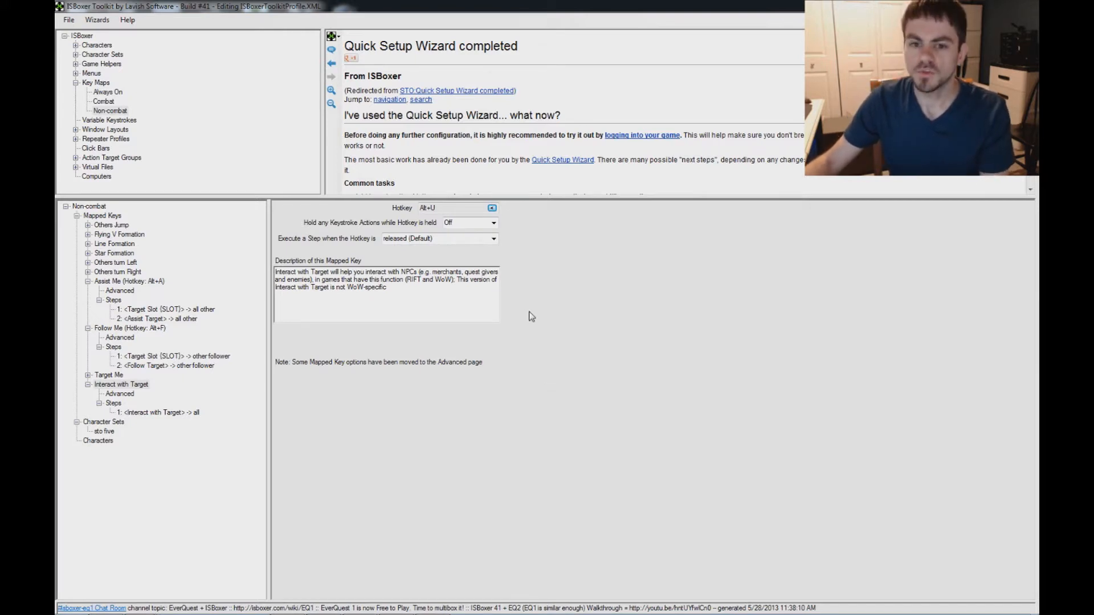
mouse_move(561, 274)
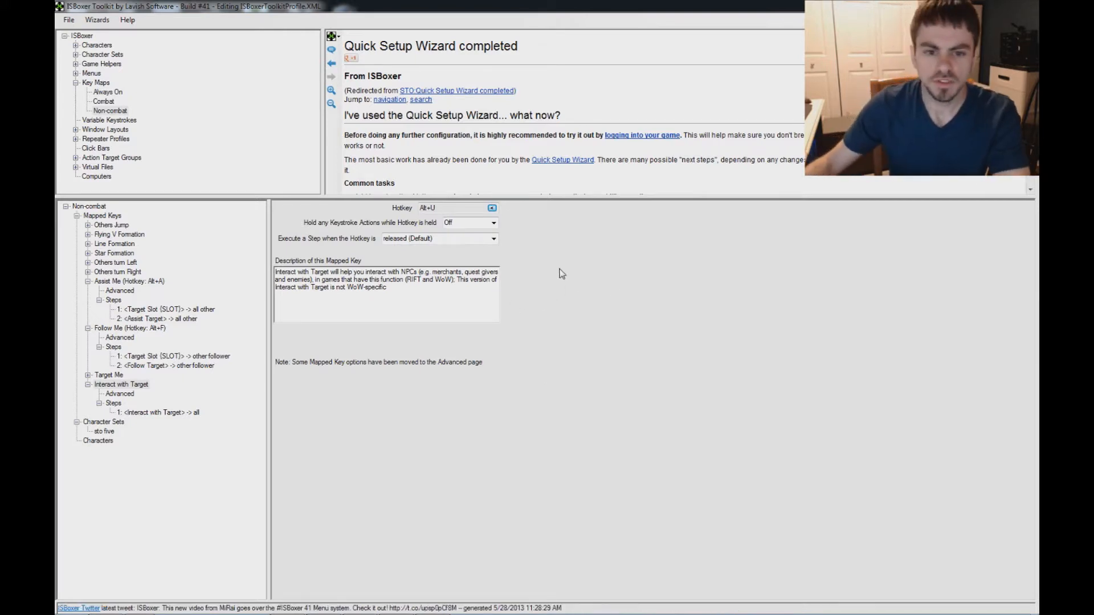
mouse_move(183, 122)
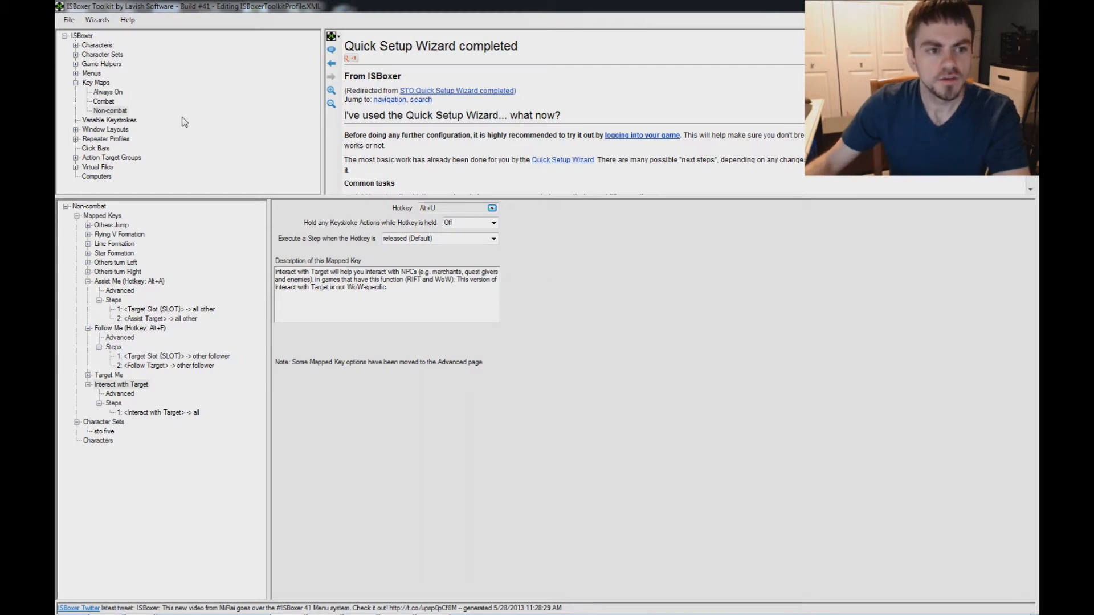
left_click(104, 101)
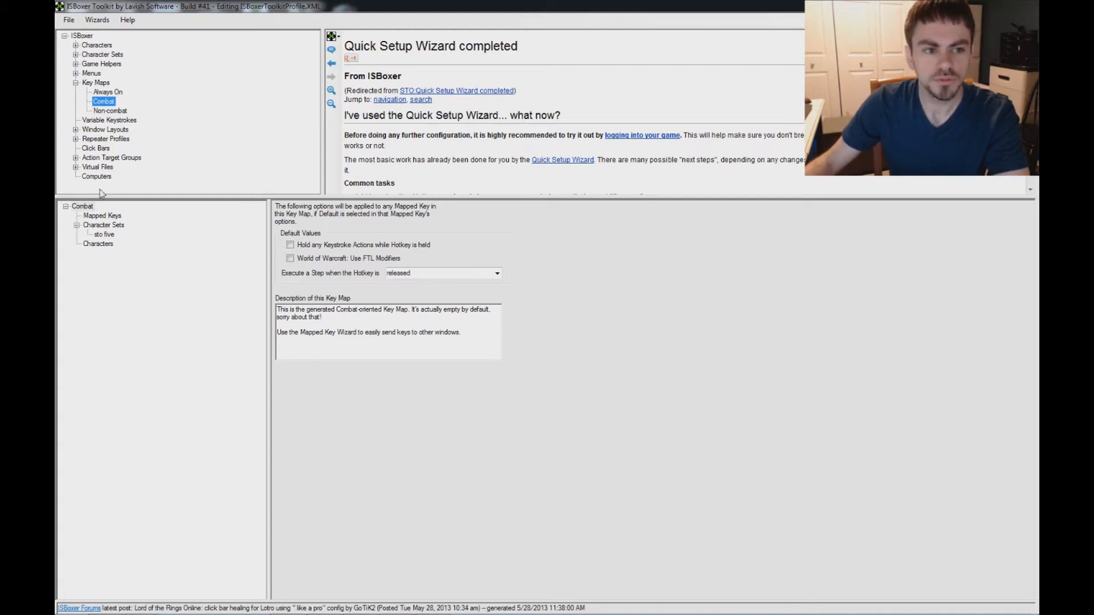
Step: Look over the Always On key map's Toggle Formations Menu, Next Window and Activate Maps (Shift+Alt+M) keys
left_click(107, 91)
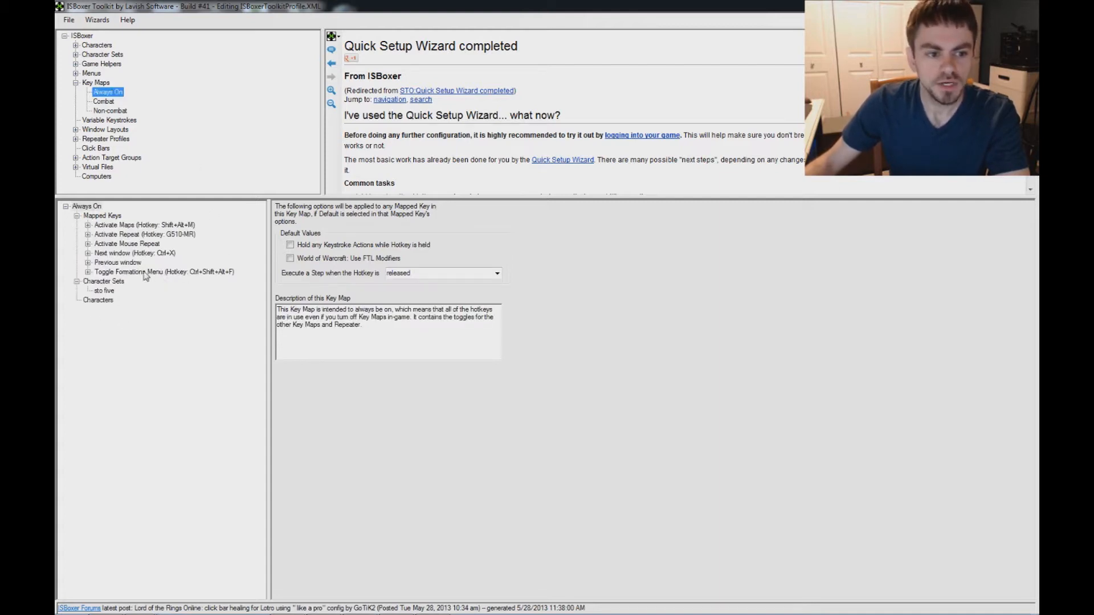
left_click(132, 271)
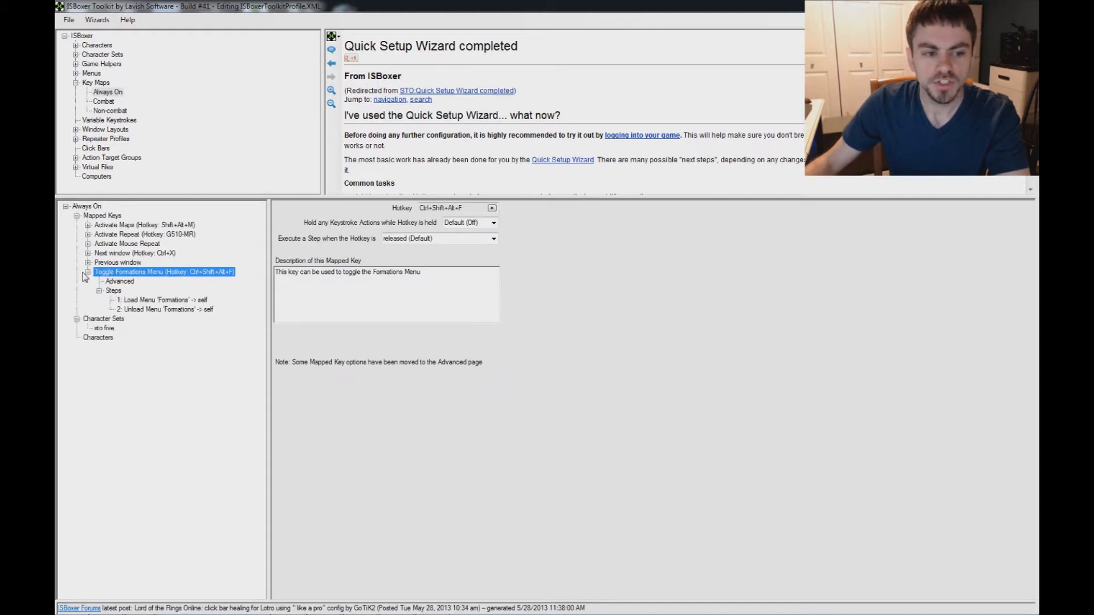
left_click(86, 271)
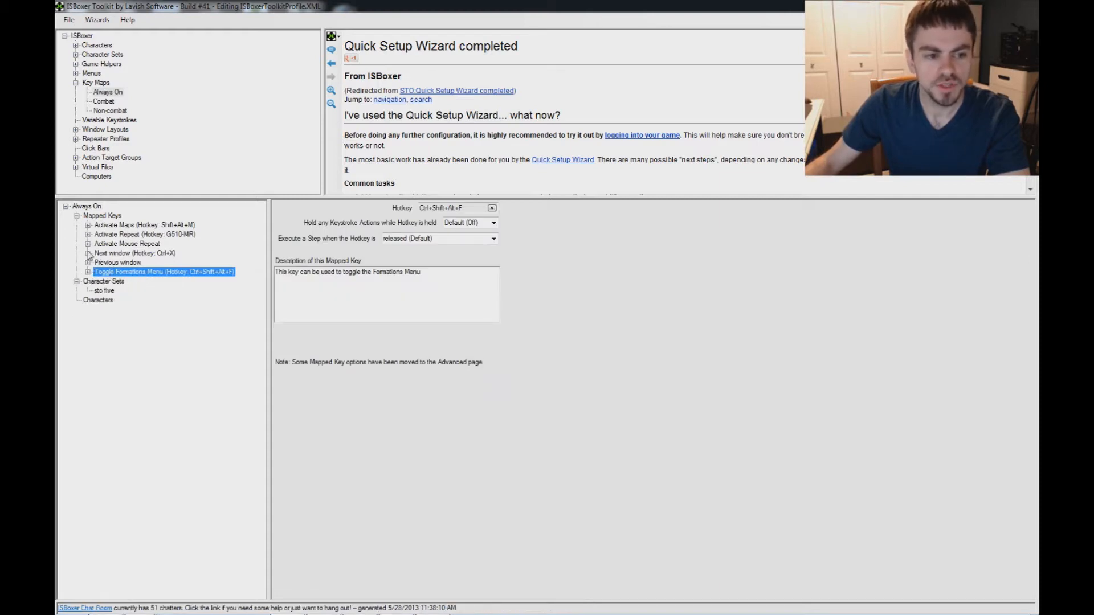
left_click(133, 253)
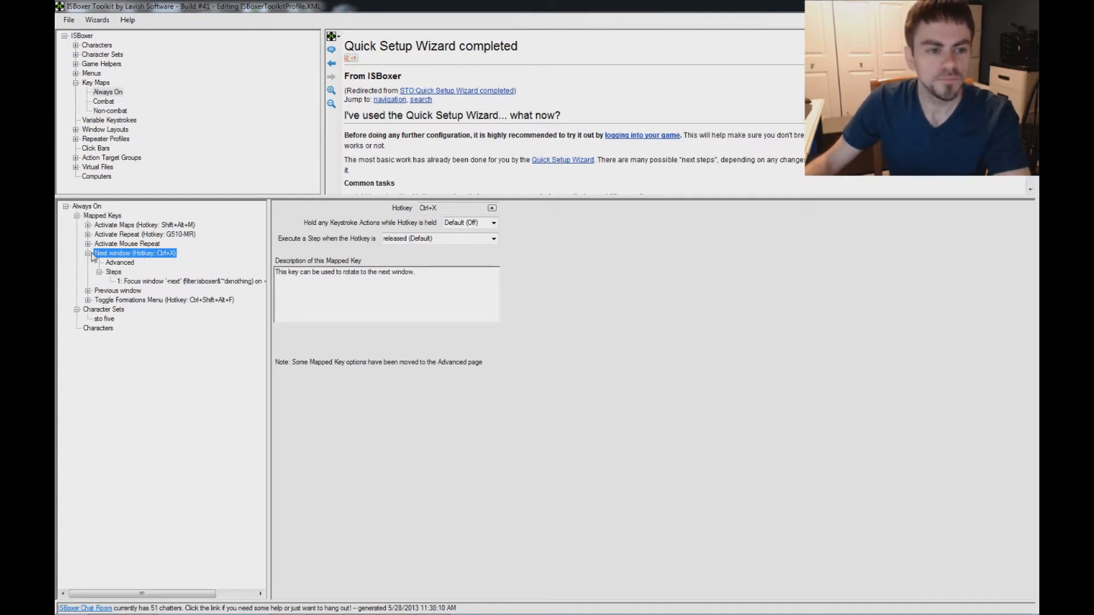
left_click(145, 234)
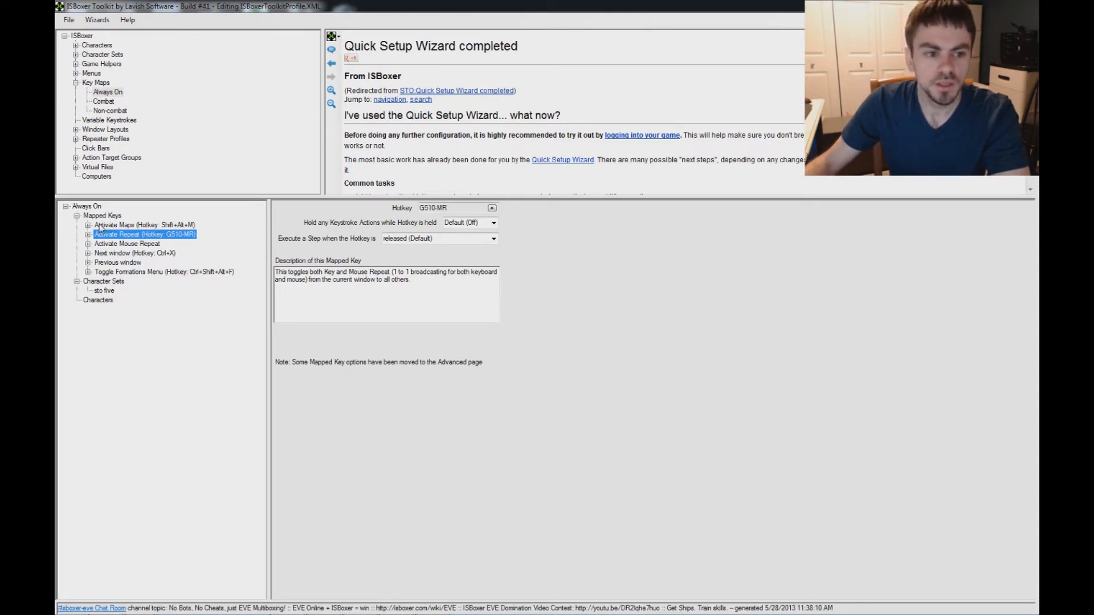
left_click(125, 224)
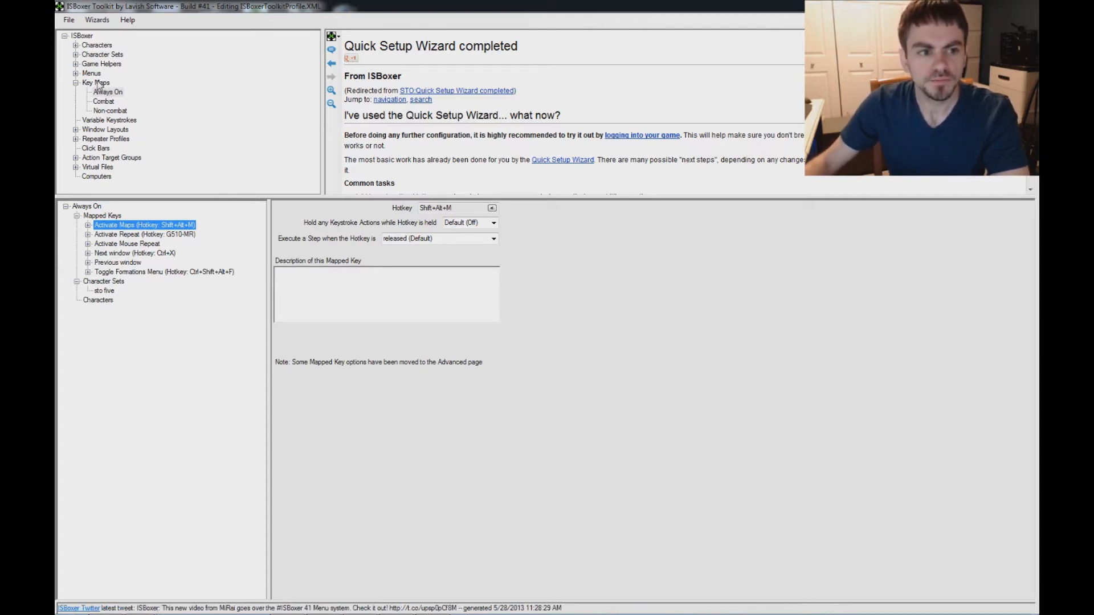
left_click(104, 102)
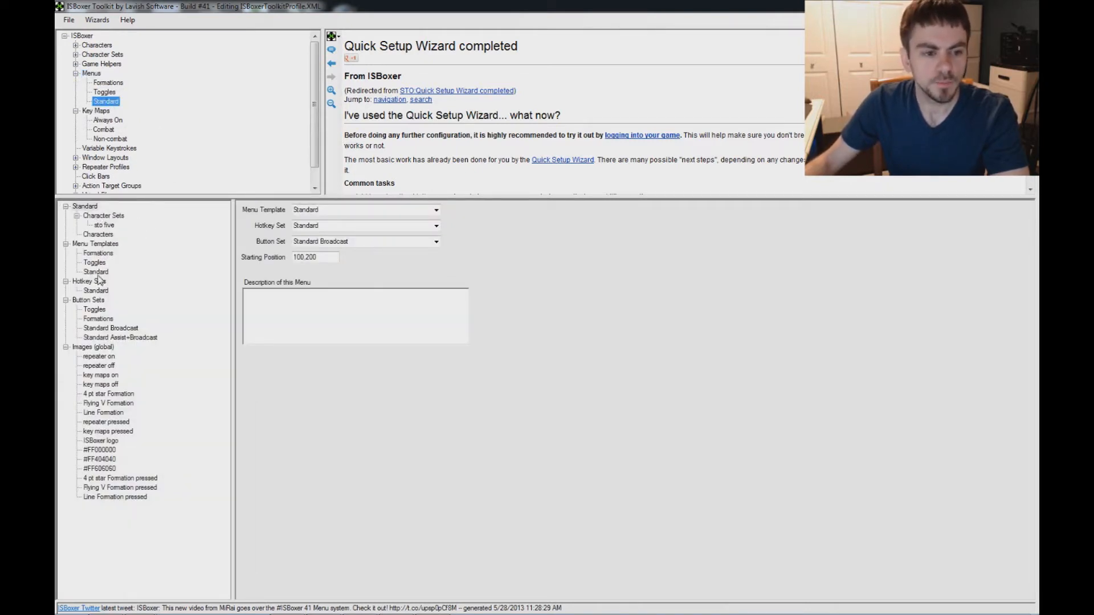
Step: Adjust the Standard menu's button size, mute sto five background window audio, and export to Inner Space
left_click(95, 271)
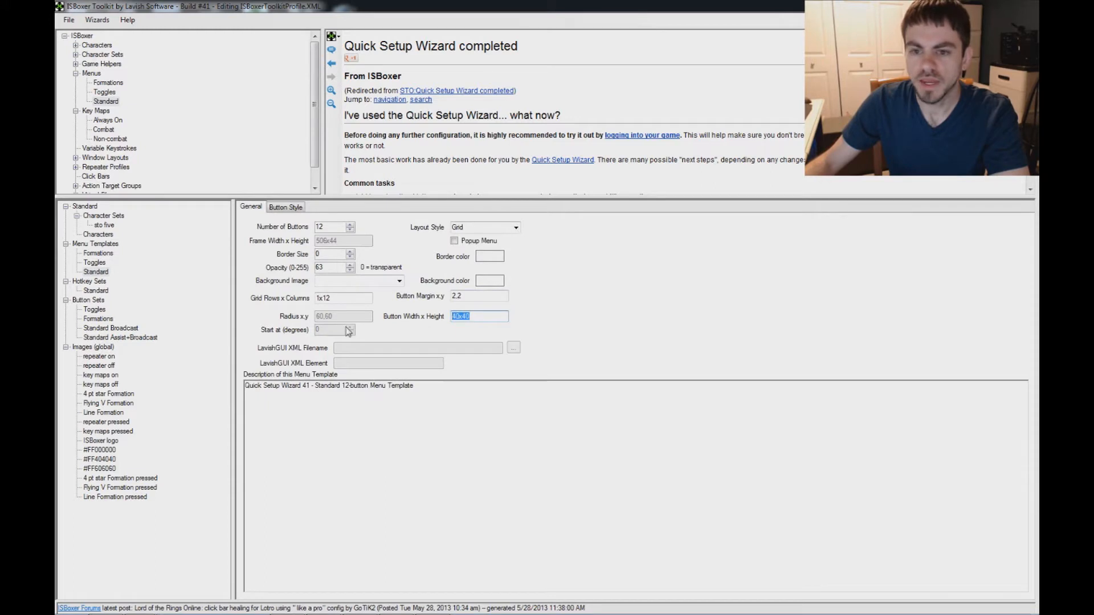
mouse_move(327, 301)
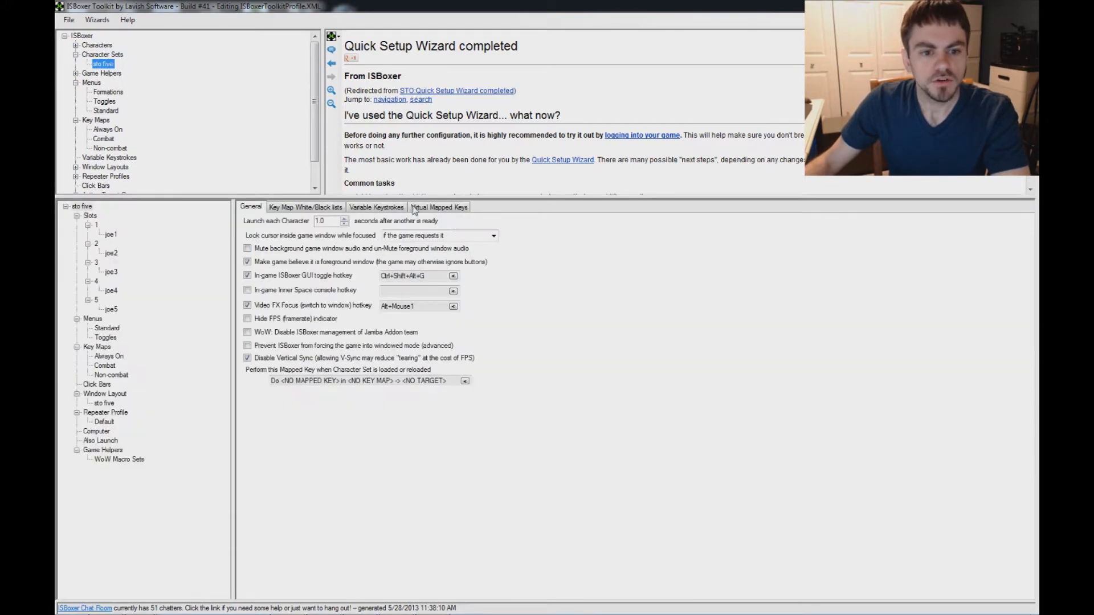
left_click(247, 248)
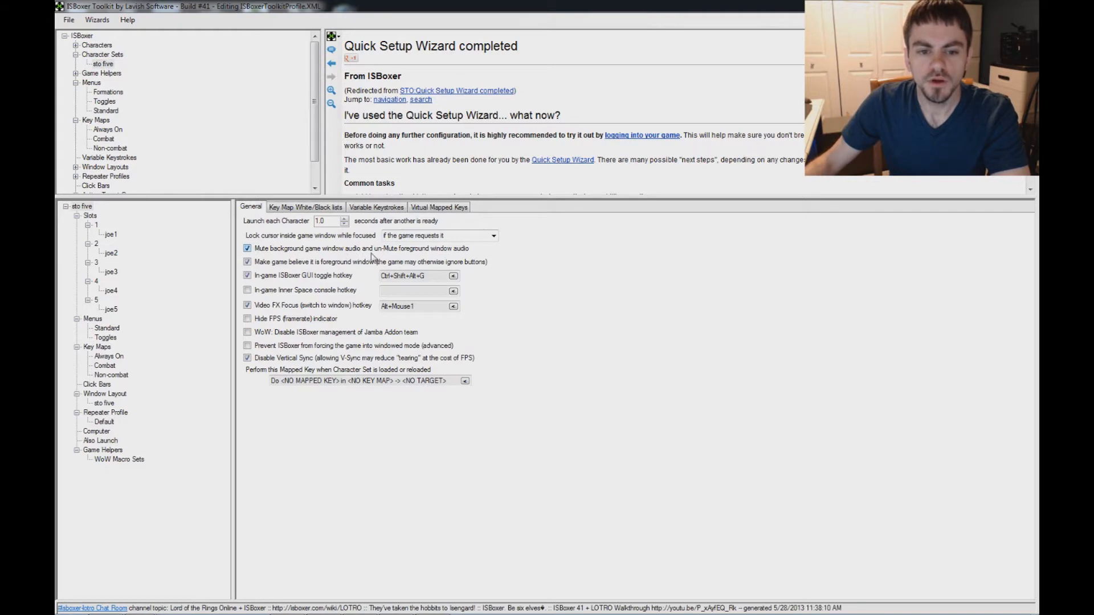
mouse_move(441, 253)
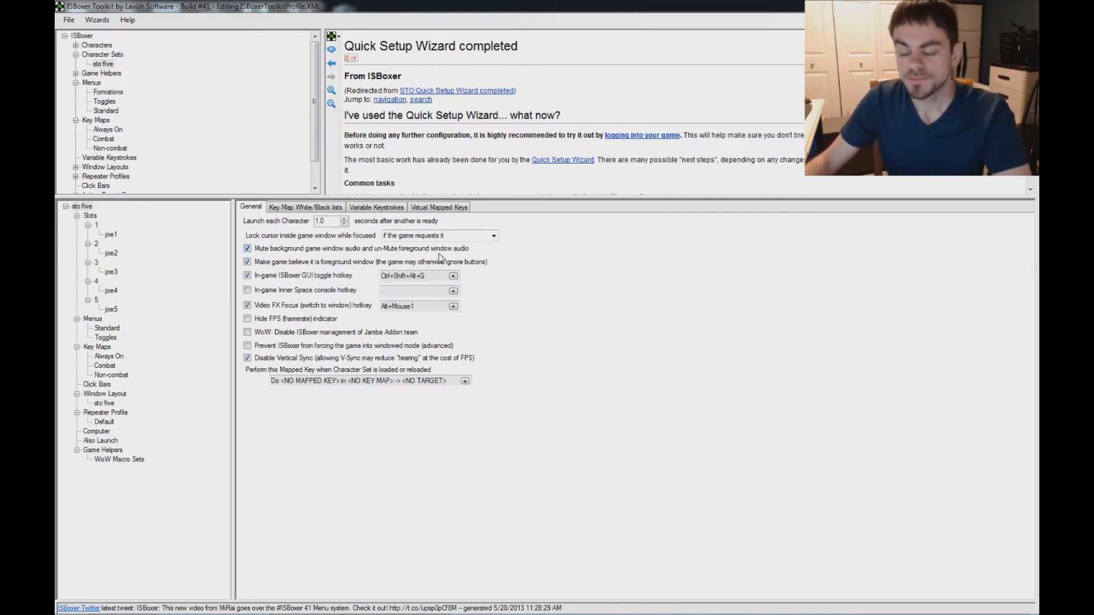
mouse_move(440, 262)
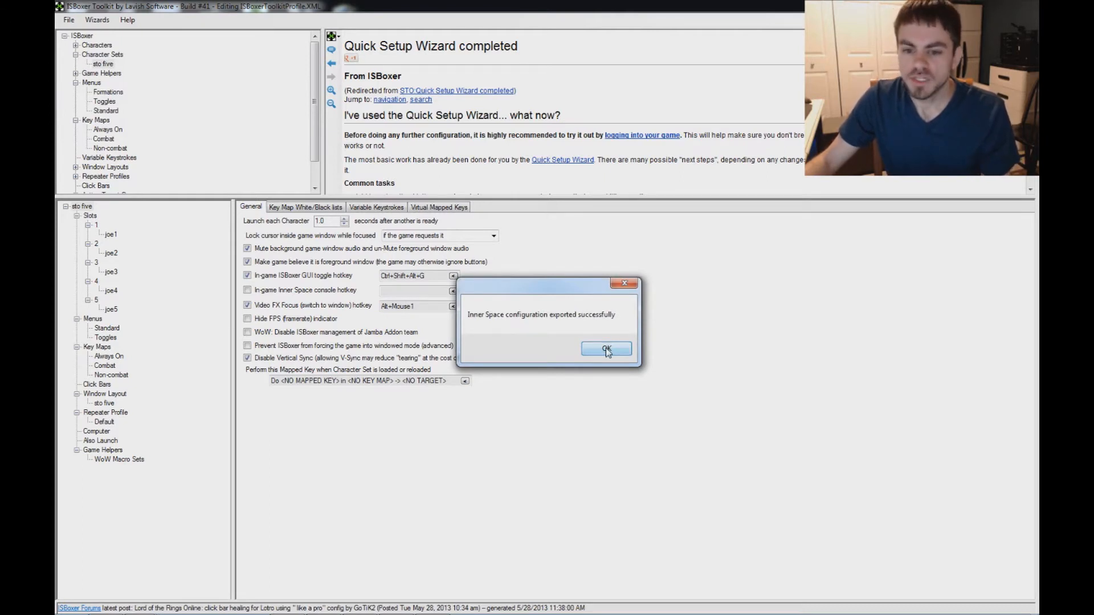
left_click(605, 348)
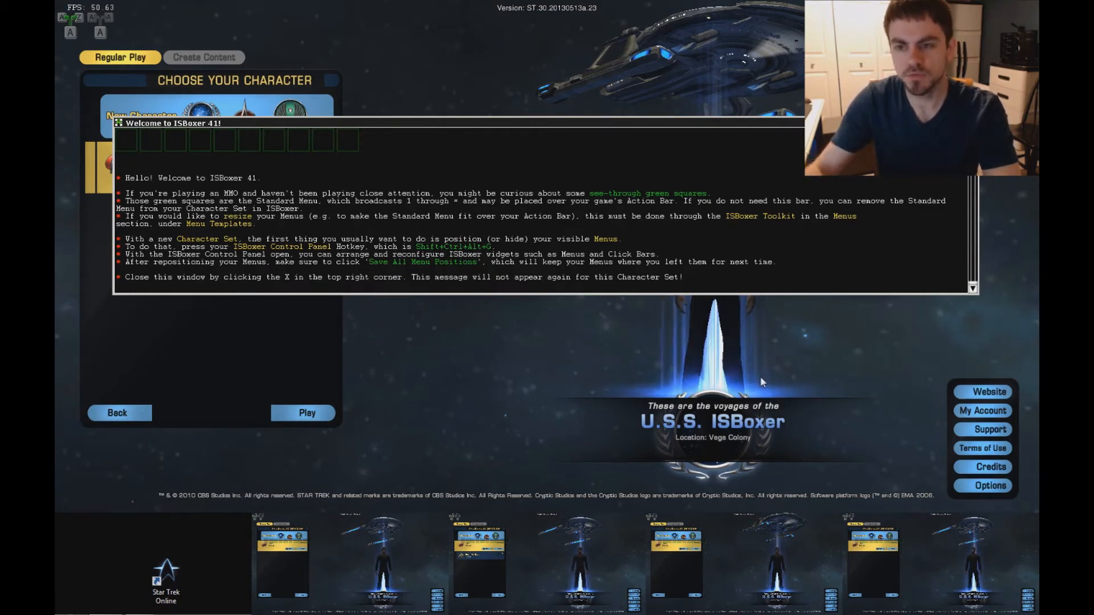
mouse_move(672, 366)
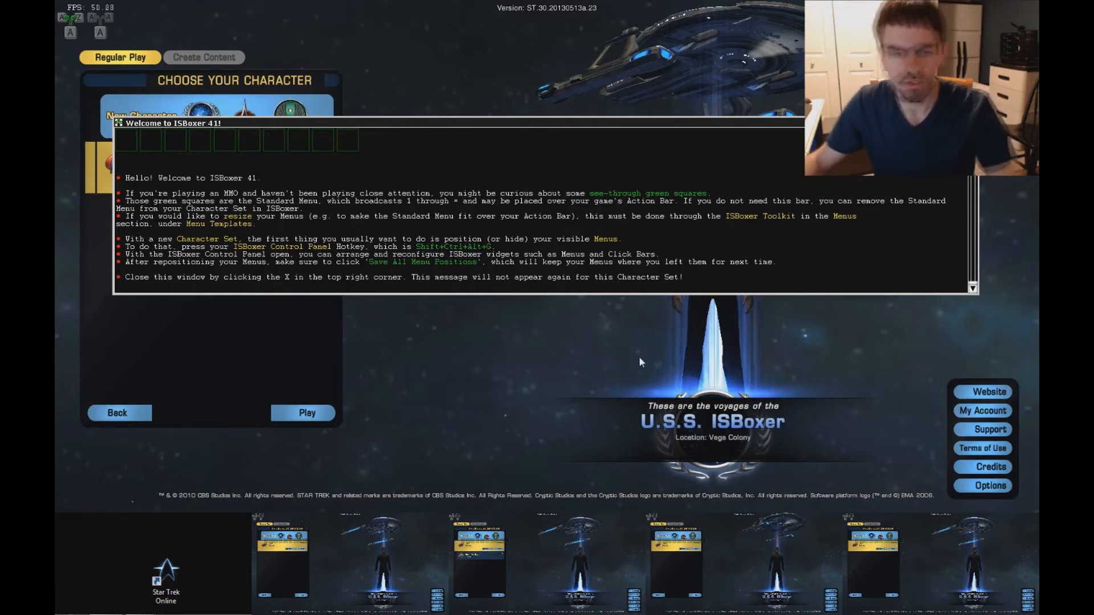
mouse_move(449, 319)
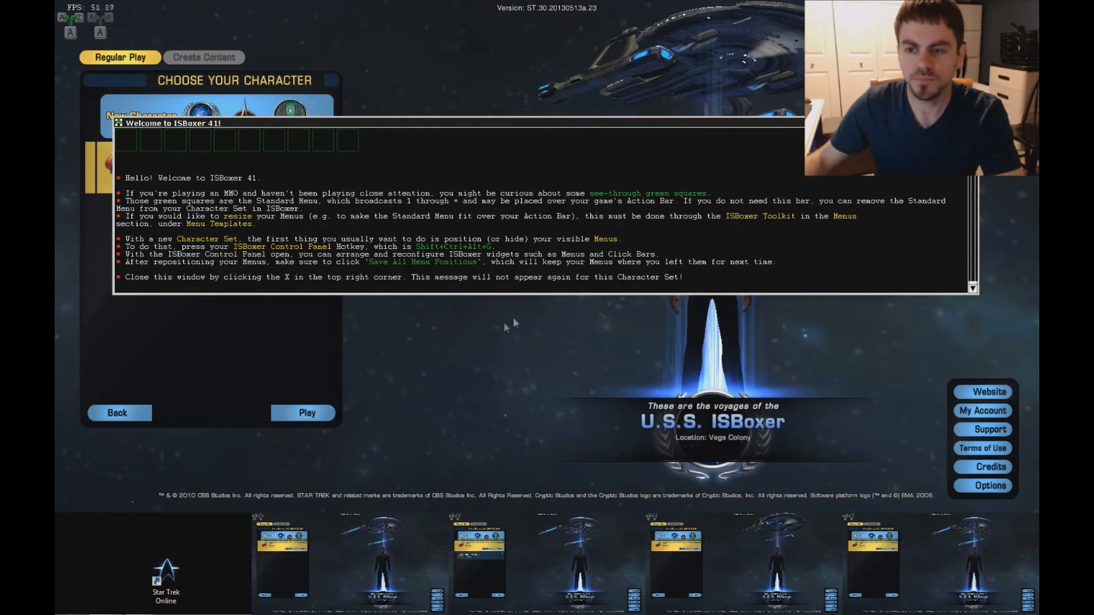
mouse_move(808, 332)
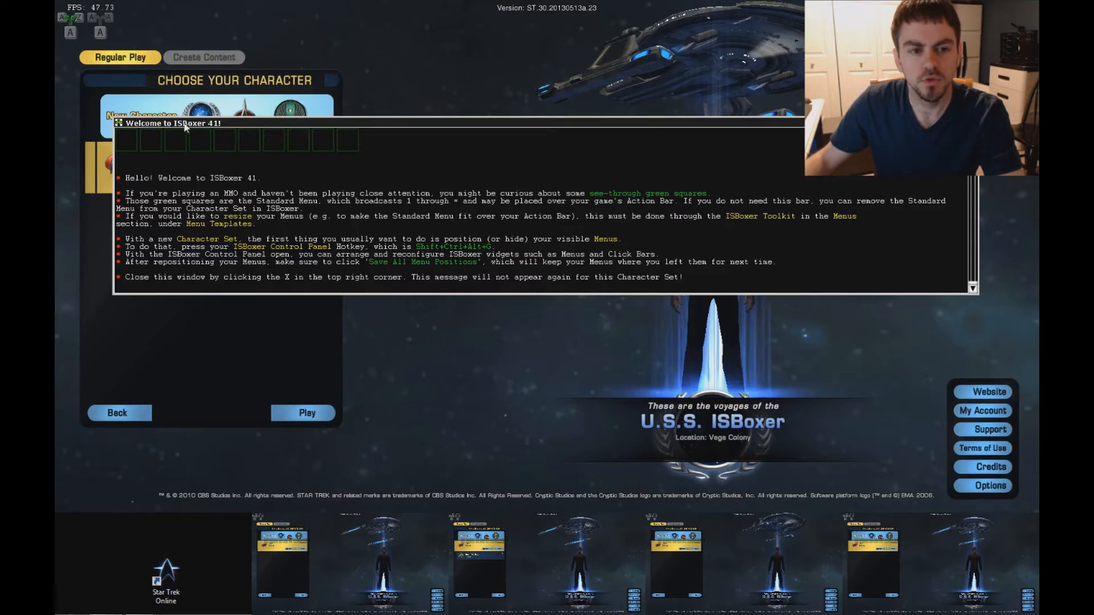
mouse_move(318, 201)
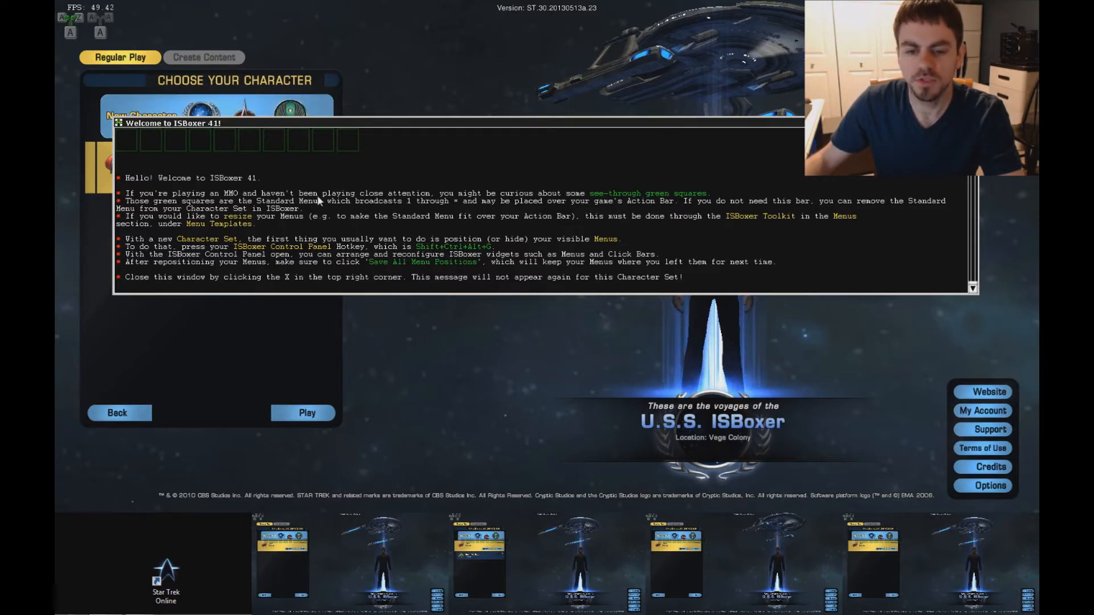
mouse_move(682, 201)
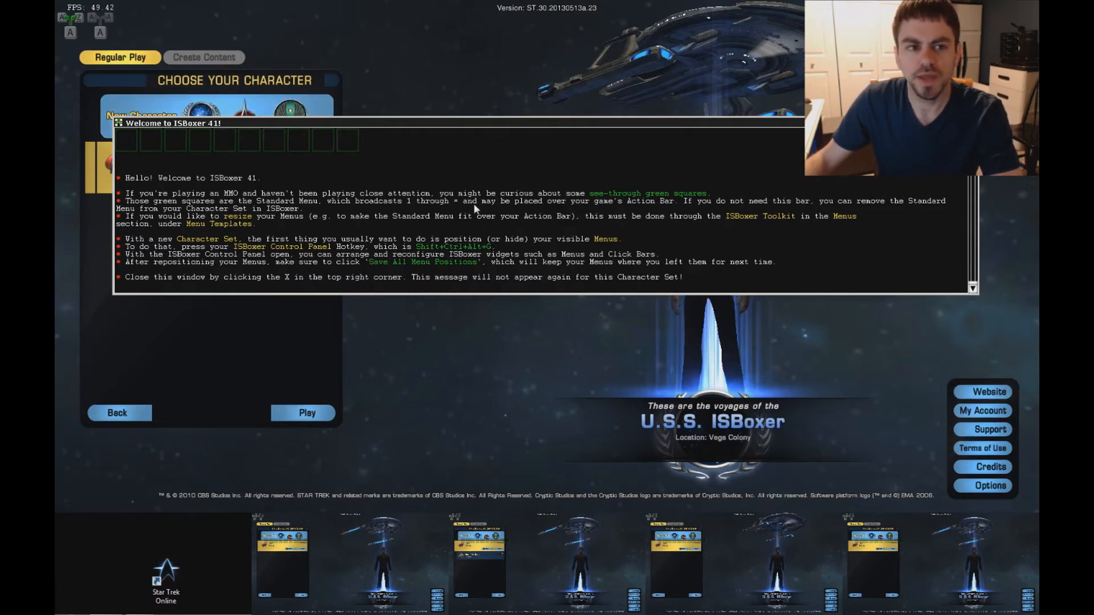
mouse_move(203, 254)
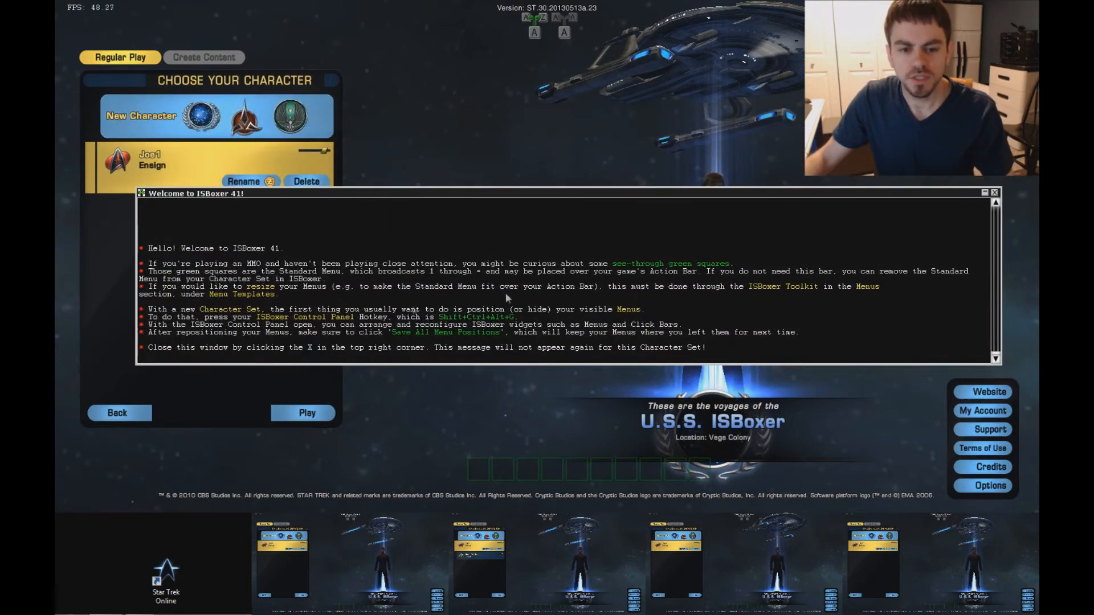
Step: Close the Welcome to ISBoxer 41 window on Joe1's character selection screen
left_click(993, 192)
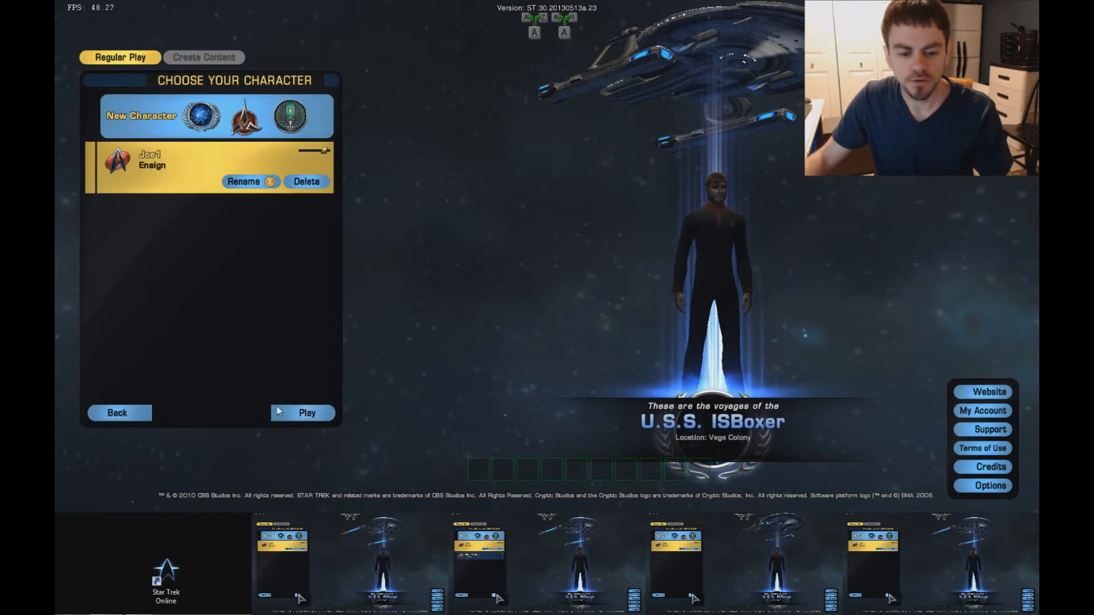
Step: Enter the colony as Joe1, close the area map, and bring up the Main Menu
left_click(306, 413)
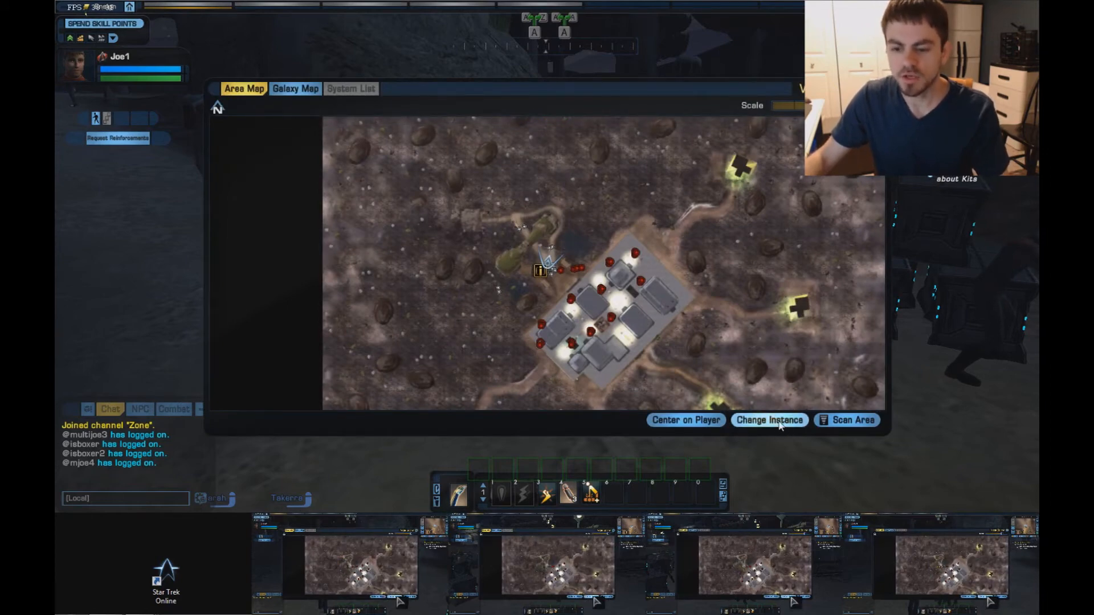
left_click(769, 420)
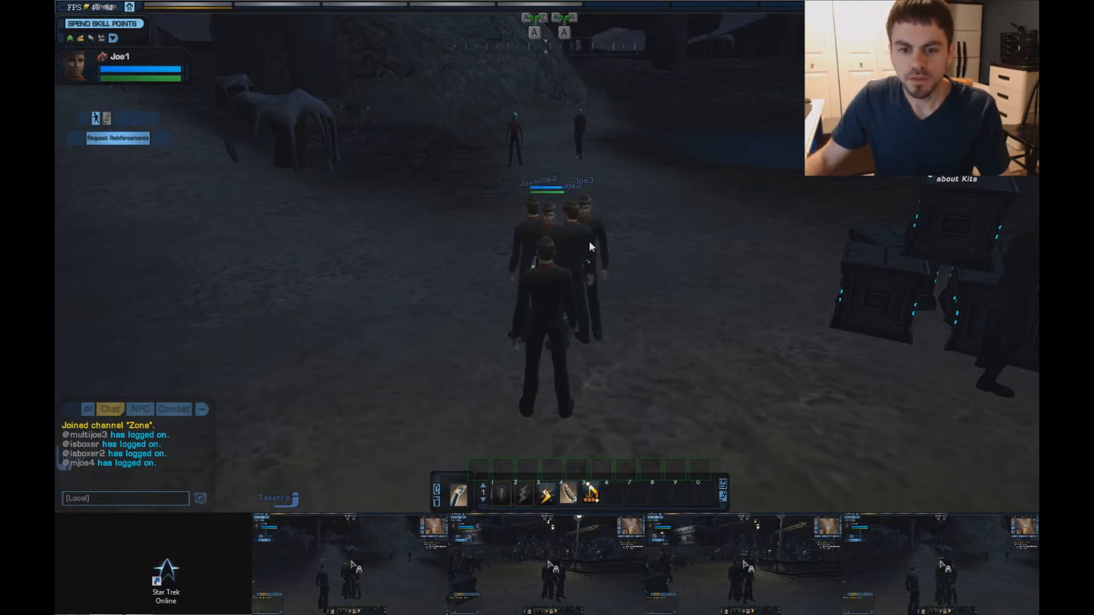
key("Escape")
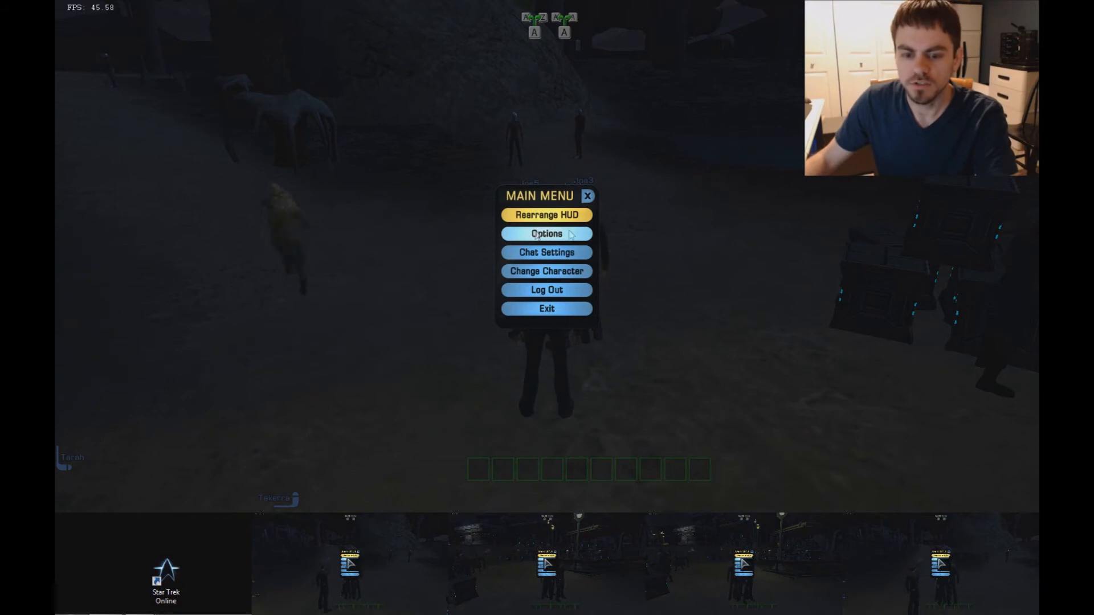
Step: Check the Key Binds options, confirming Interact on U and Follow Target on F, then return to the game
left_click(546, 234)
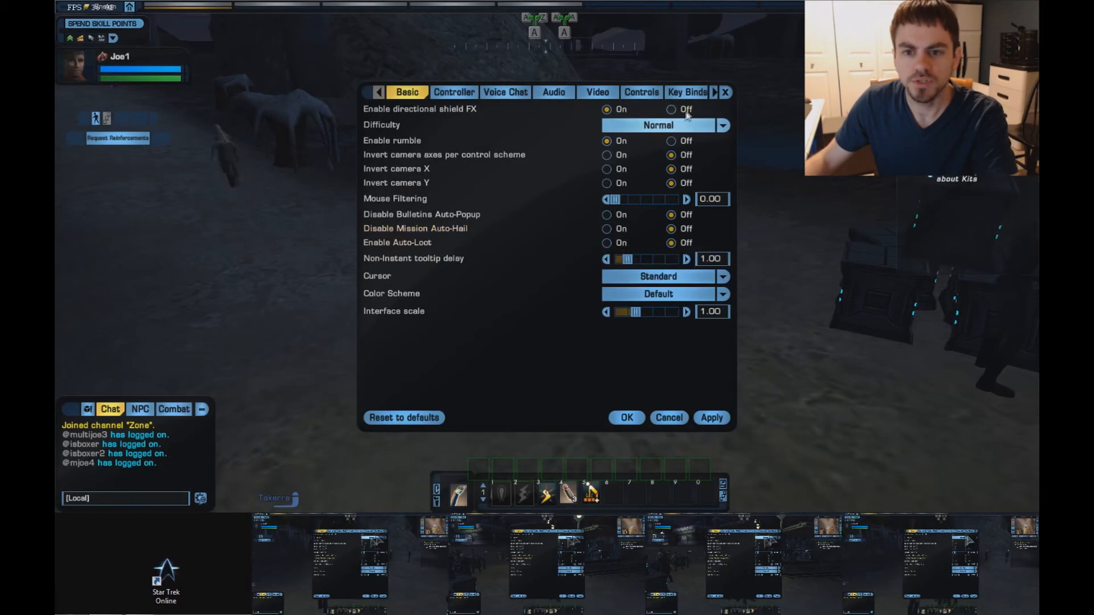
left_click(685, 91)
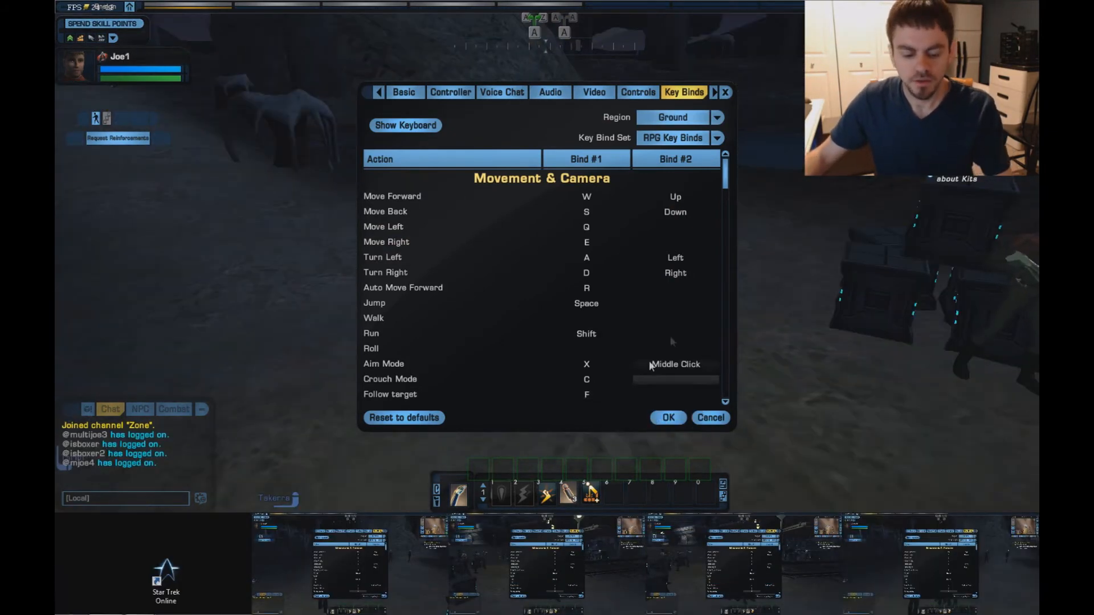
scroll("down", 3)
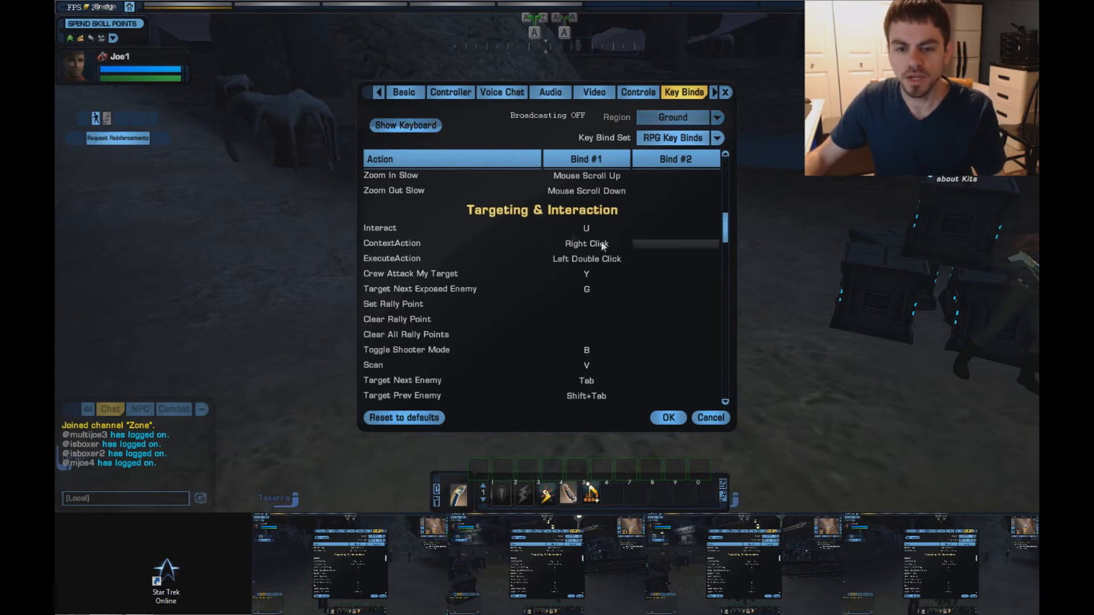
mouse_move(585, 228)
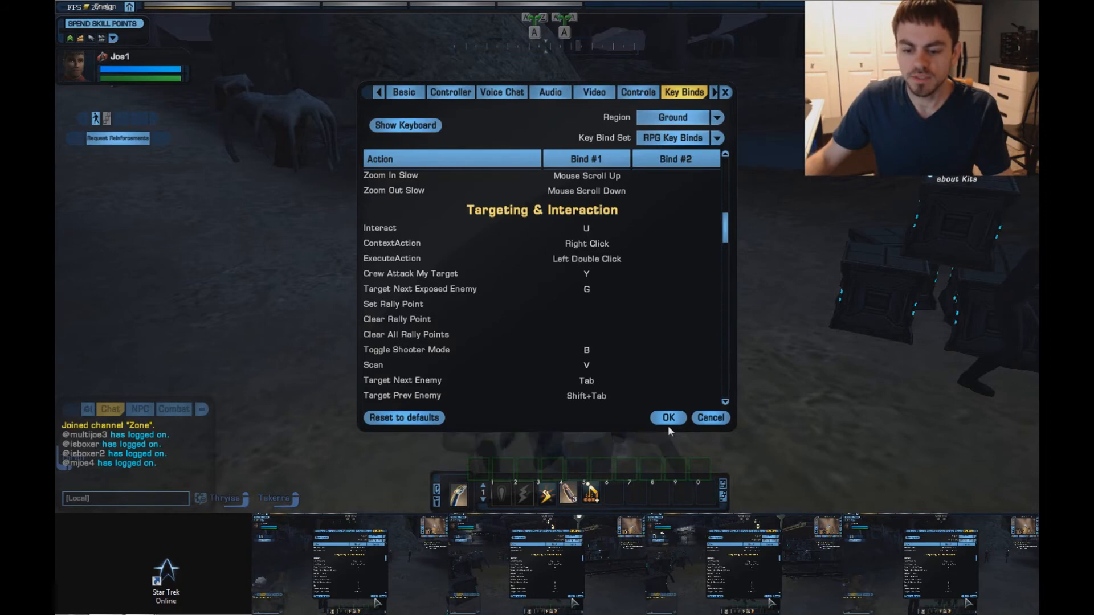
left_click(666, 417)
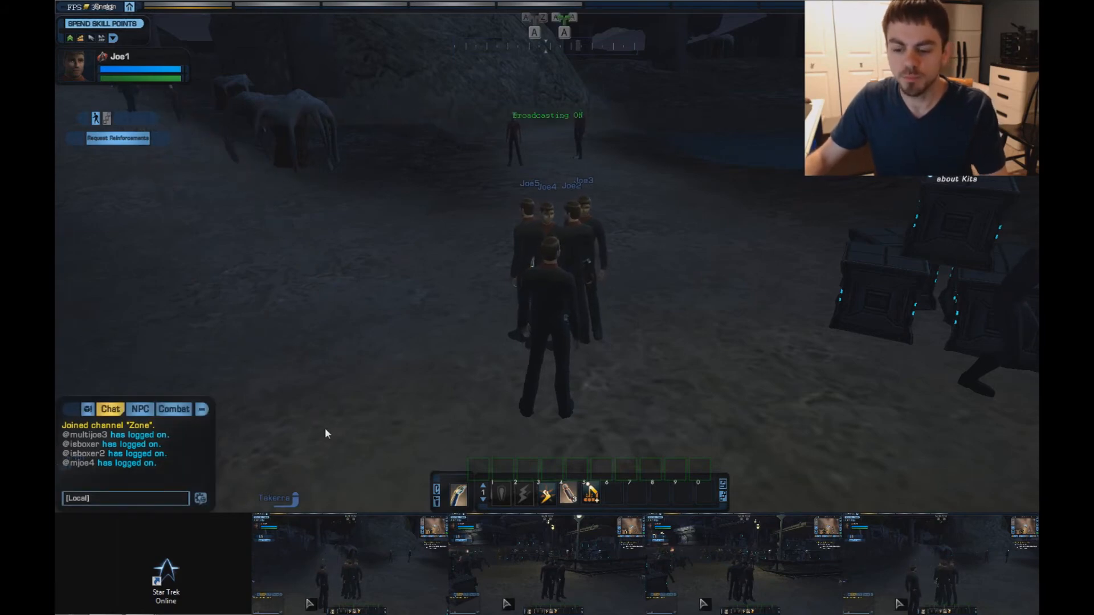
Step: Enter an F11 /bind assist command in chat and lead the group toward the colony crates
left_click(125, 498)
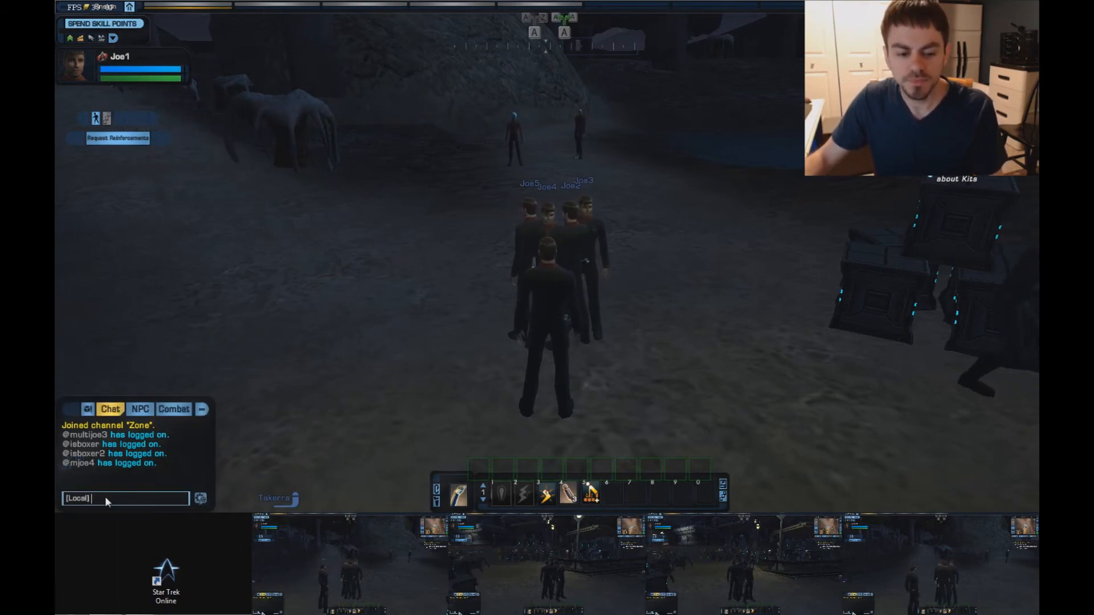
type("/bl")
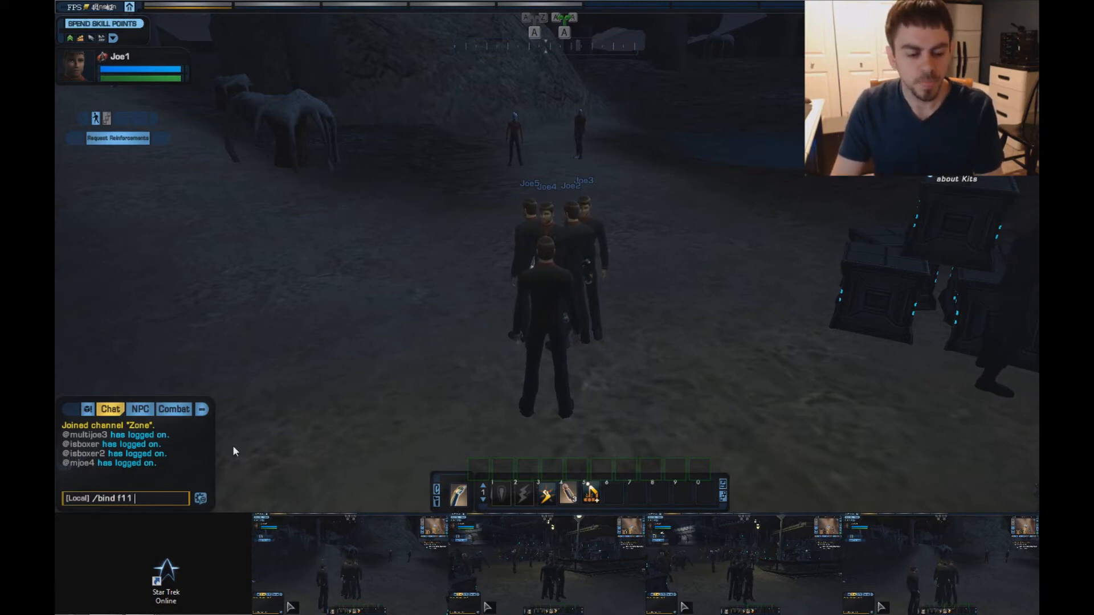
type("ass")
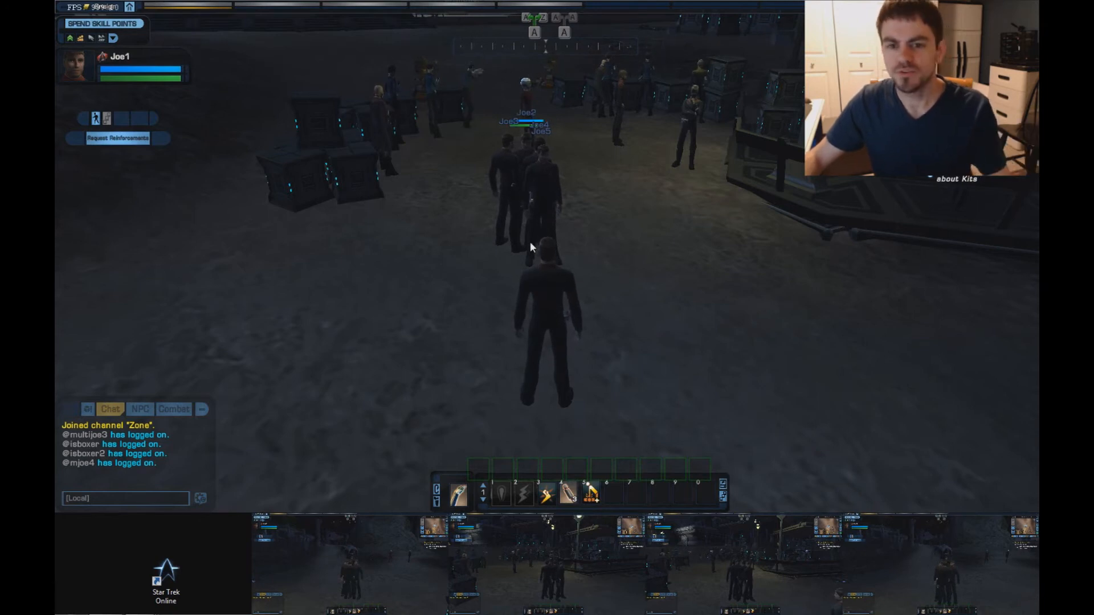
Step: Send /invite commands from Joe1 and accept the Team Invitation on each other character
type("/invit")
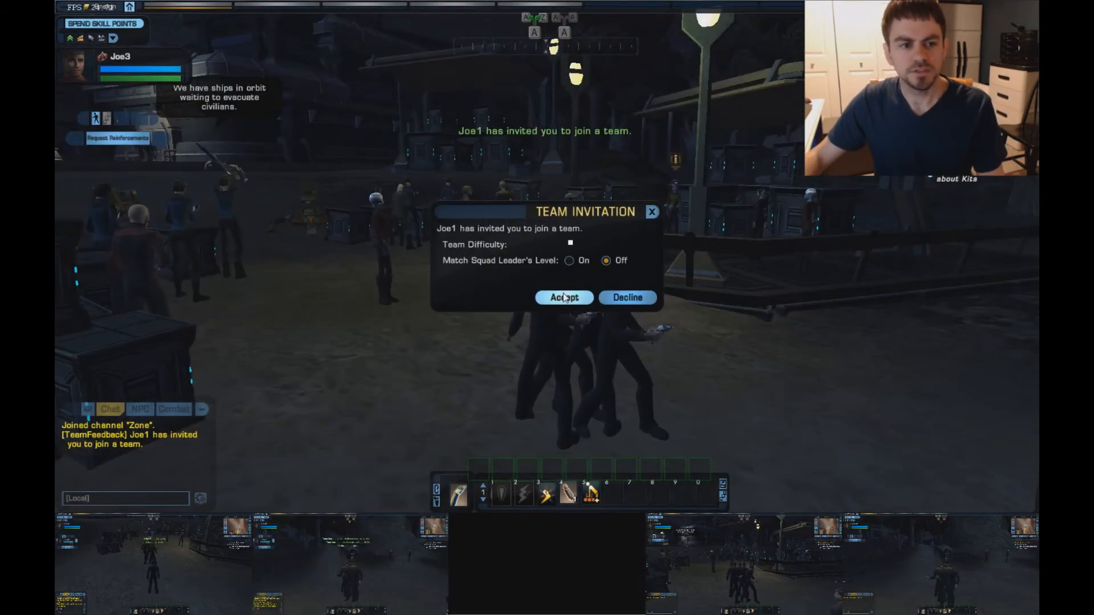
left_click(564, 297)
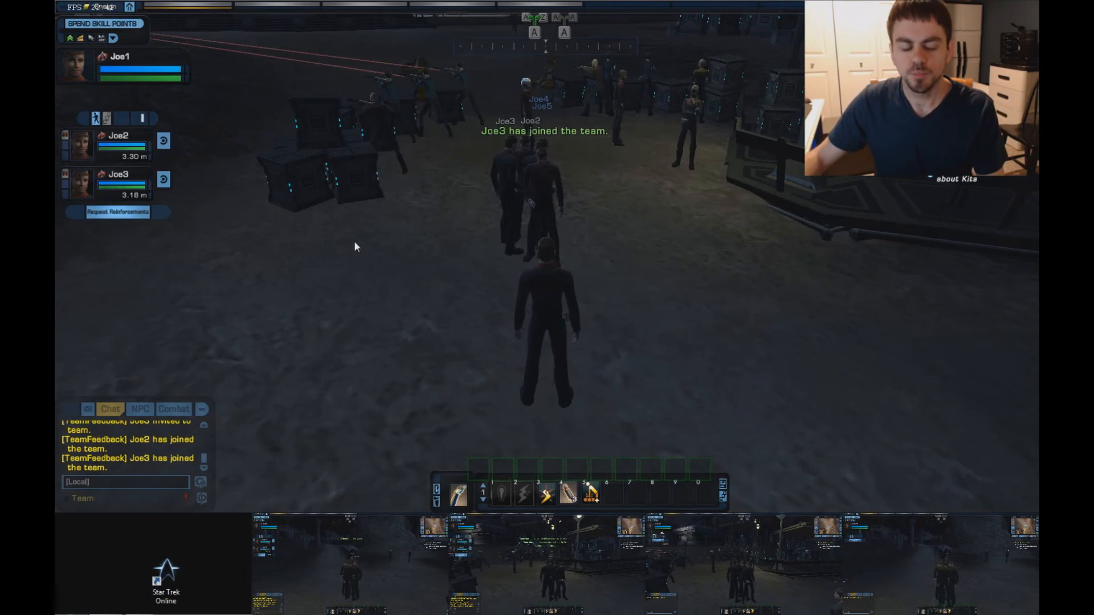
type("/invite jd")
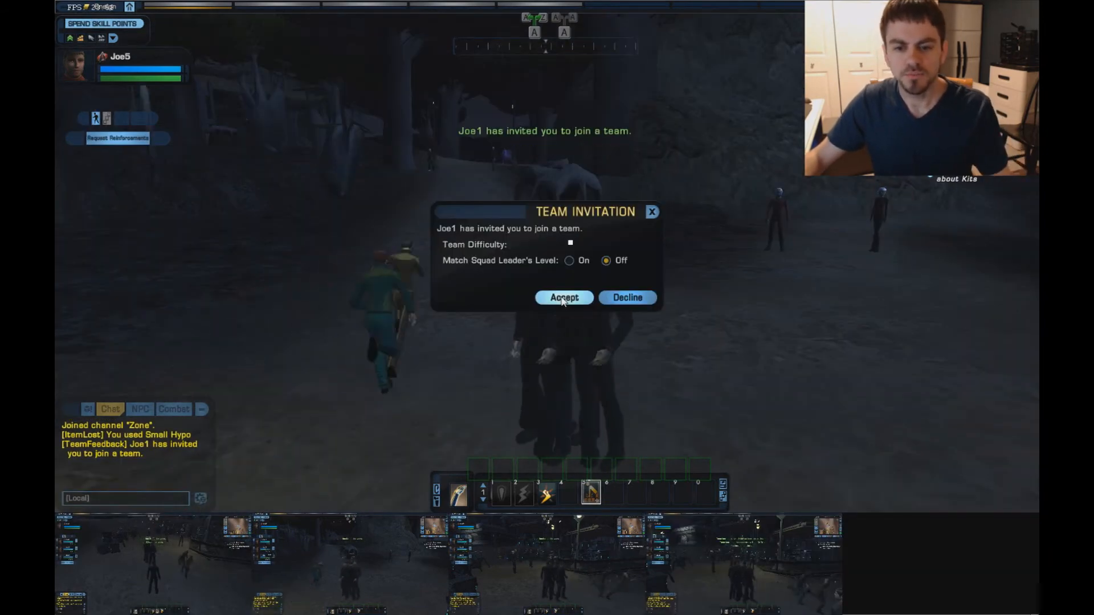
left_click(564, 297)
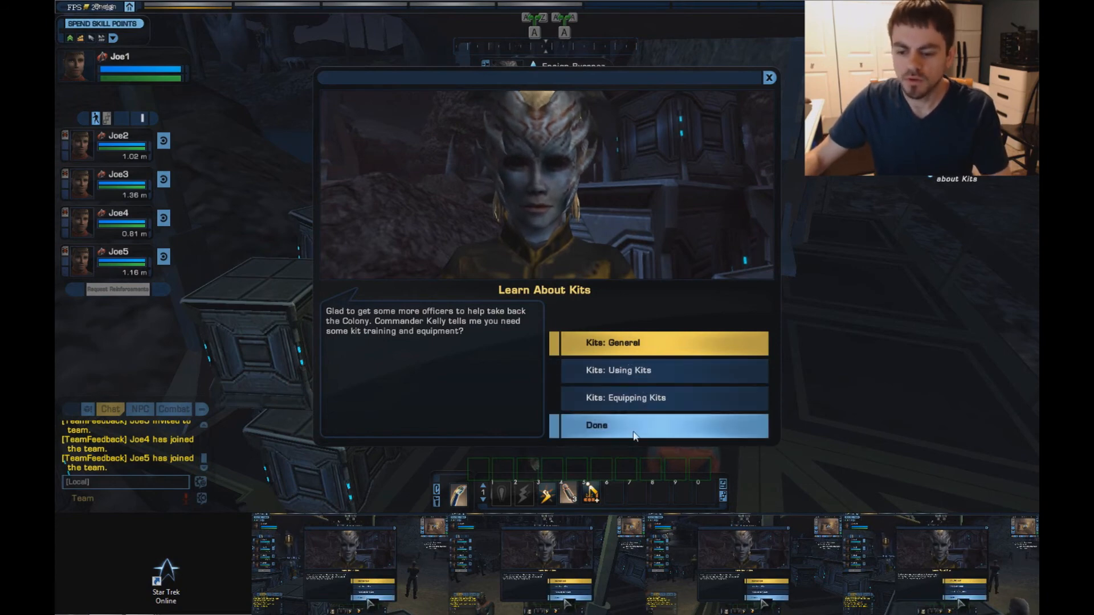
Step: End the Learn About Kits conversation with Done and dismiss the multiple-actions tutorial tip
left_click(596, 425)
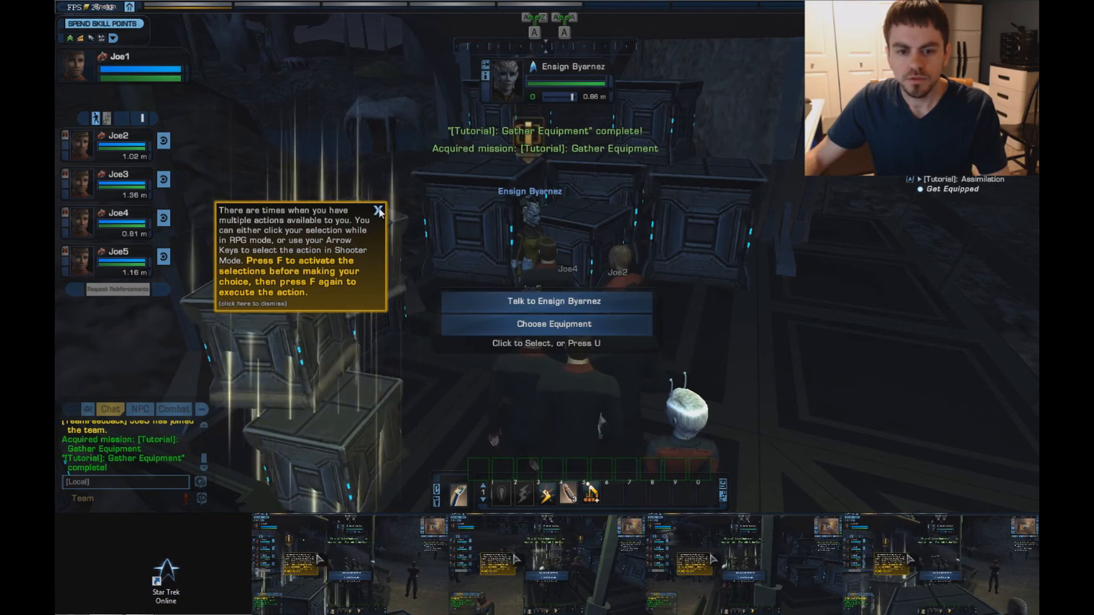
left_click(379, 211)
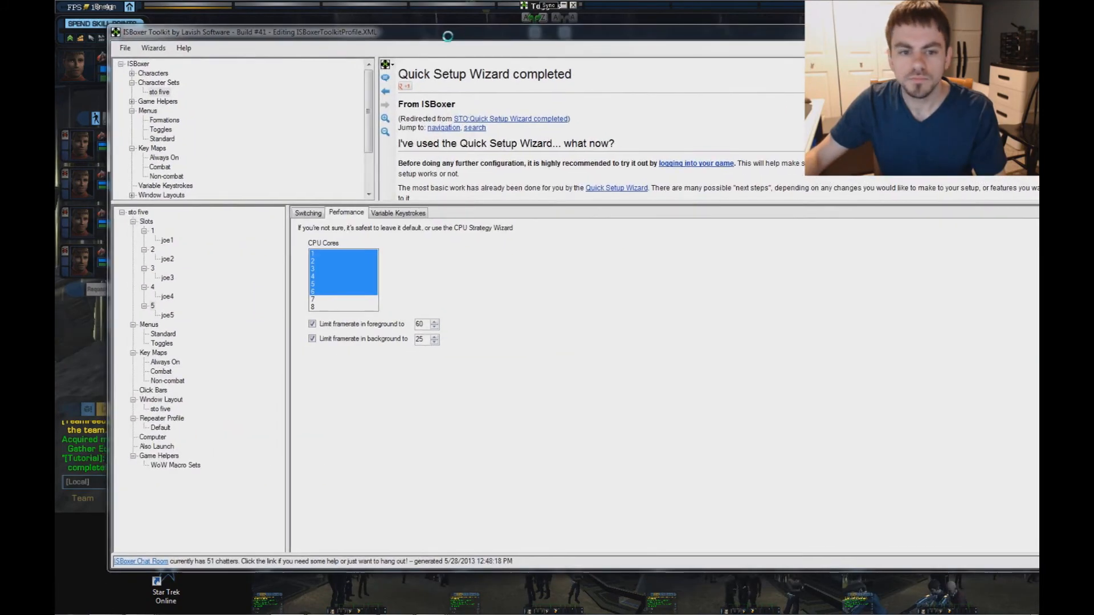
Step: Set the Standard menu template's Button Margin to 1 with smaller buttons and export to Inner Space
left_click(98, 151)
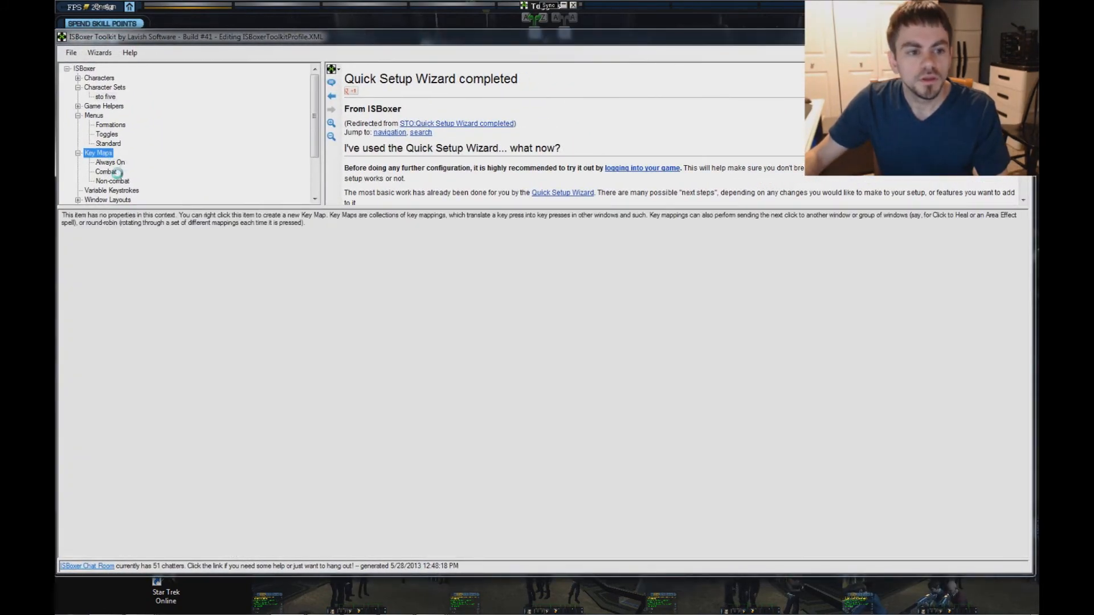
left_click(108, 144)
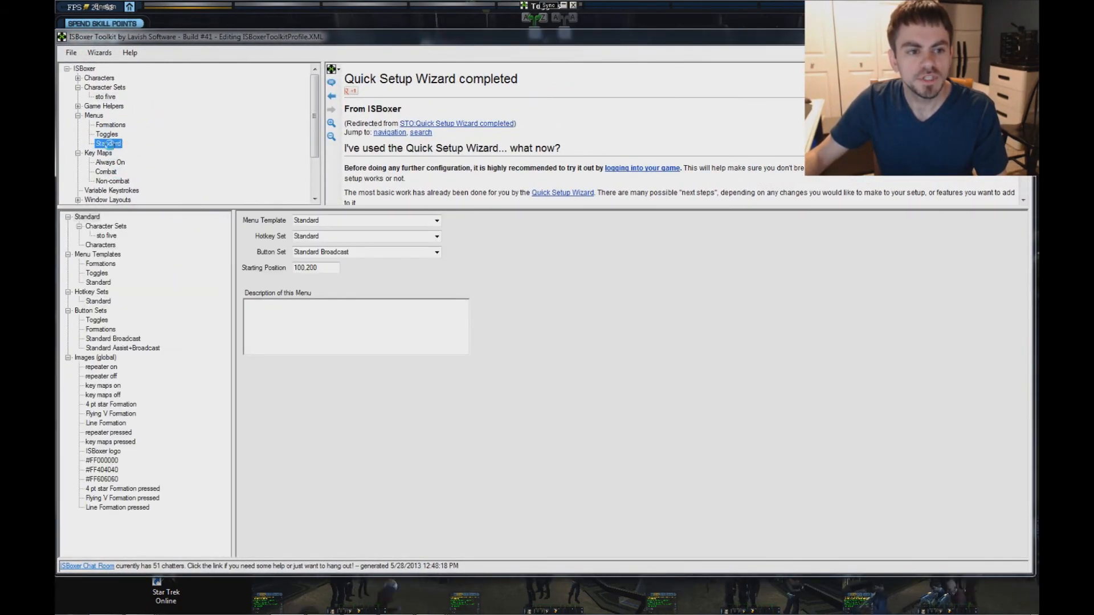
left_click(98, 254)
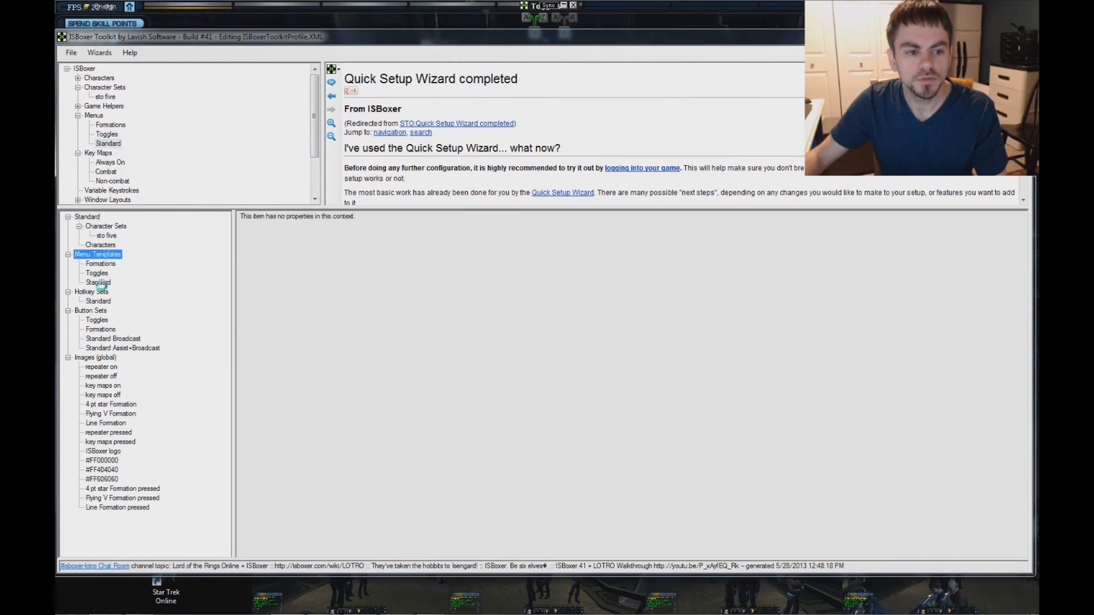
left_click(98, 281)
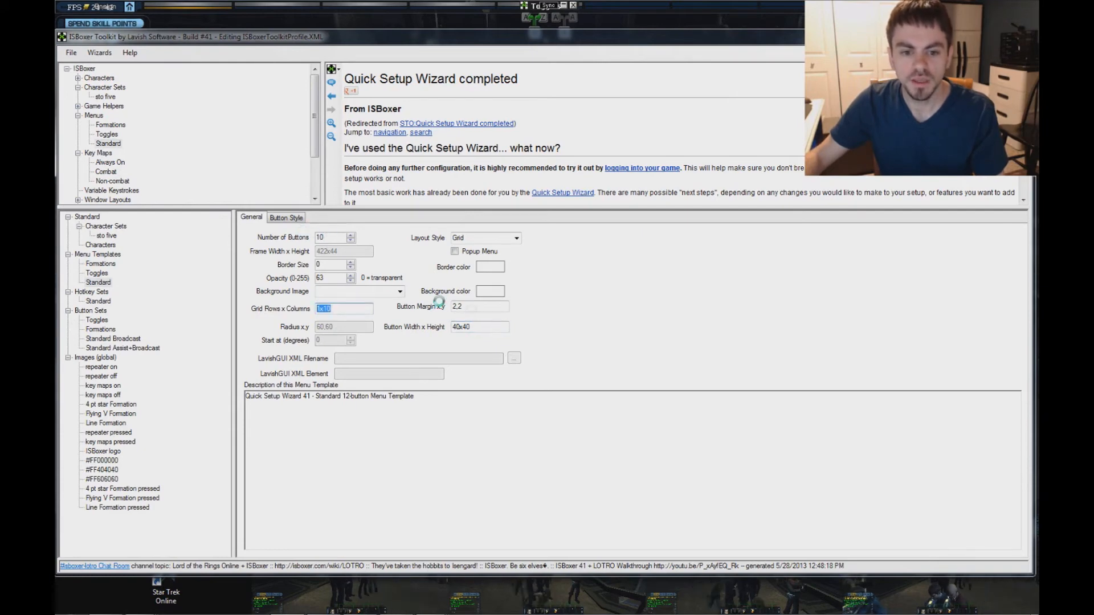
left_click(480, 306)
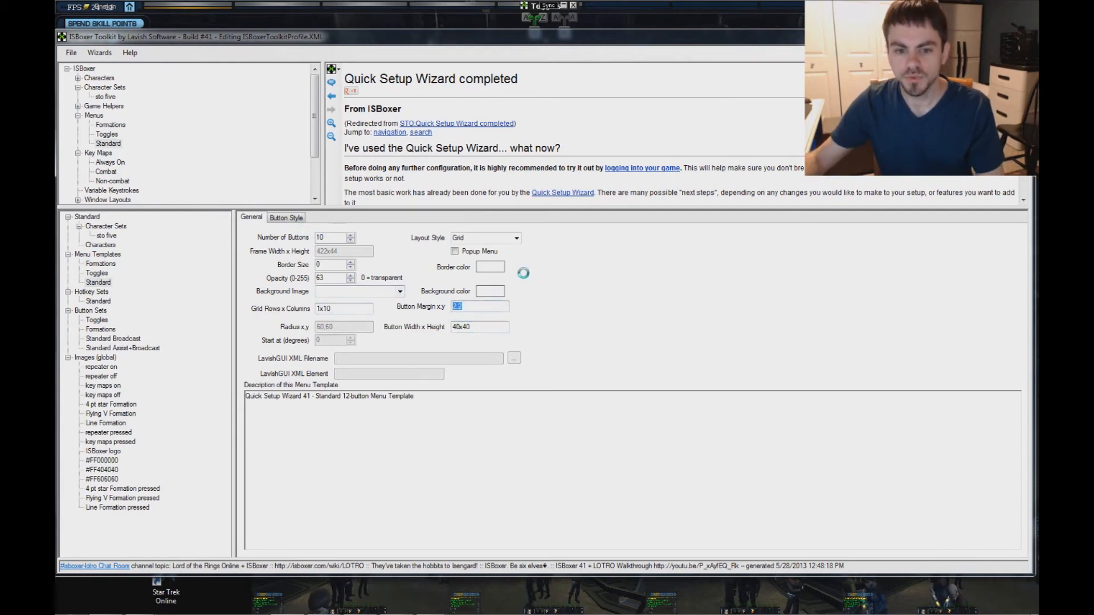
type("1")
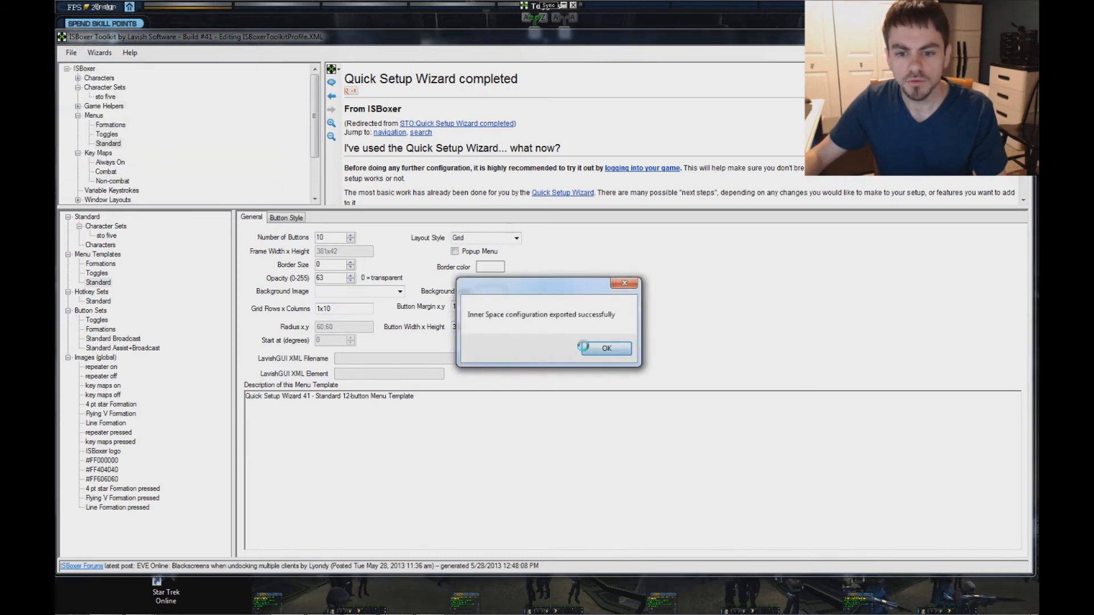
left_click(603, 349)
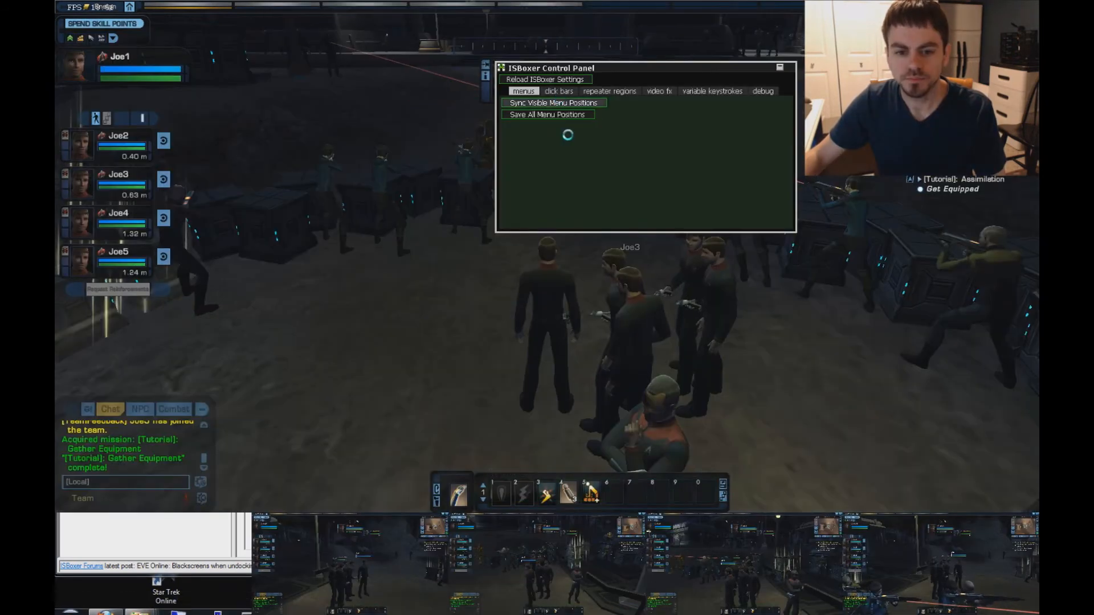